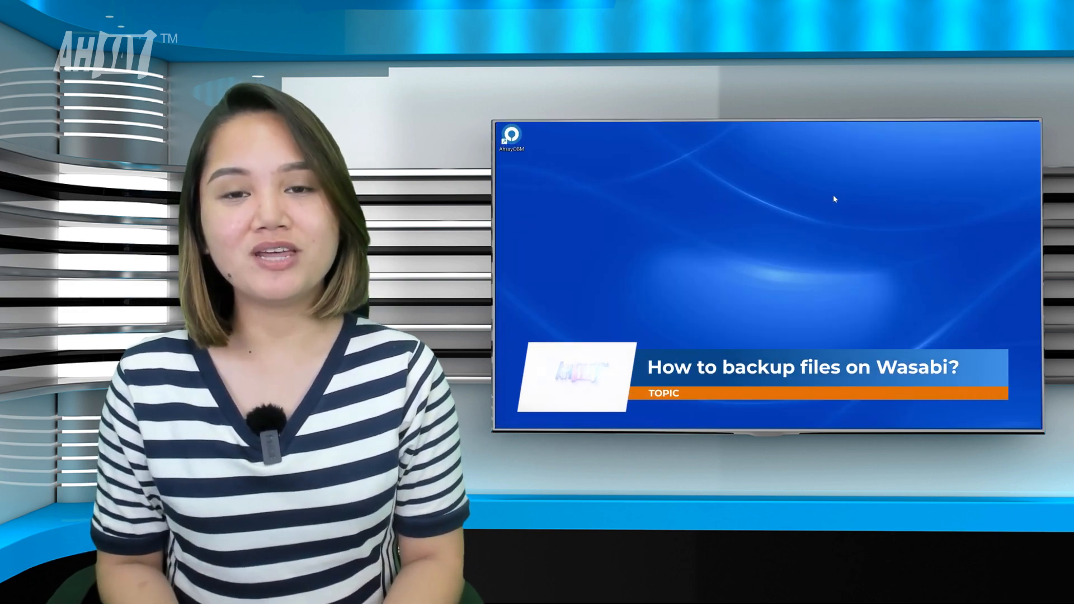
Step: Make a first pass: launch AhsayOBM and draft the Cloud File Backup on Wasabi set
double_click(508, 133)
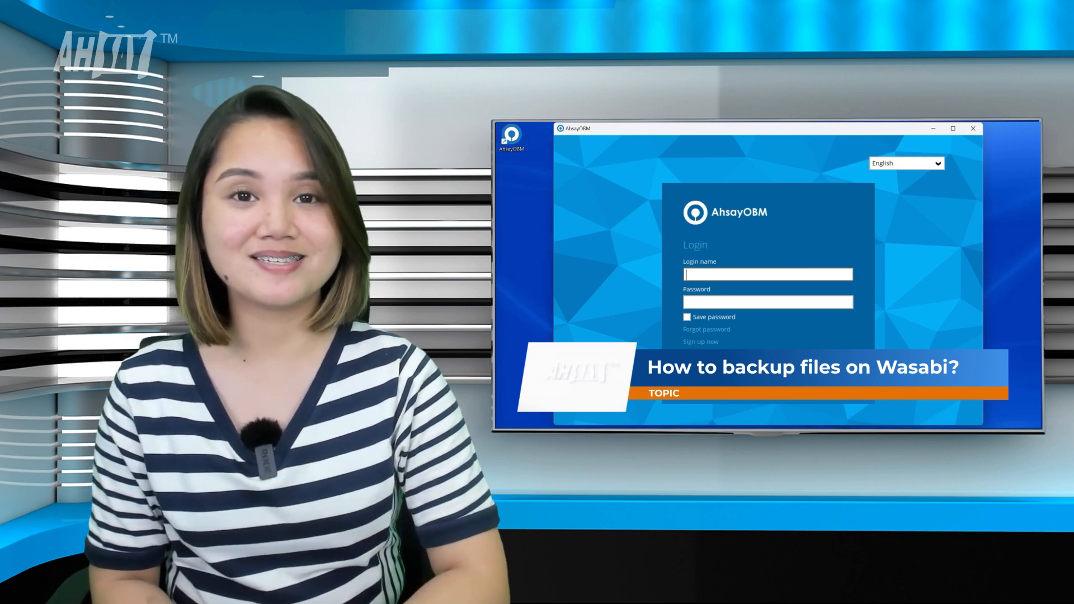
type("ahsaytest")
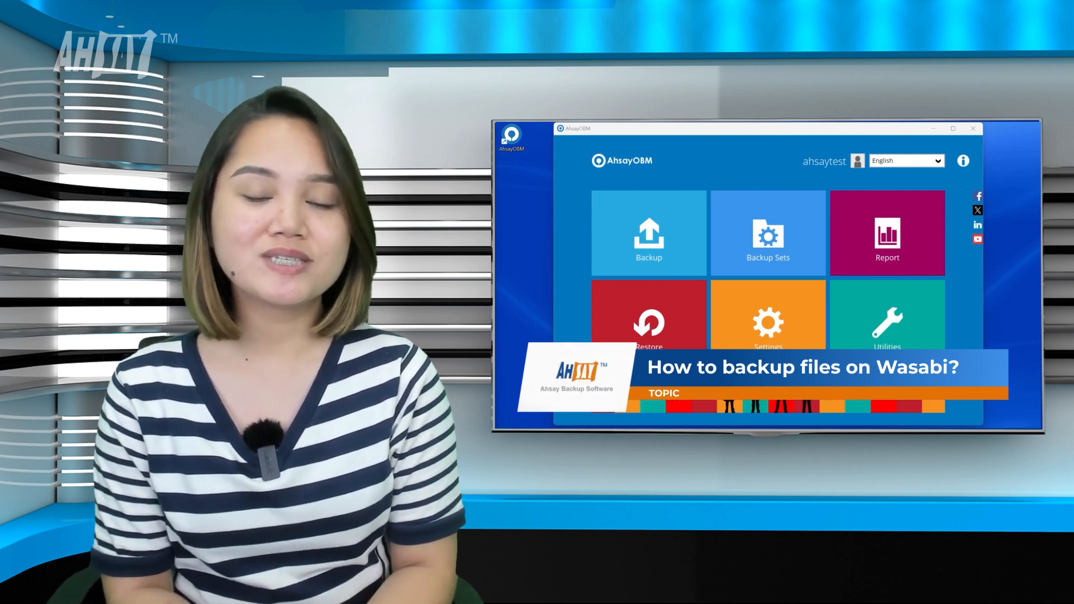
left_click(767, 233)
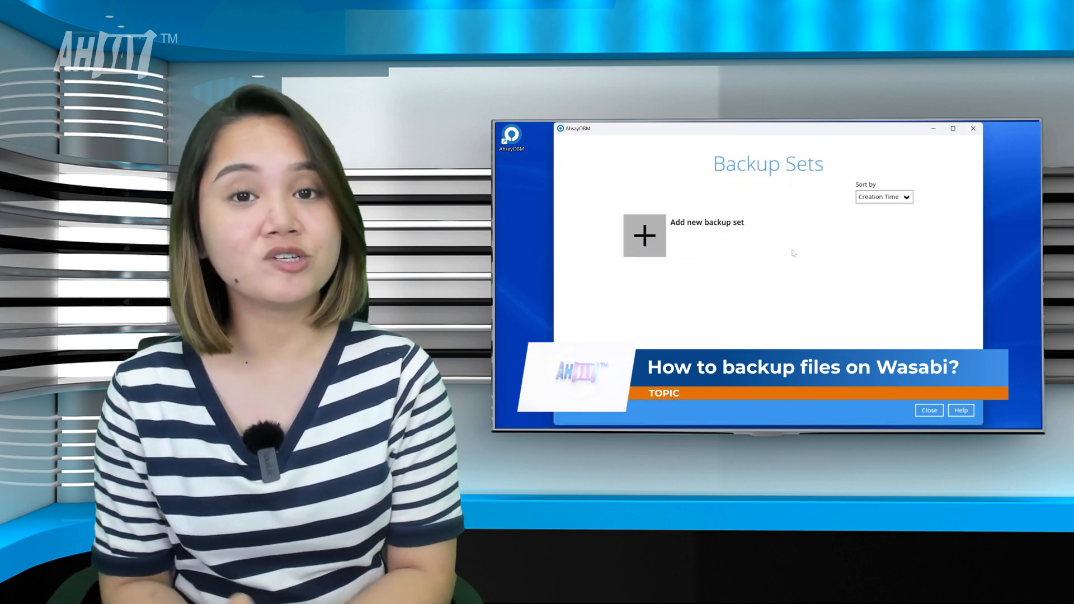
left_click(644, 235)
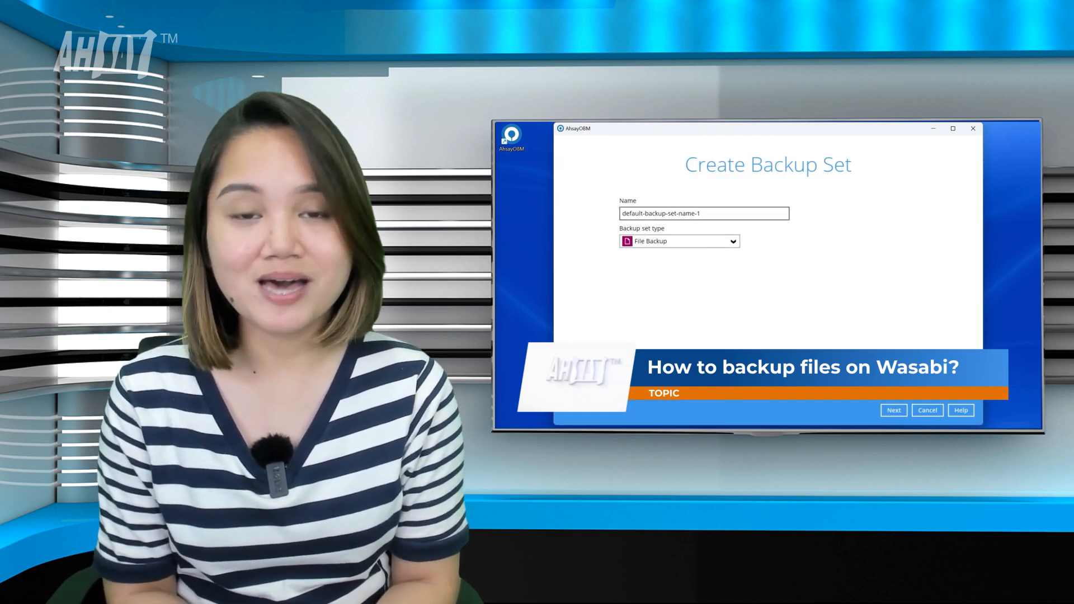
type("Cloud File Backup on Wasabi")
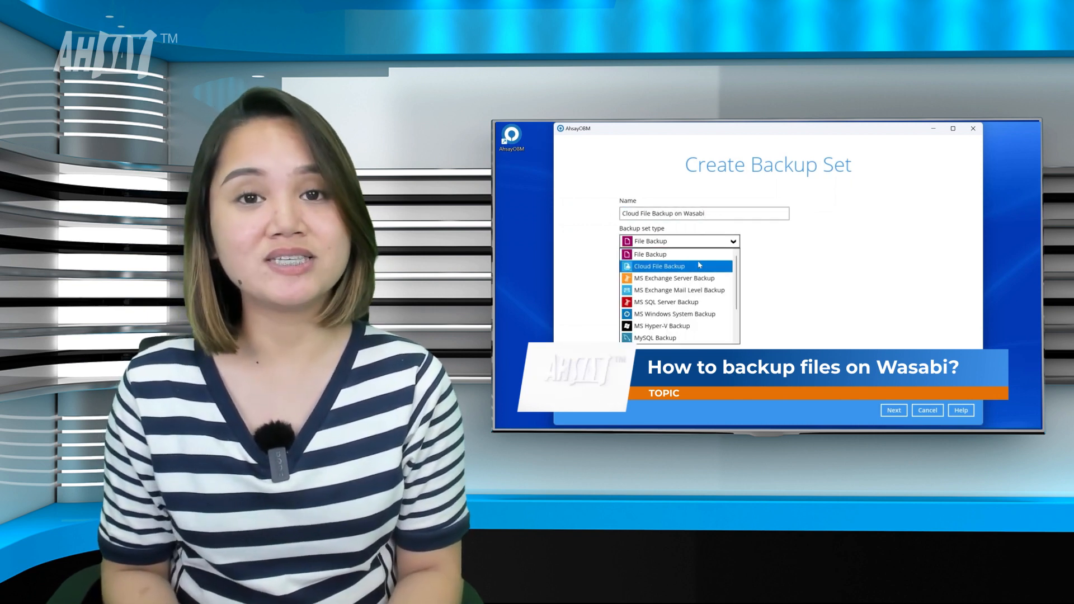
left_click(658, 266)
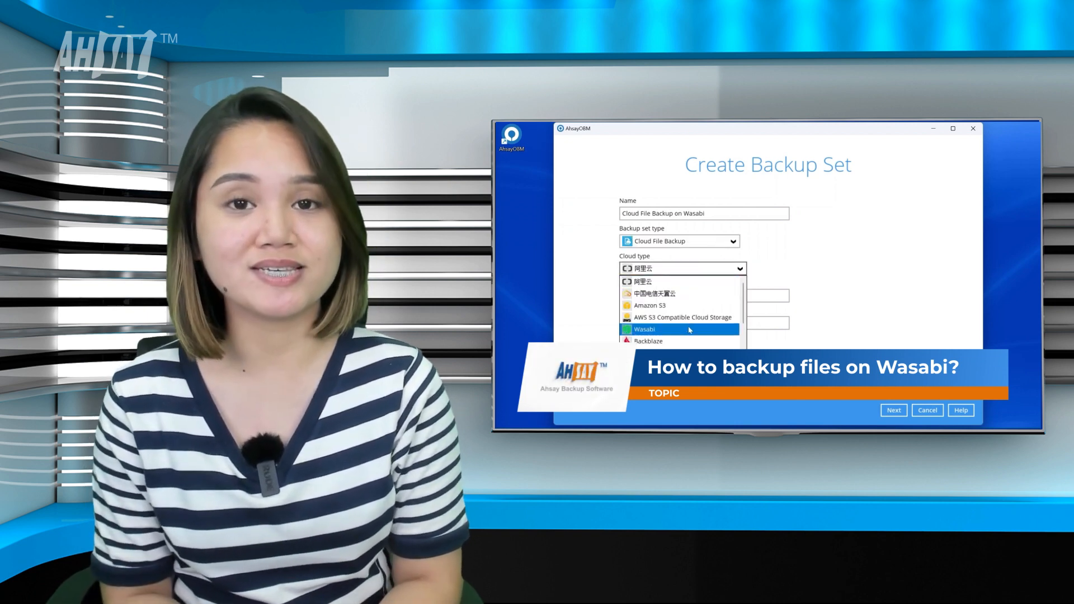
left_click(644, 329)
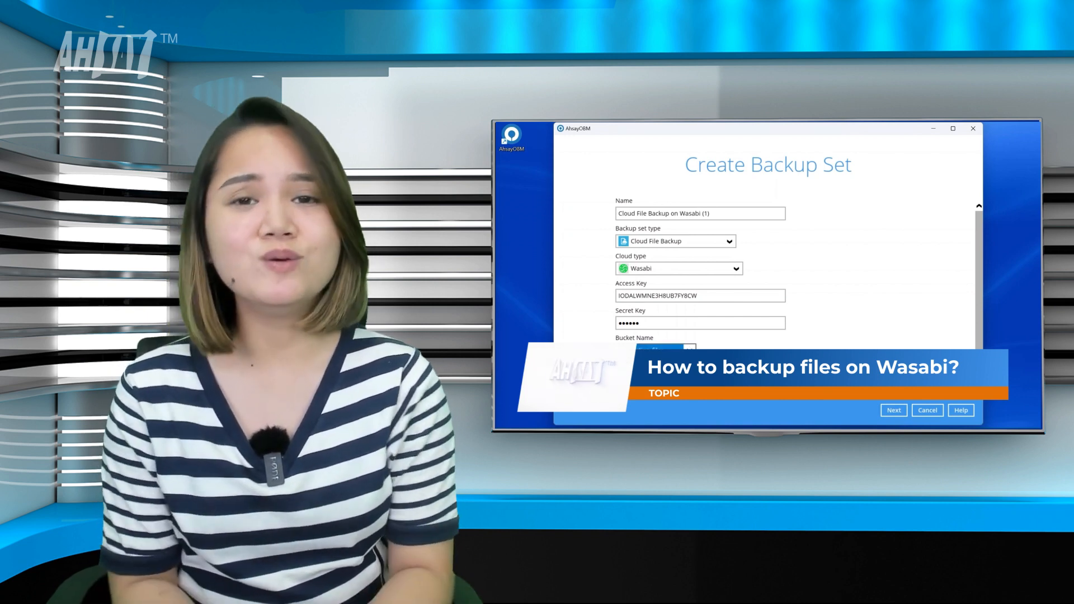
left_click(894, 410)
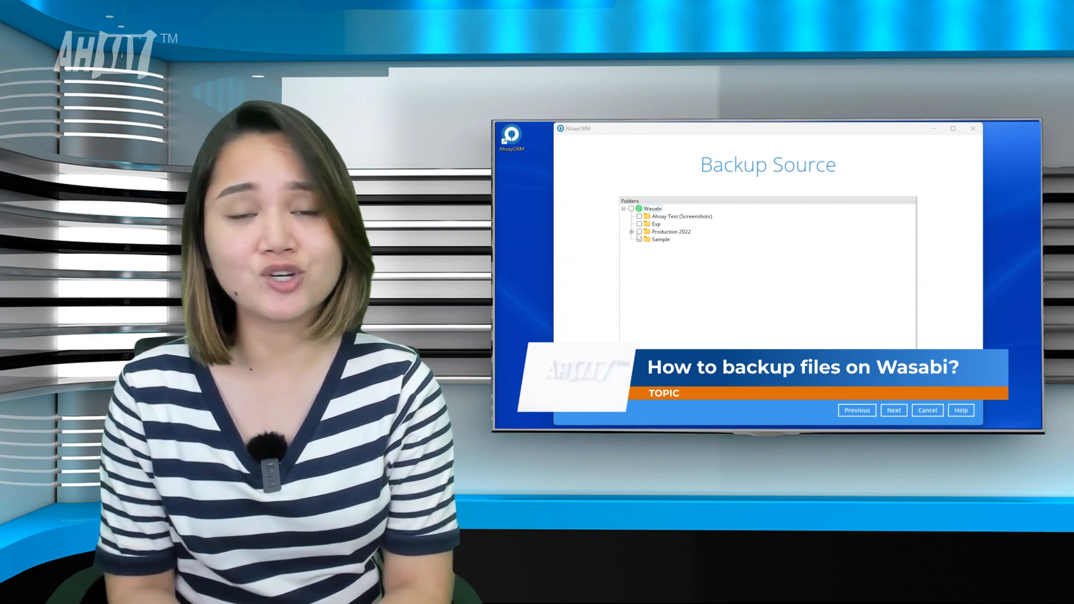
left_click(632, 232)
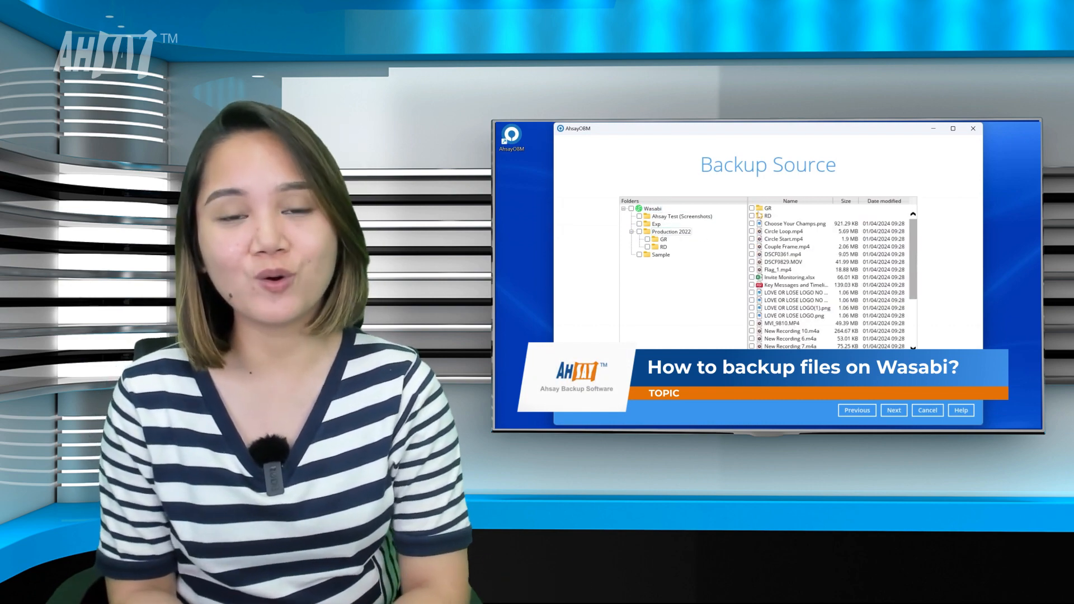
left_click(660, 255)
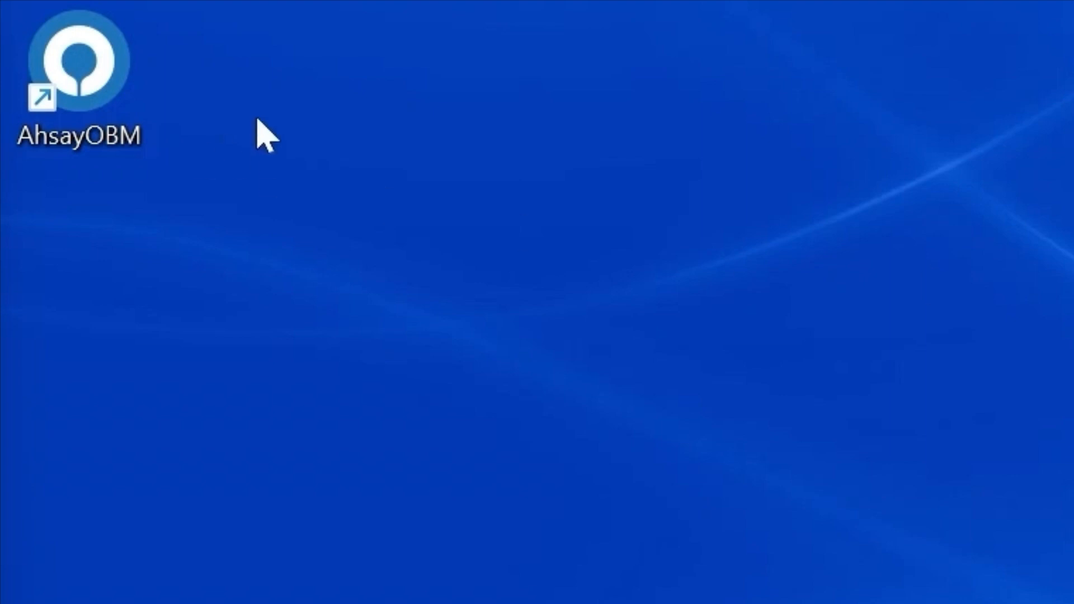
Step: Relaunch AhsayOBM and log in as ahsaytest to reach the home screen
double_click(72, 61)
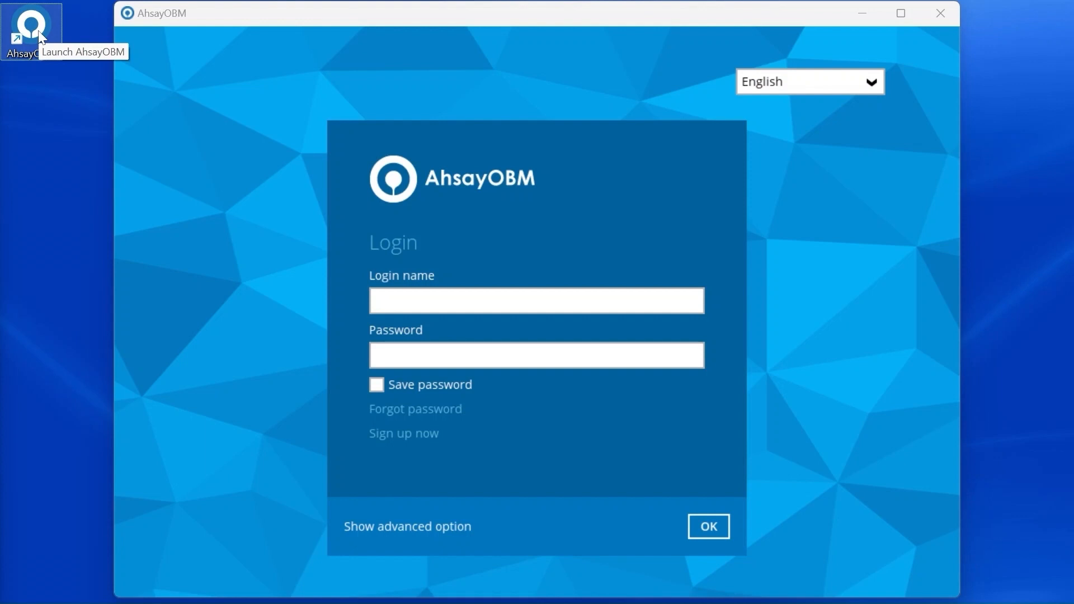
type("ahsaytest")
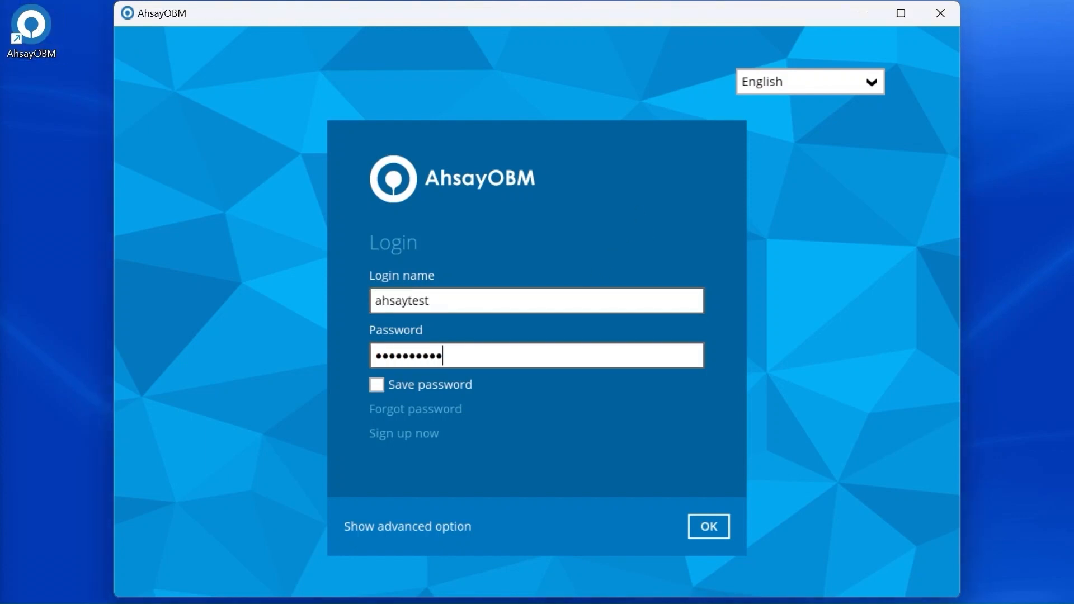
left_click(709, 526)
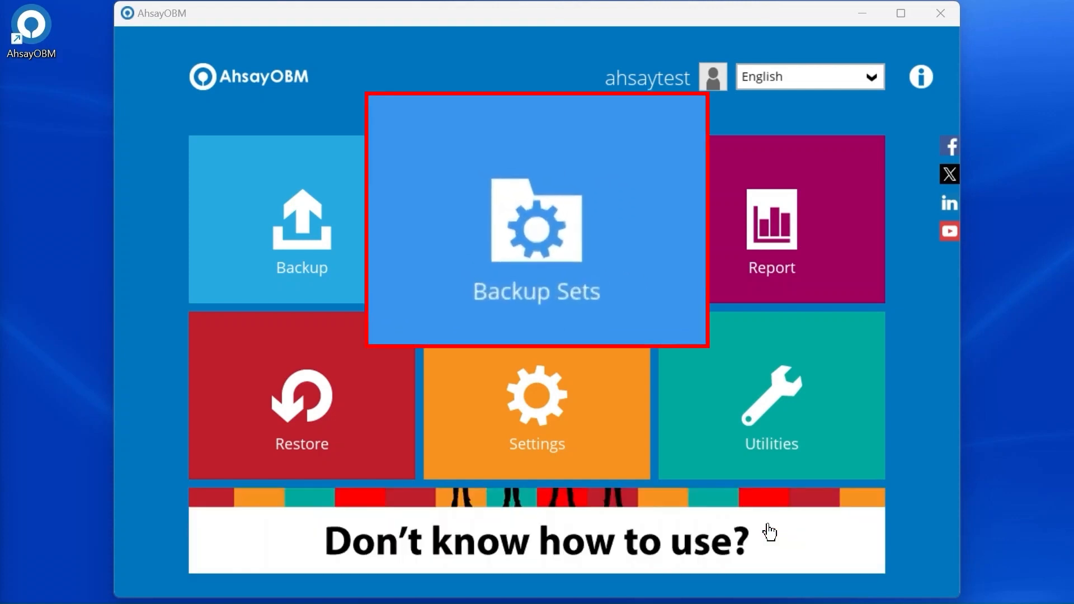
Step: Create a new backup set named 'Cloud File Backup on Wasabi' of type Cloud File Backup with Wasabi storage
left_click(537, 226)
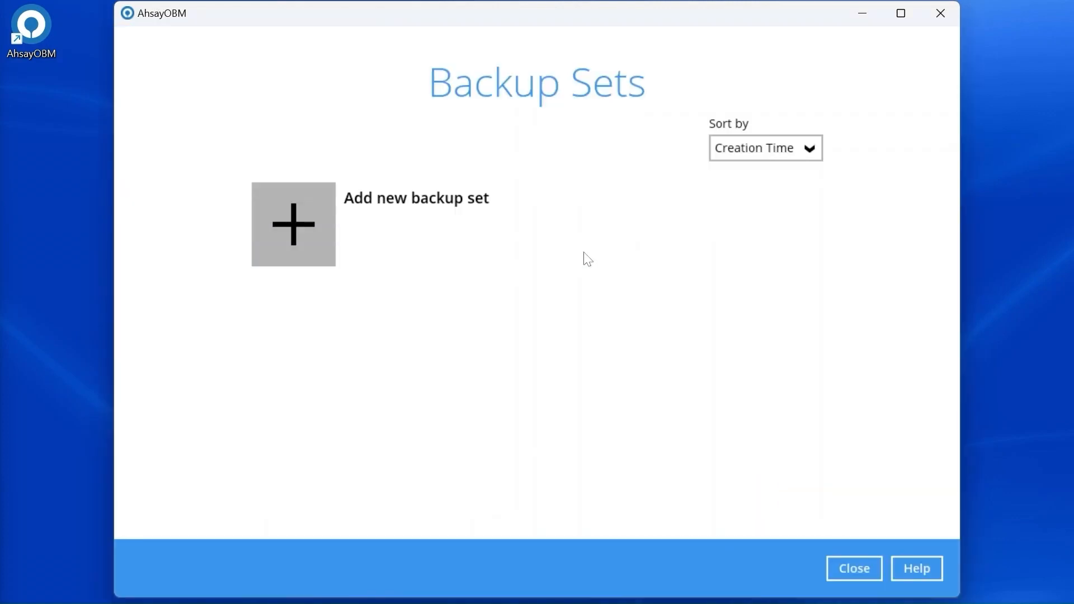
left_click(292, 224)
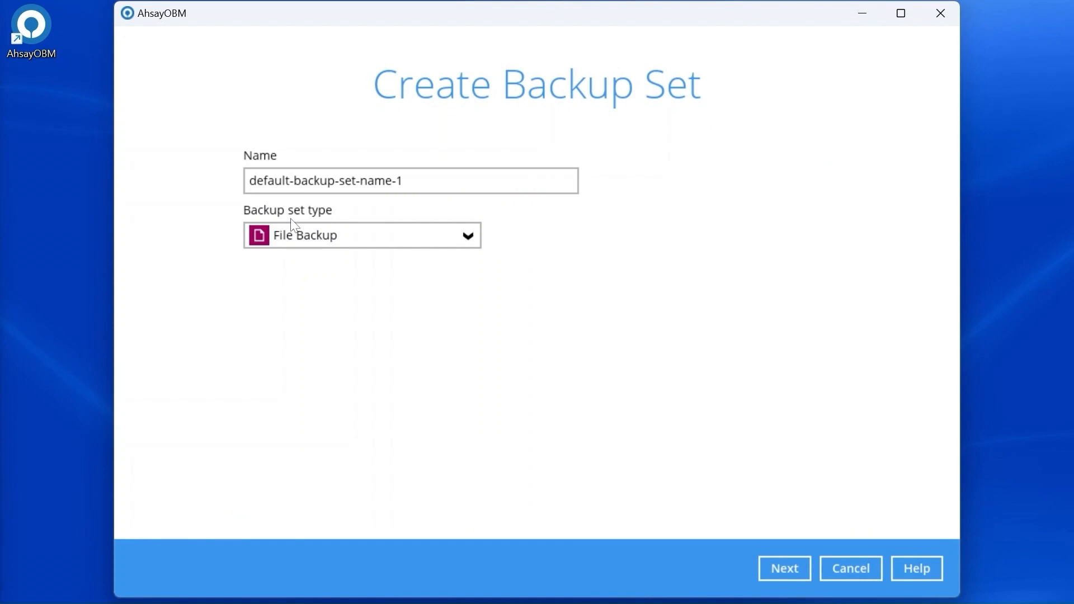
type("Cloud File Backup")
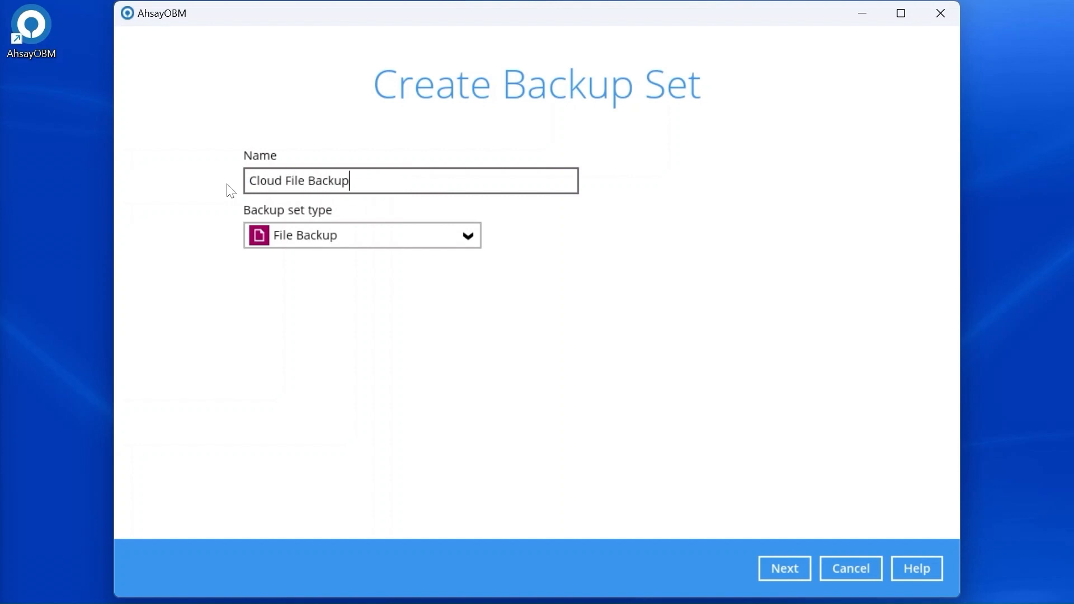
type("on Wasabi")
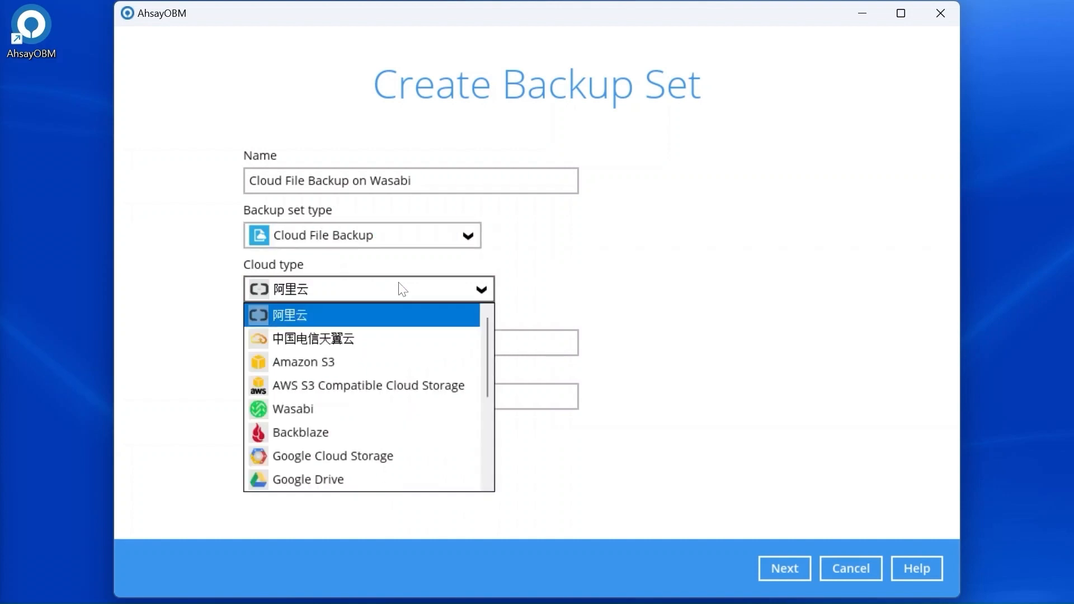
left_click(293, 409)
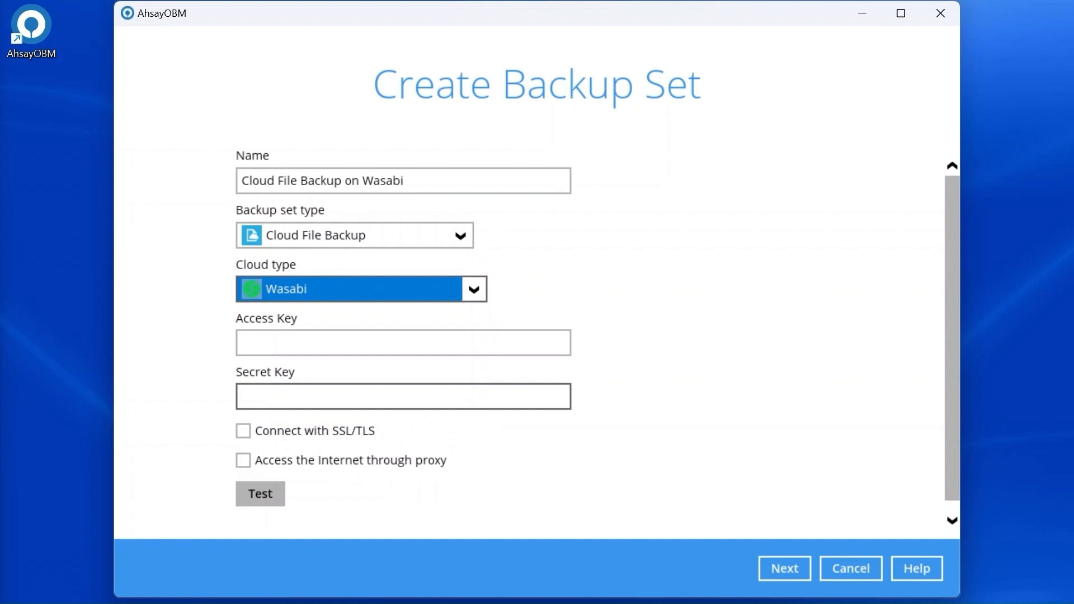
left_click(403, 342)
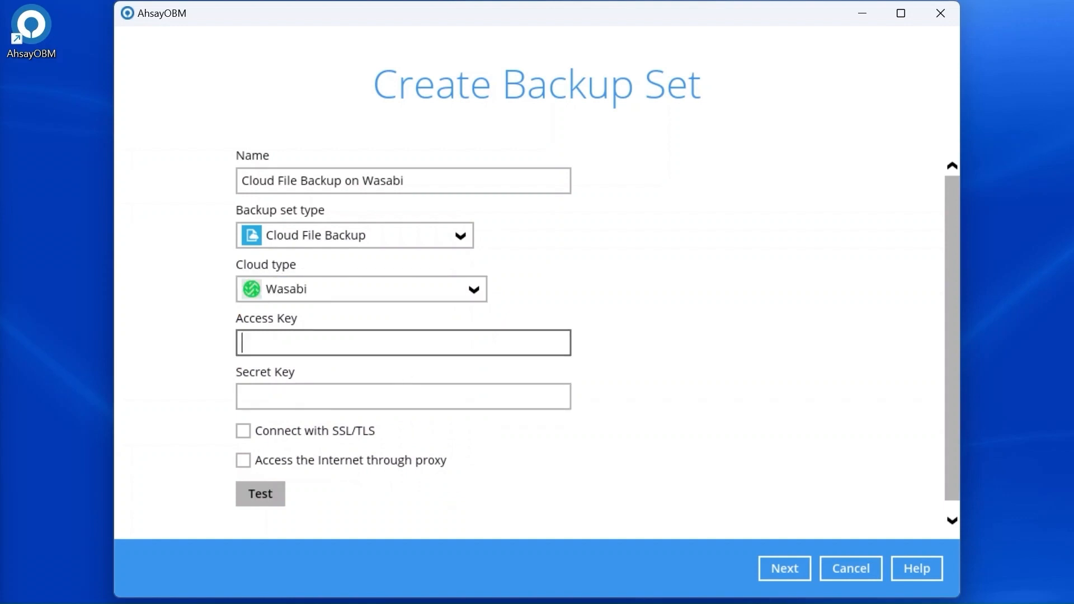
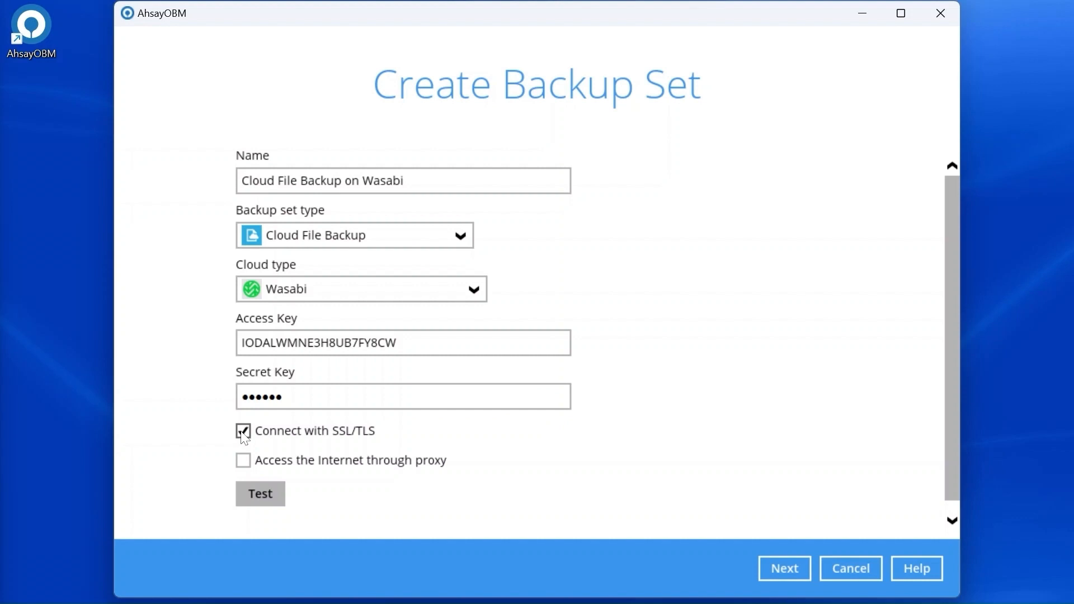
left_click(260, 494)
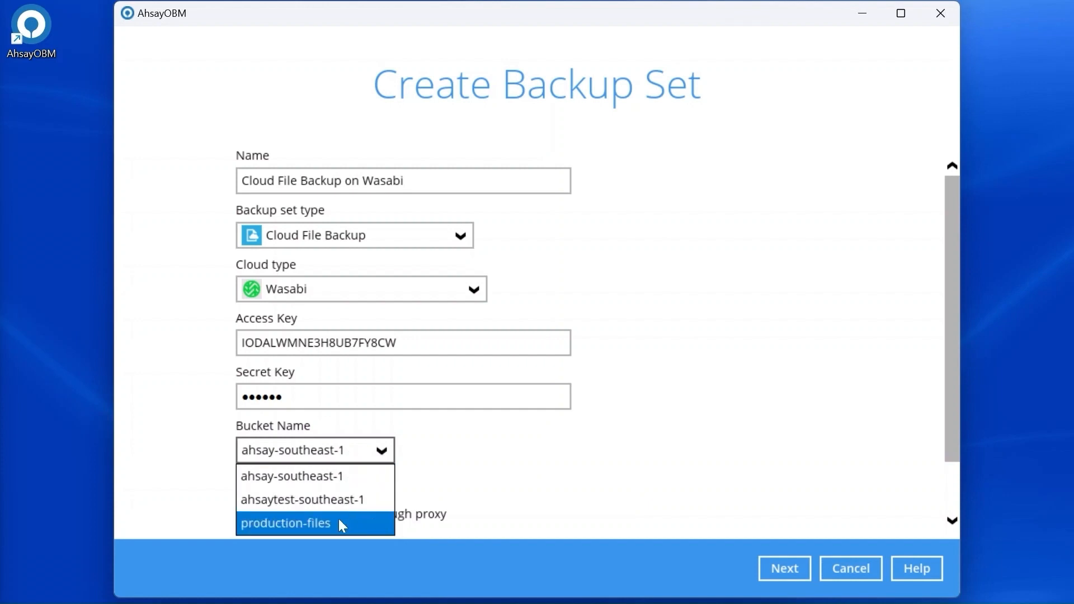
left_click(287, 524)
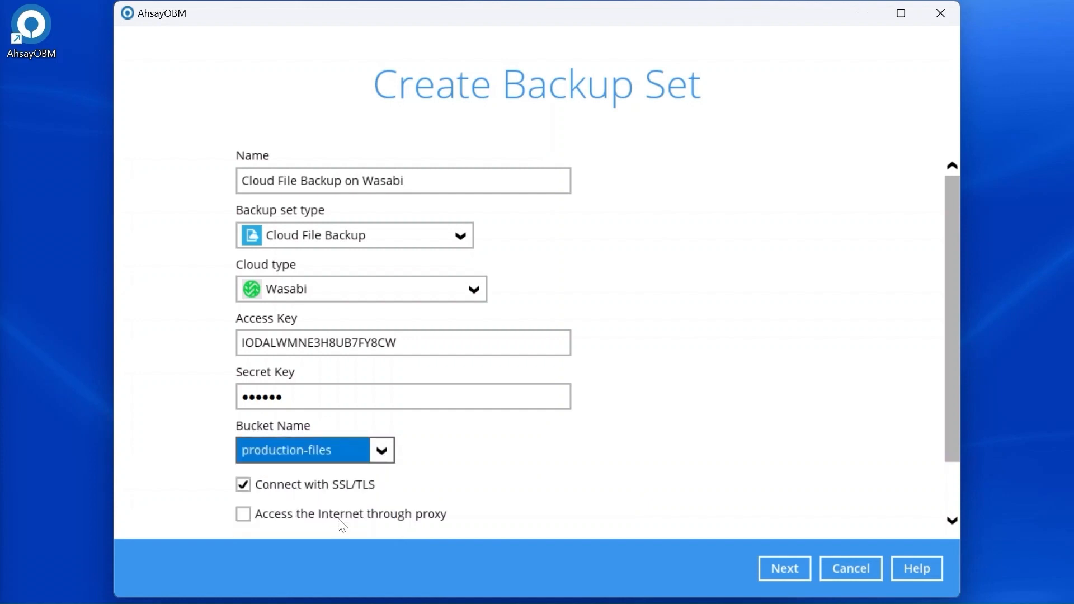
left_click(784, 568)
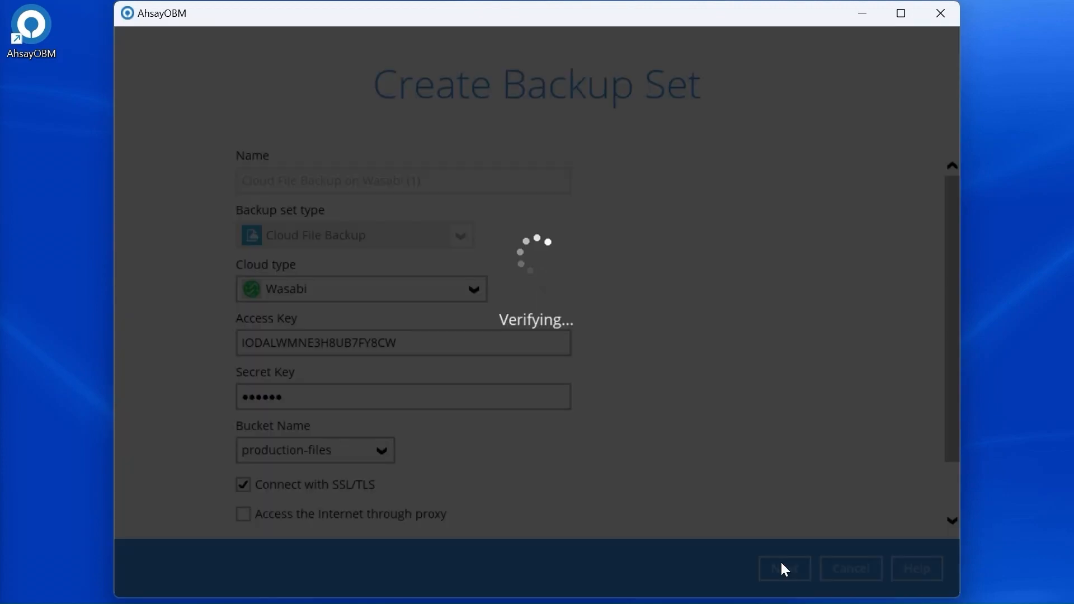
Step: Browse the source tree with files shown, viewing Ahsay Test, Production 2022 and Sample
left_click(784, 568)
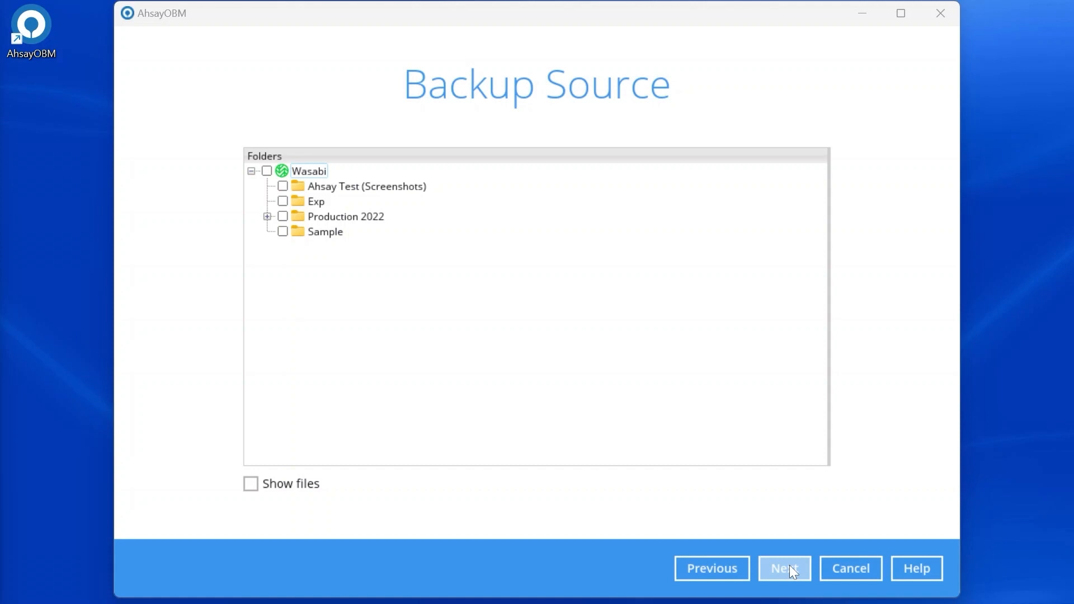
mouse_move(765, 568)
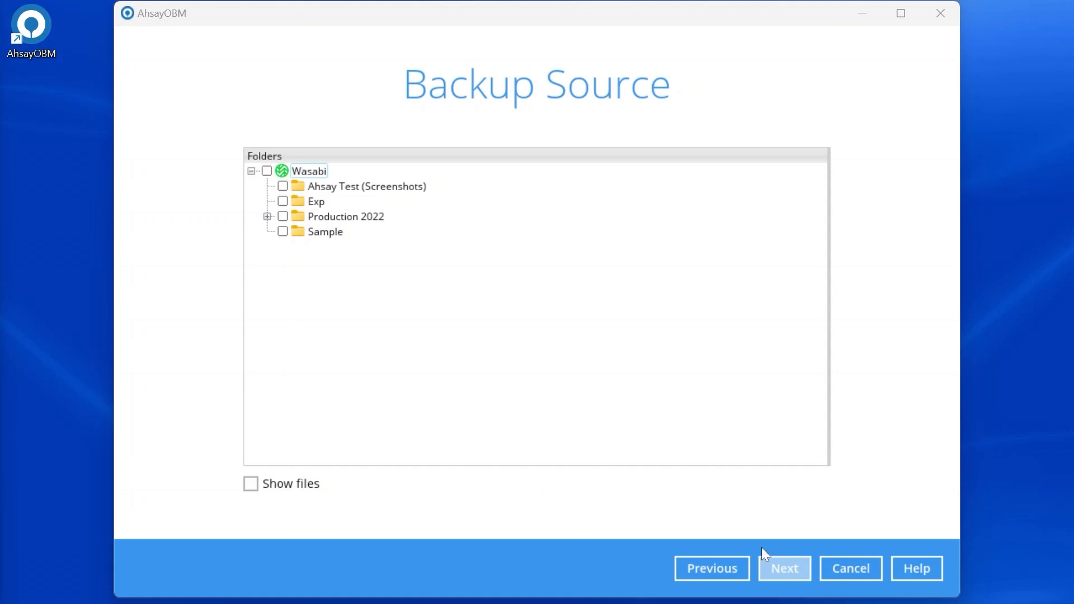
mouse_move(289, 208)
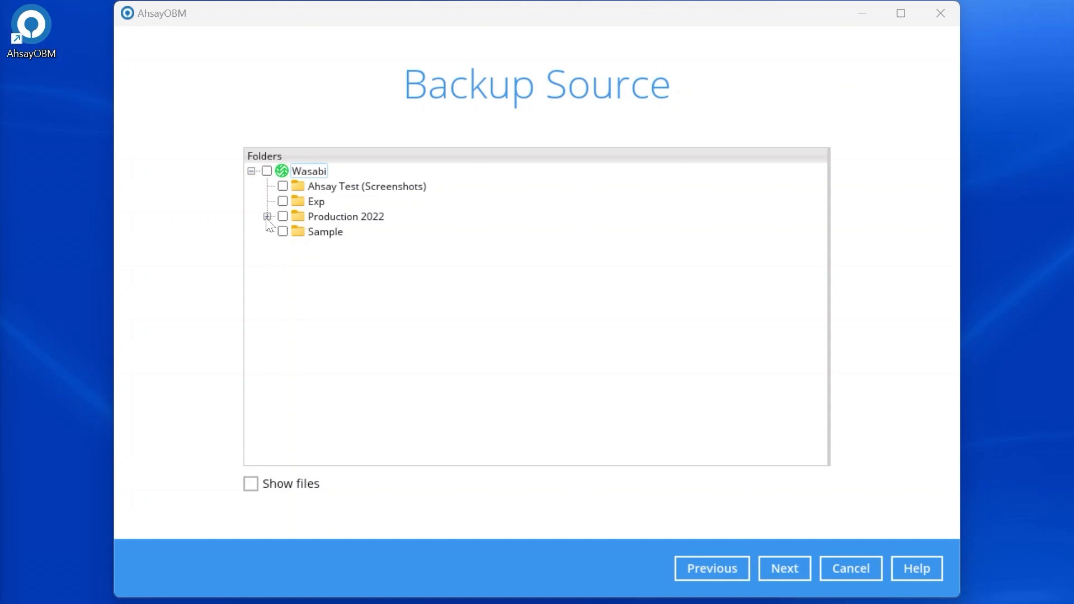
left_click(267, 217)
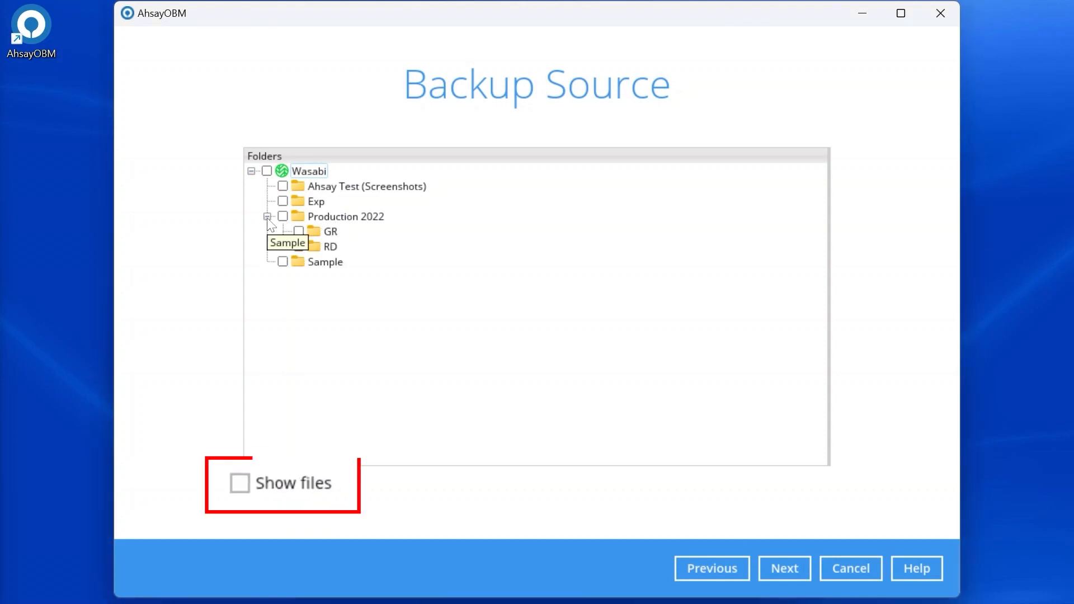
left_click(250, 499)
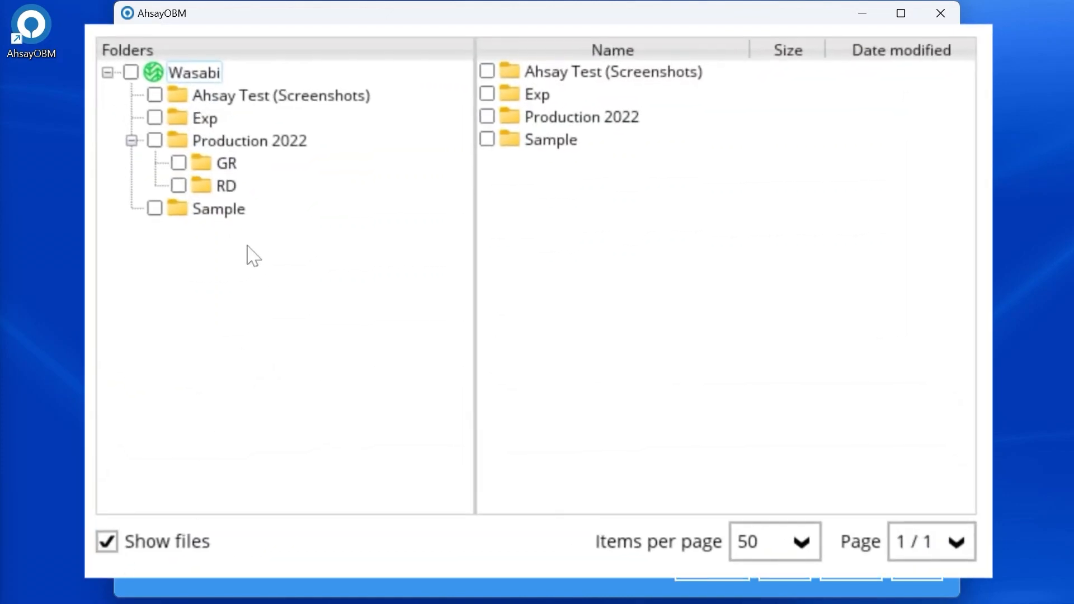
left_click(280, 95)
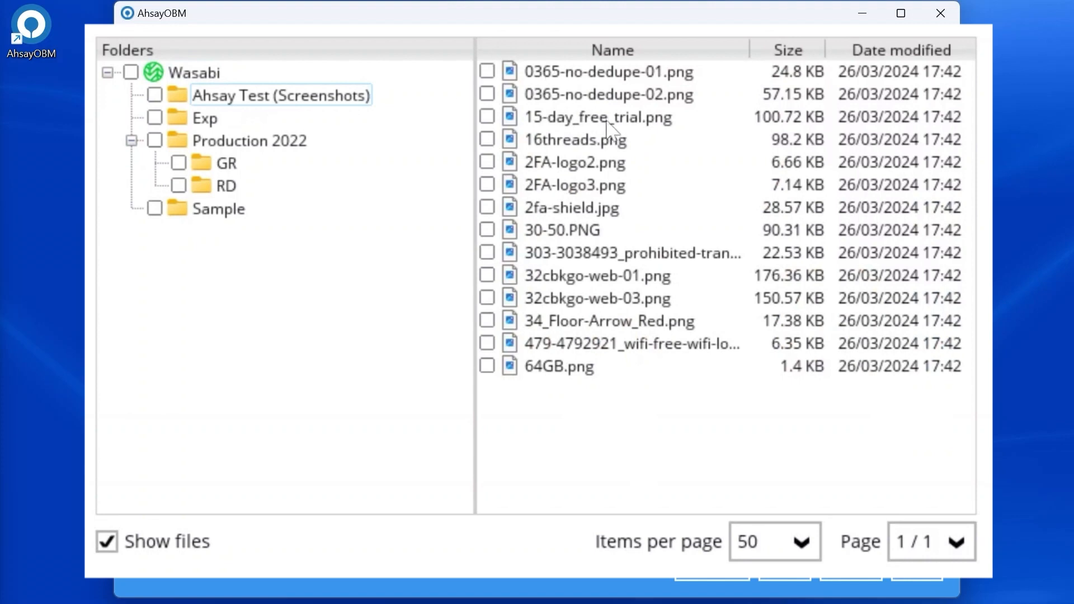
mouse_move(215, 132)
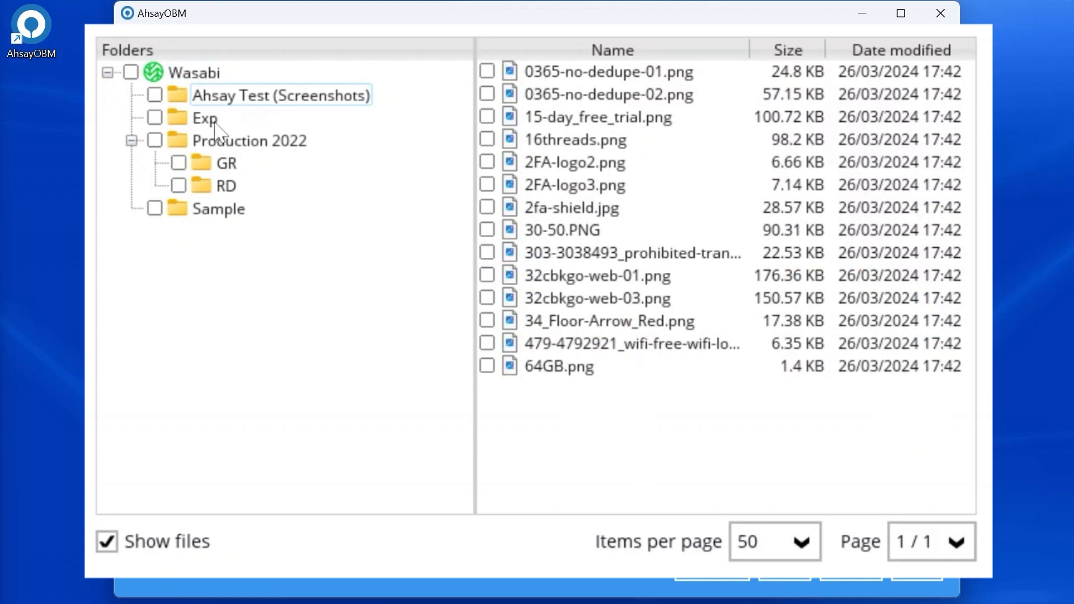
left_click(251, 141)
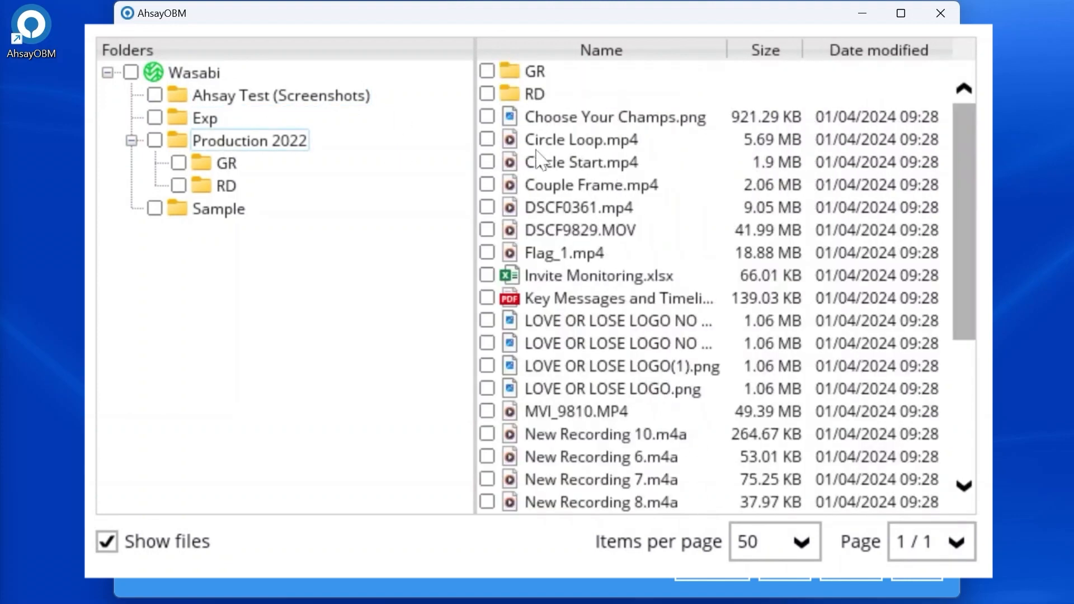
mouse_move(233, 191)
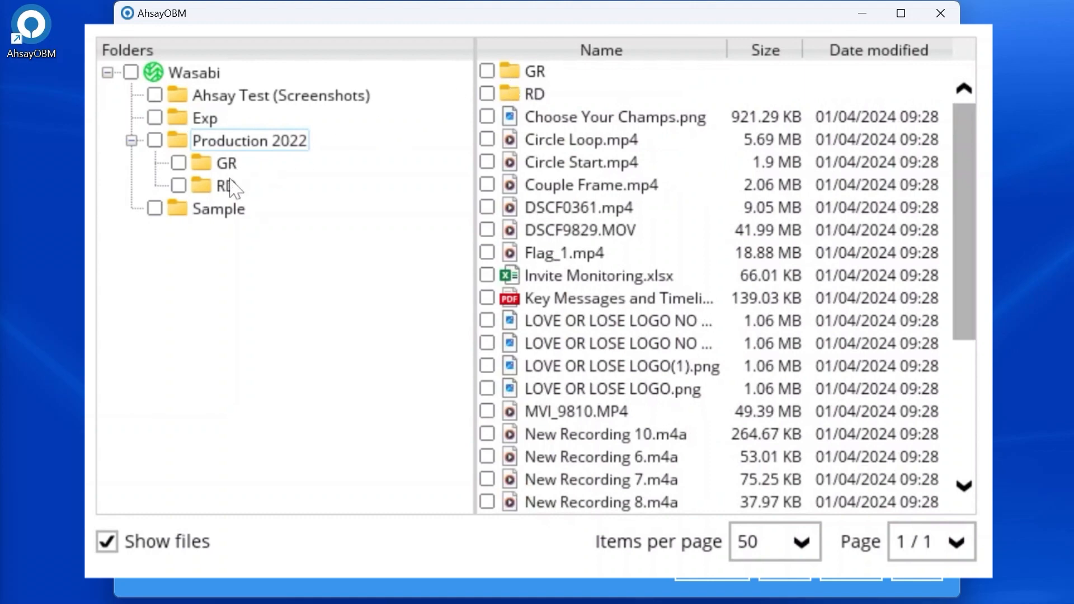
left_click(219, 208)
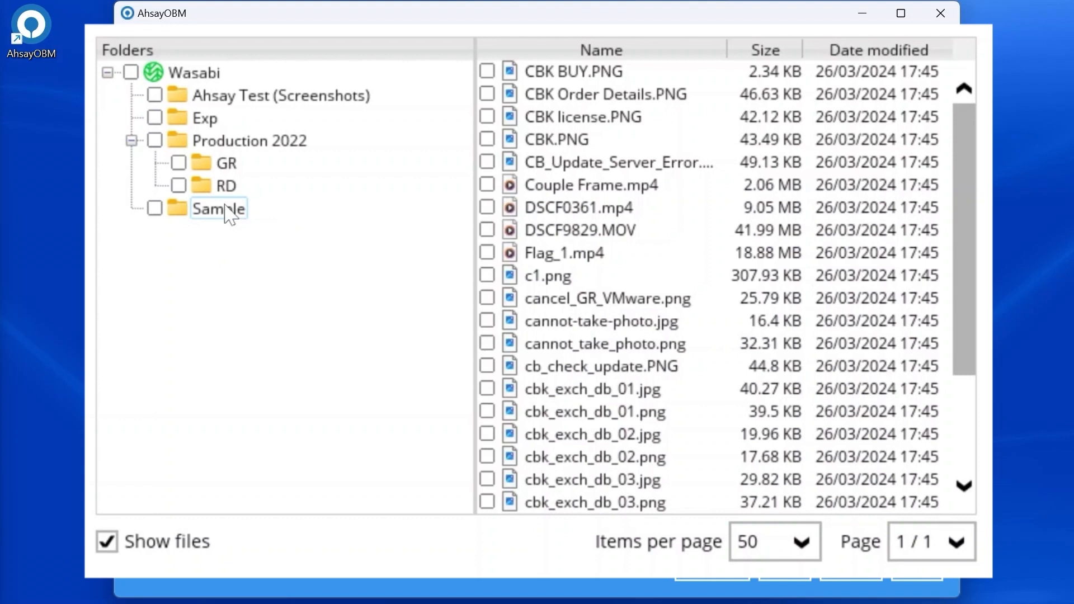
Step: Select only the Production 2022 folder for backup and check its RD subfolder files
left_click(131, 71)
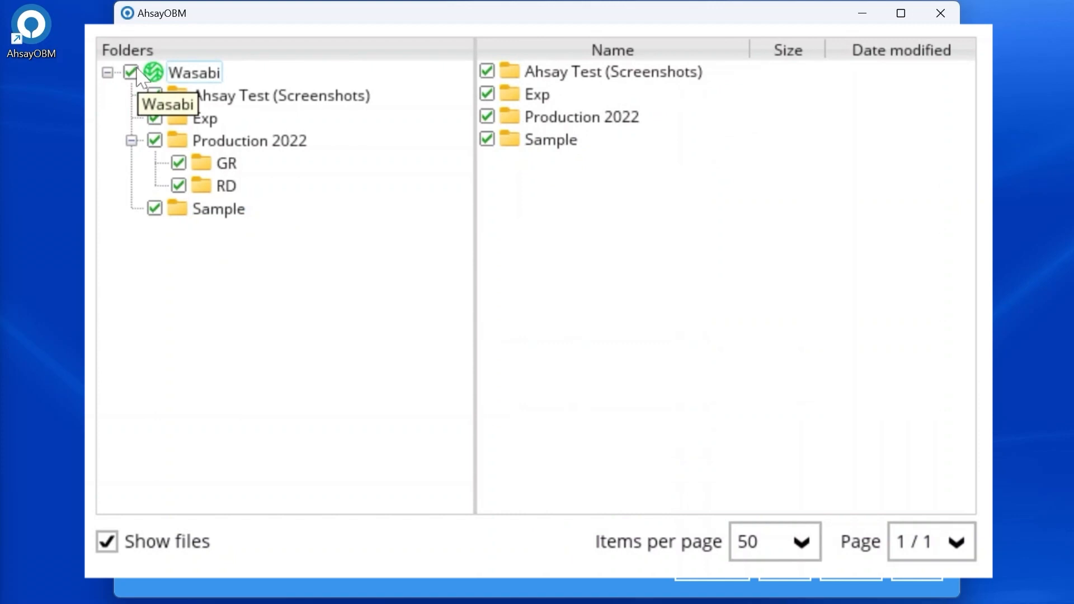
mouse_move(272, 152)
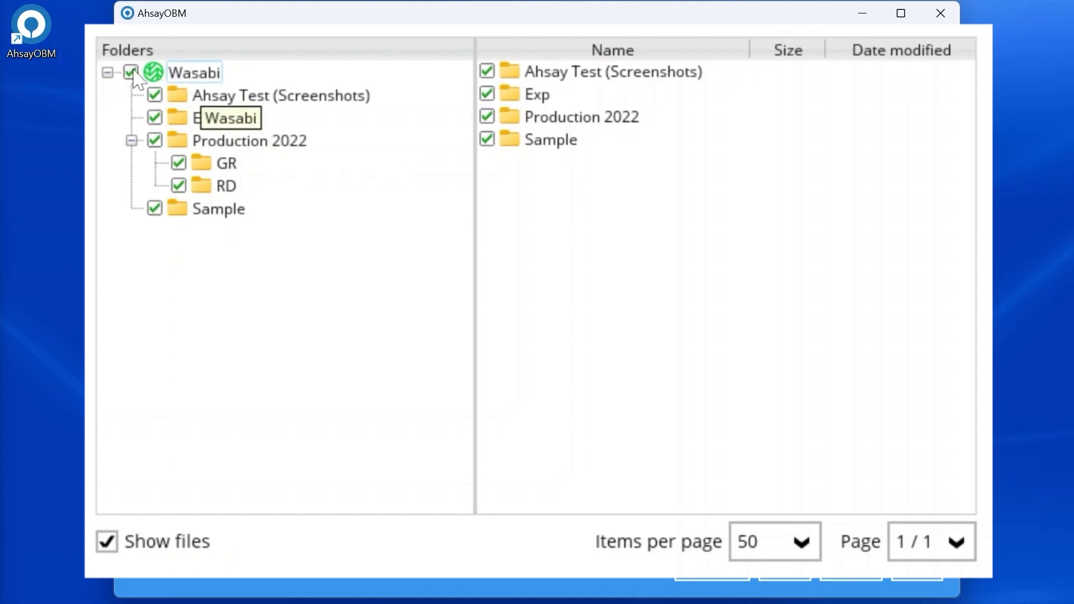
left_click(132, 72)
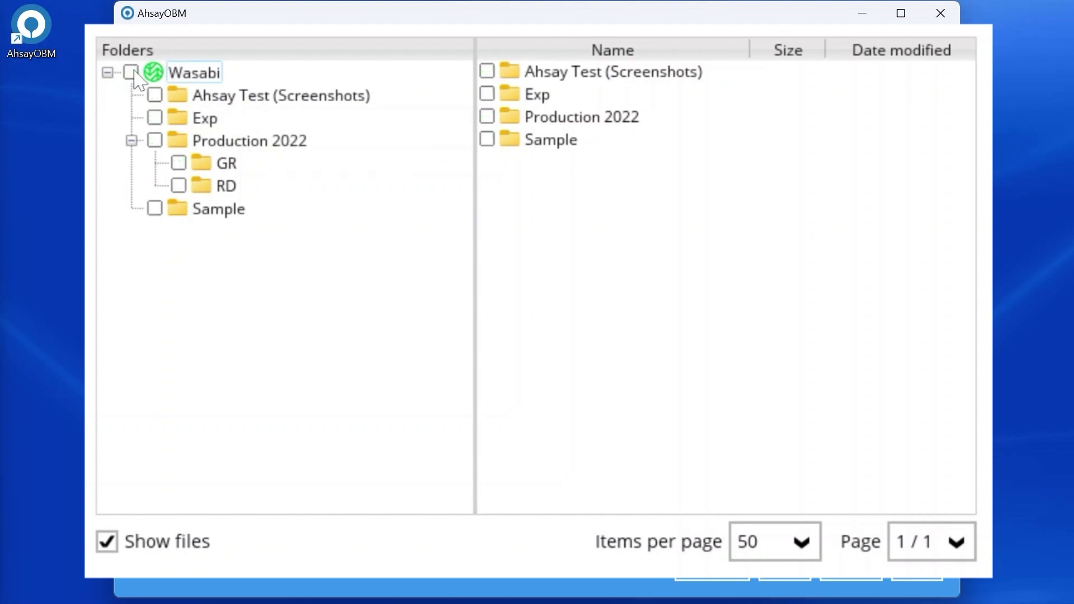
left_click(155, 140)
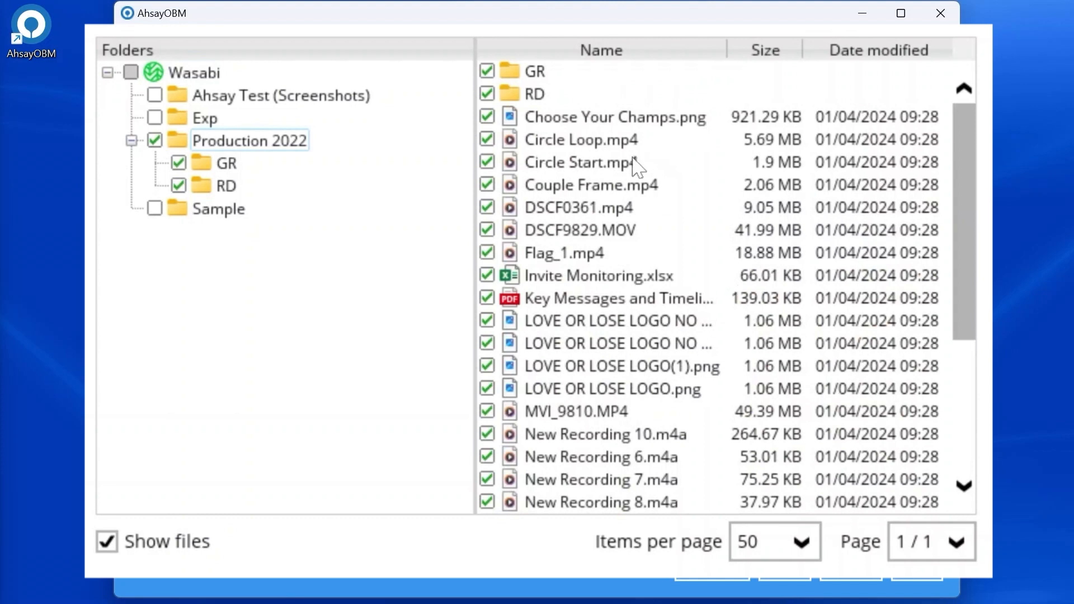
scroll("down", 3)
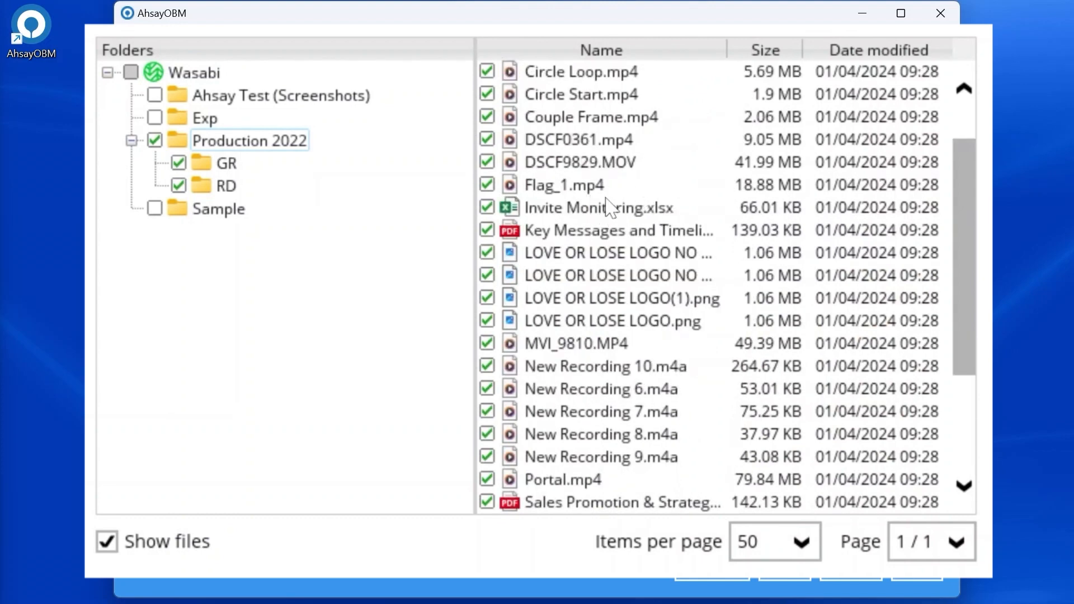
scroll("down", 3)
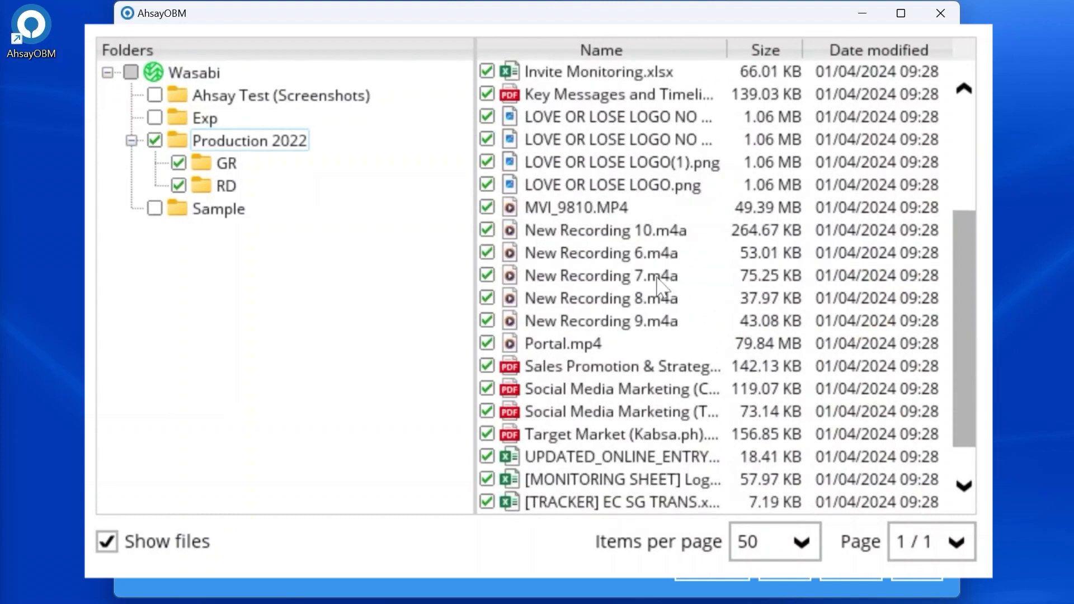
scroll("down", 3)
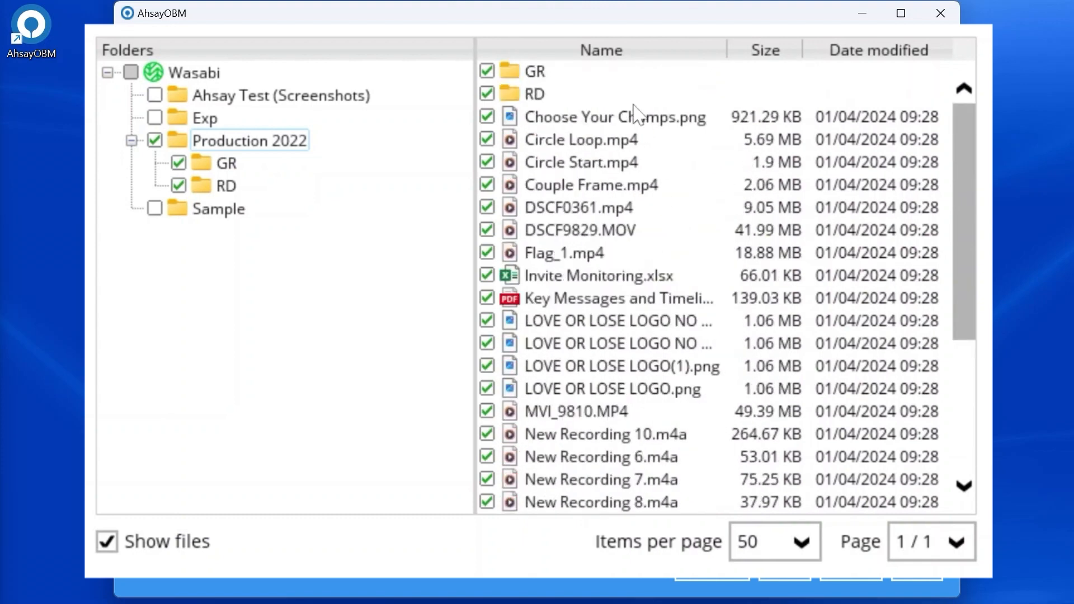
mouse_move(510, 112)
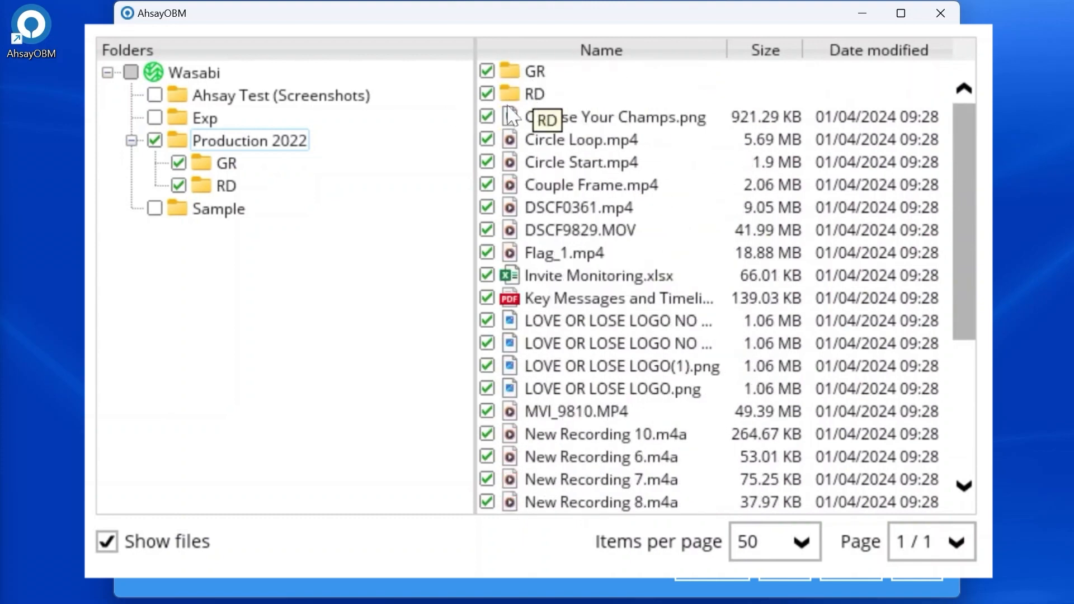
left_click(226, 185)
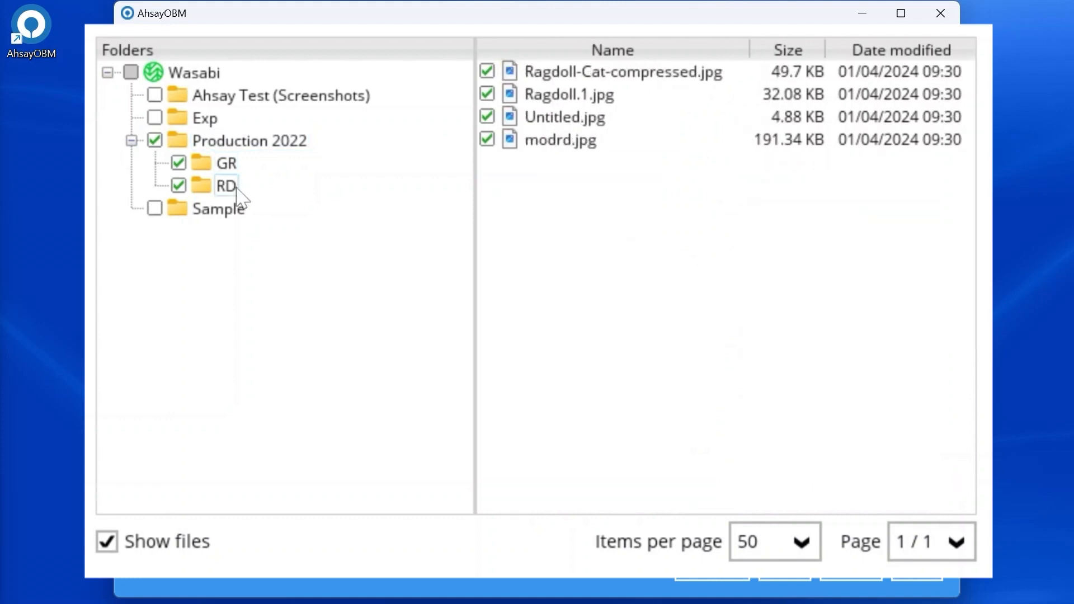
mouse_move(243, 192)
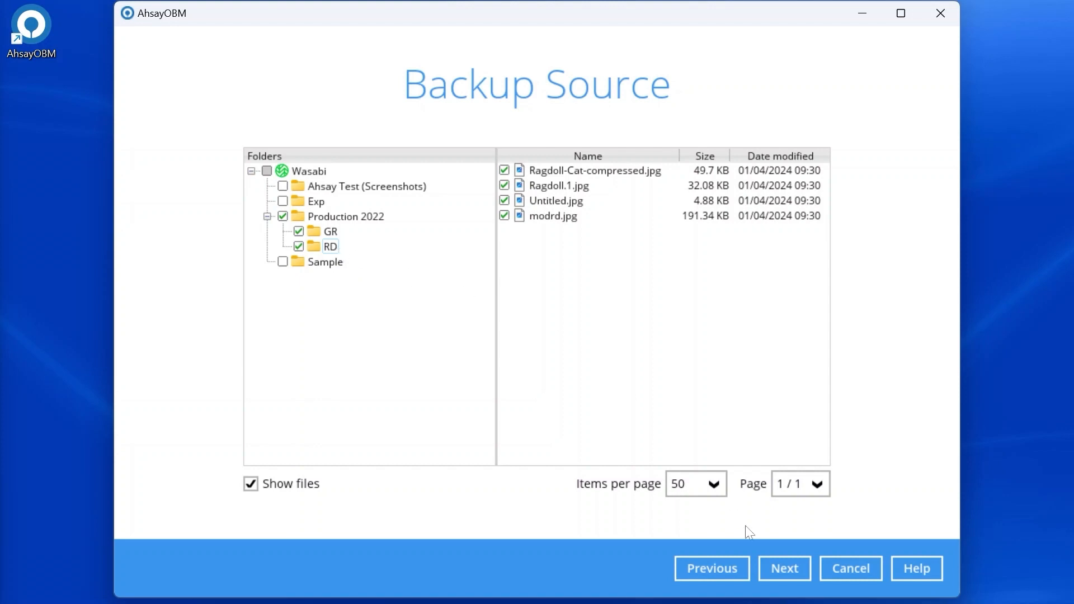
Step: Continue to the Schedule page and switch scheduled backup on for this set
left_click(785, 568)
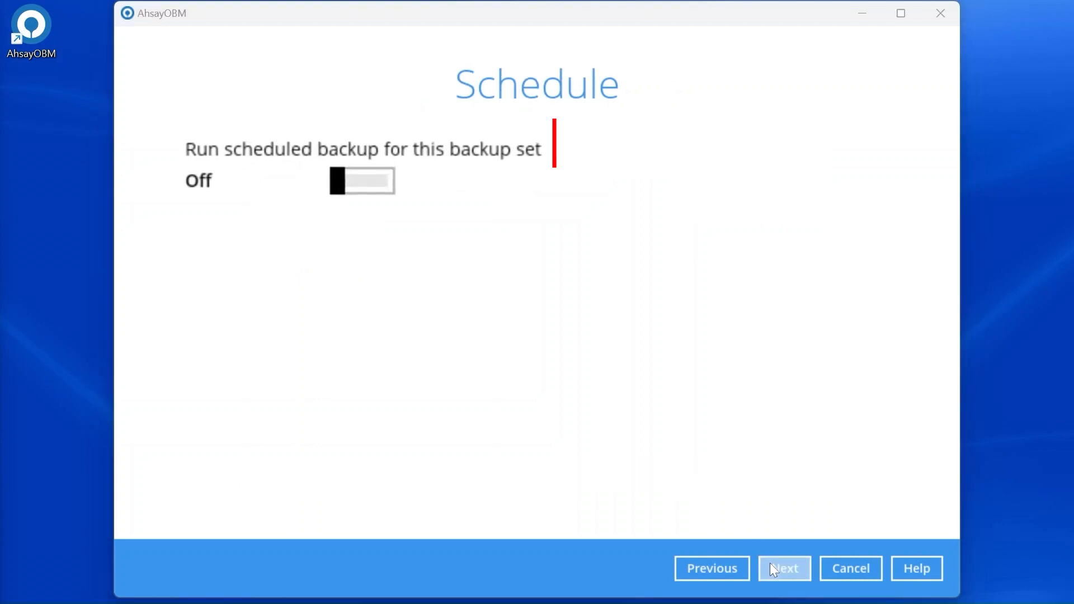
left_click(361, 181)
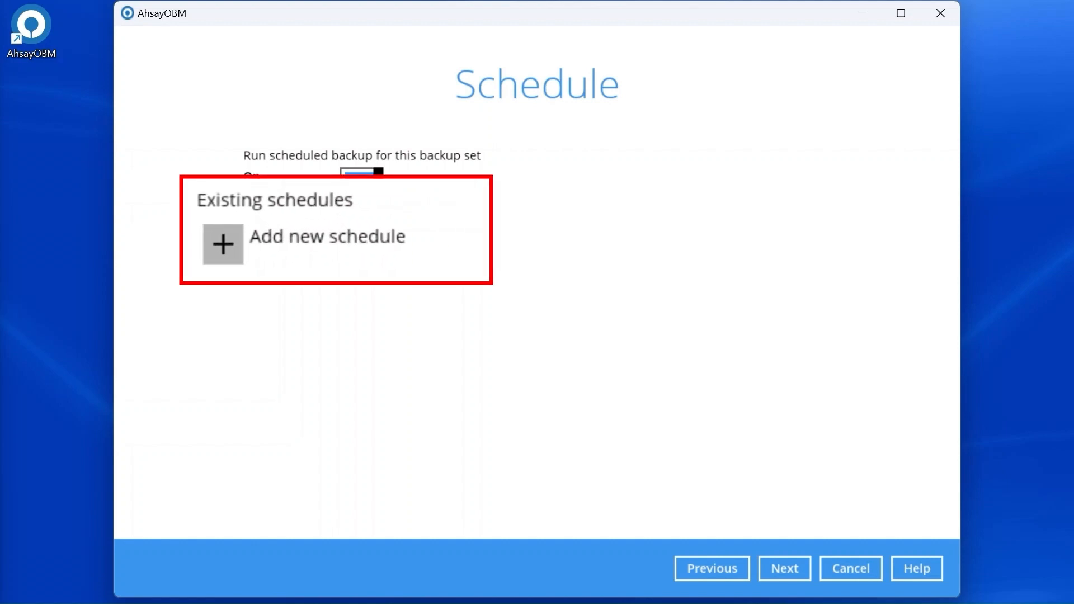
Step: Add a daily schedule named 'Daily backup at 18:00' starting at 18:00
left_click(222, 244)
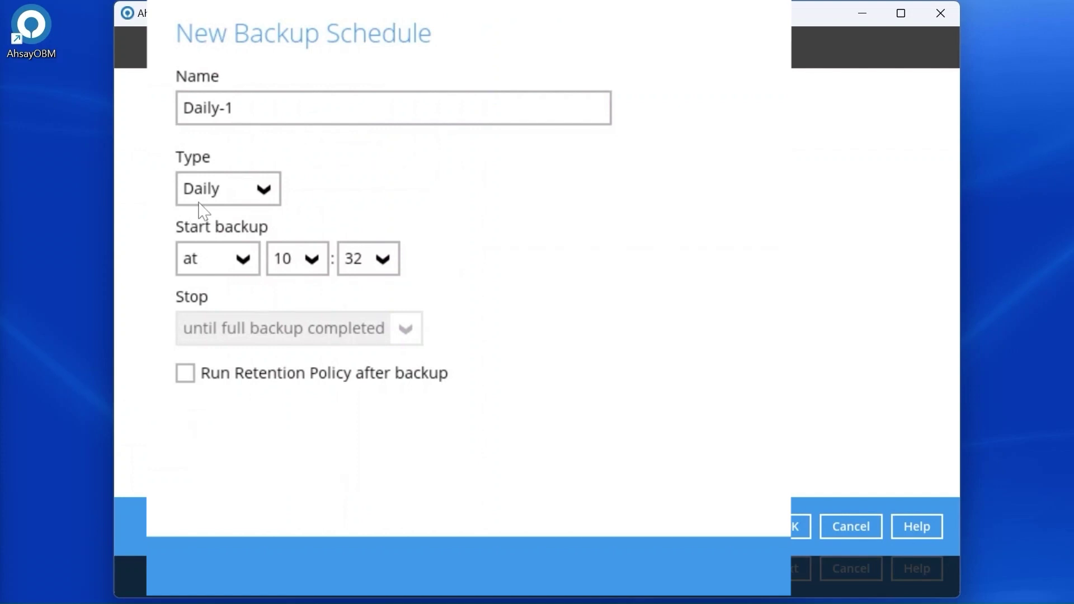
mouse_move(228, 180)
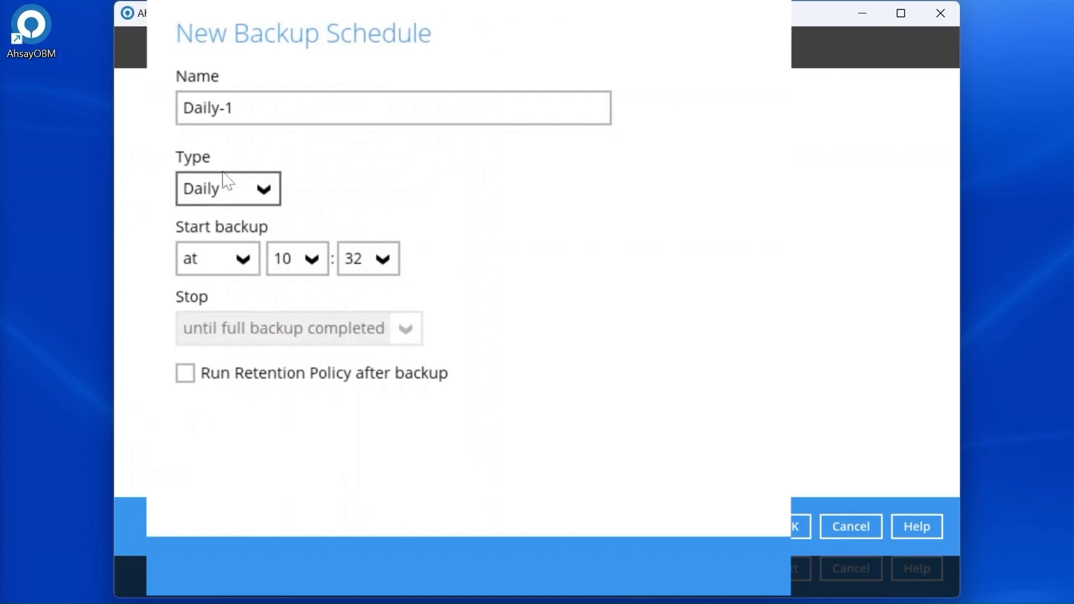
type("Daily backup at 18:")
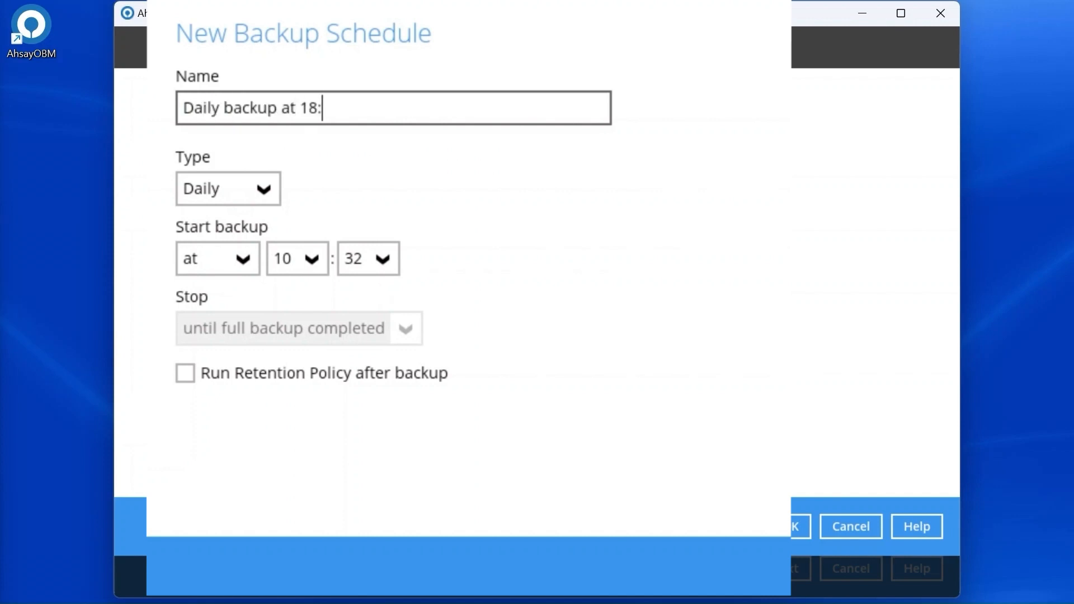
type("00")
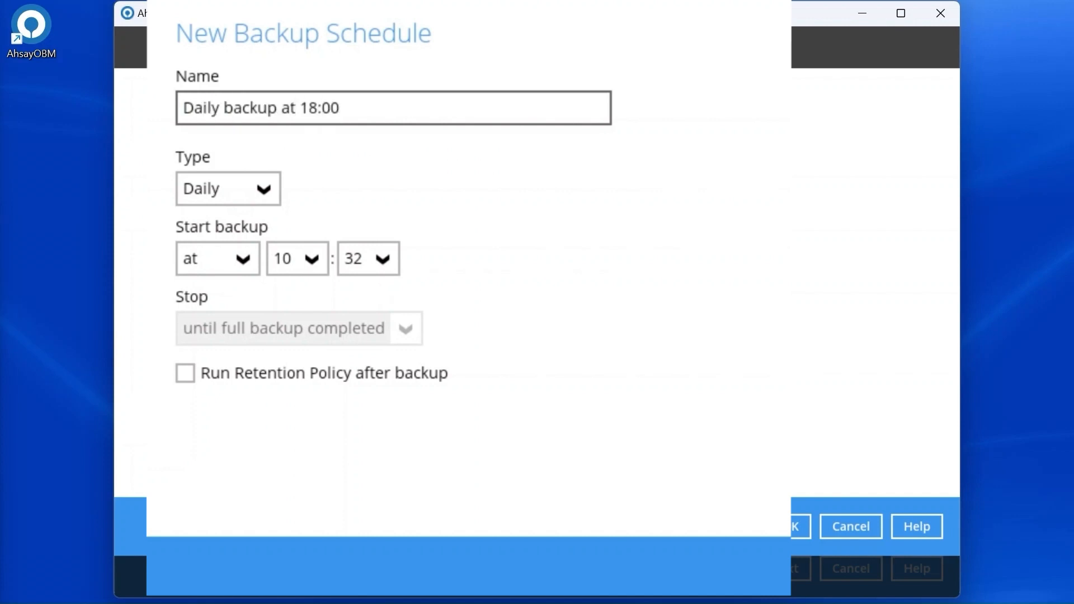
left_click(227, 188)
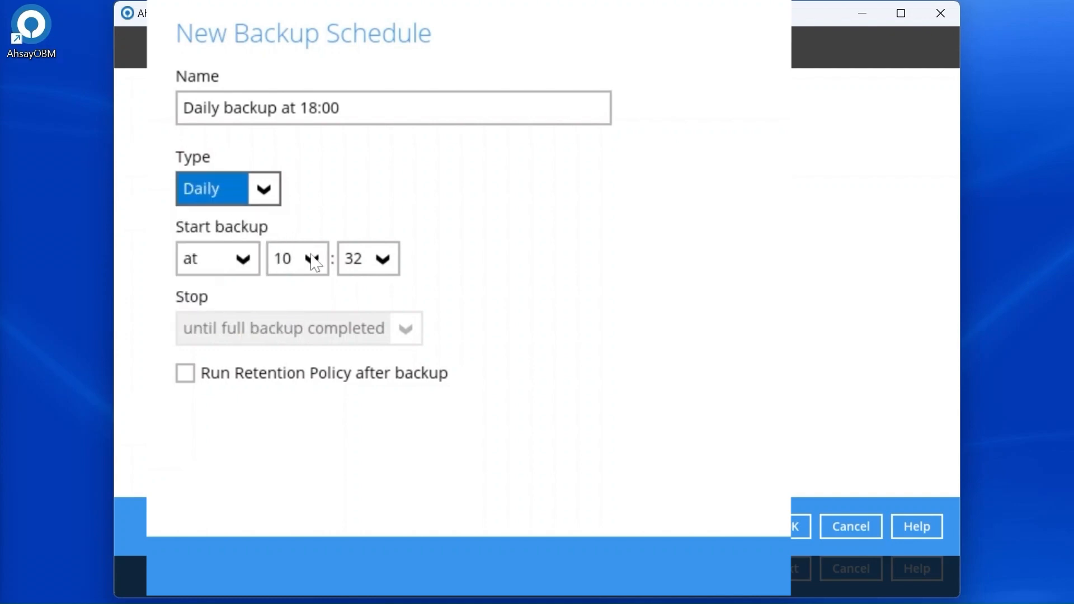
left_click(283, 260)
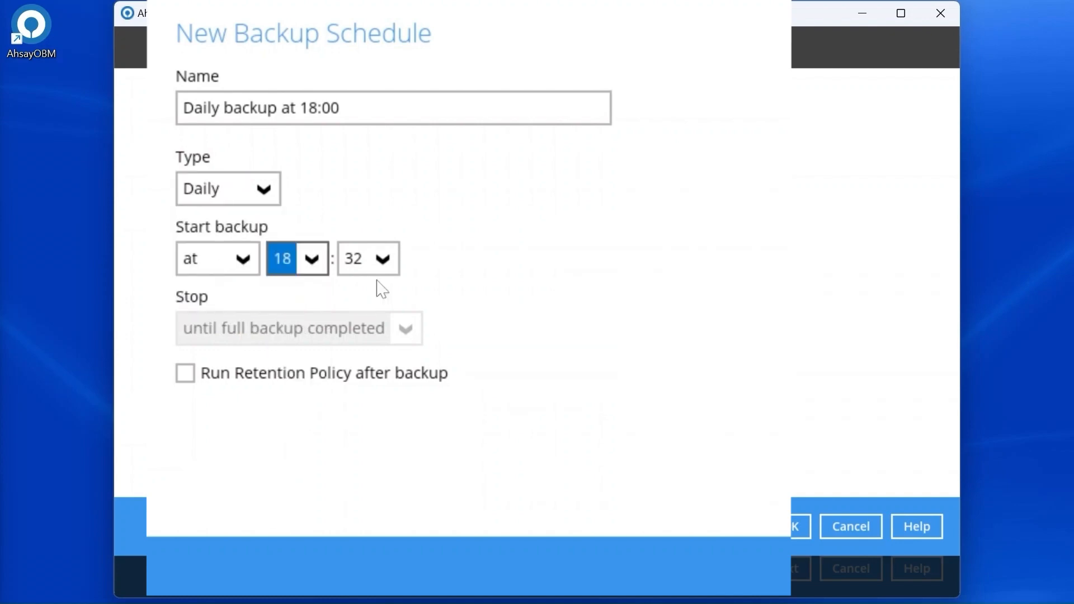
left_click(354, 258)
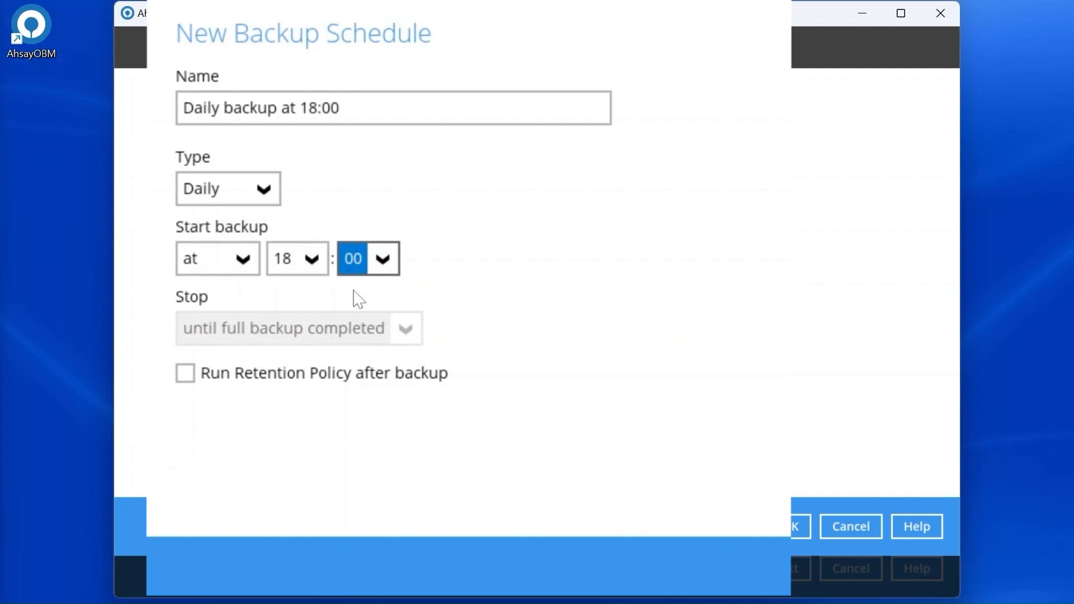
left_click(217, 258)
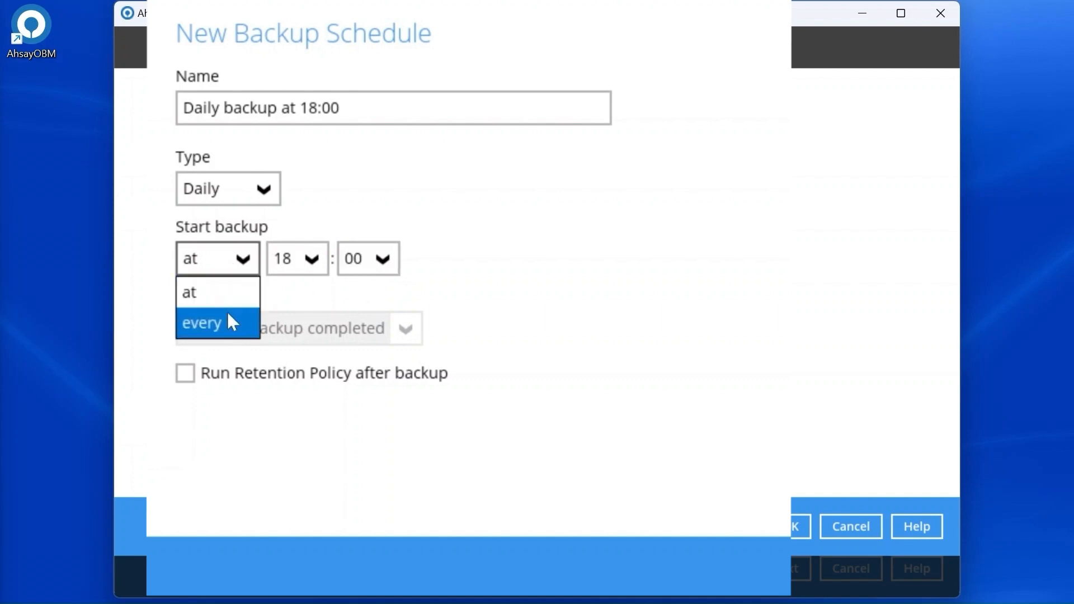
left_click(201, 322)
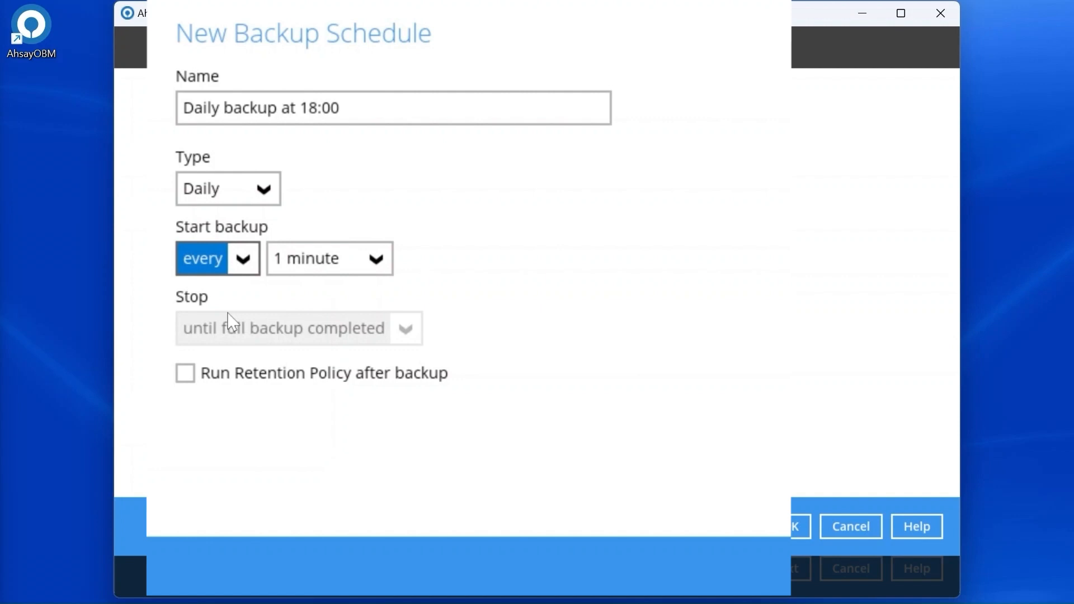
mouse_move(264, 309)
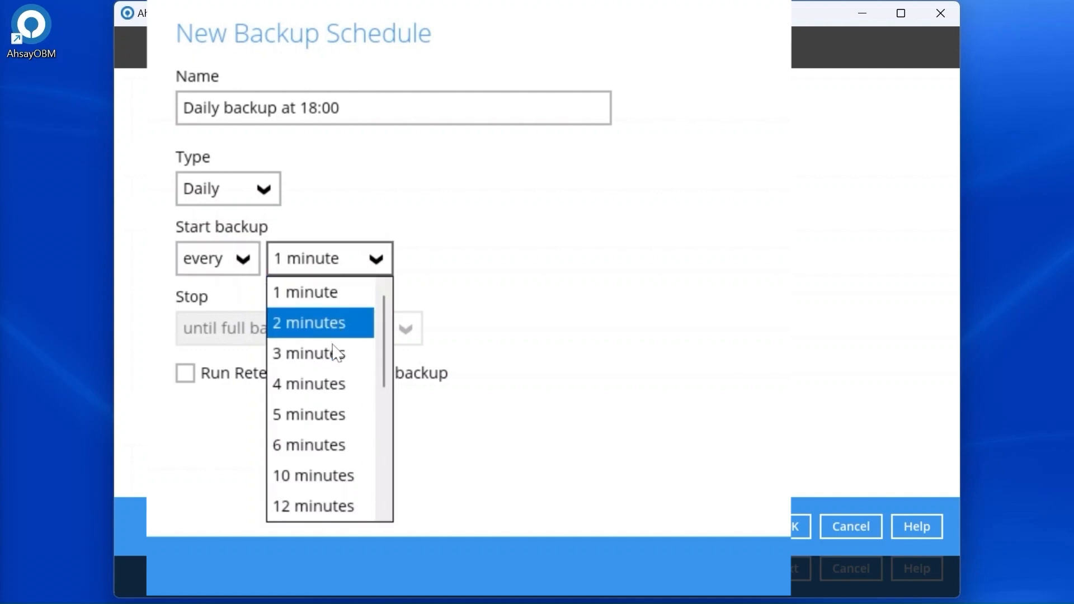
scroll("down", 3)
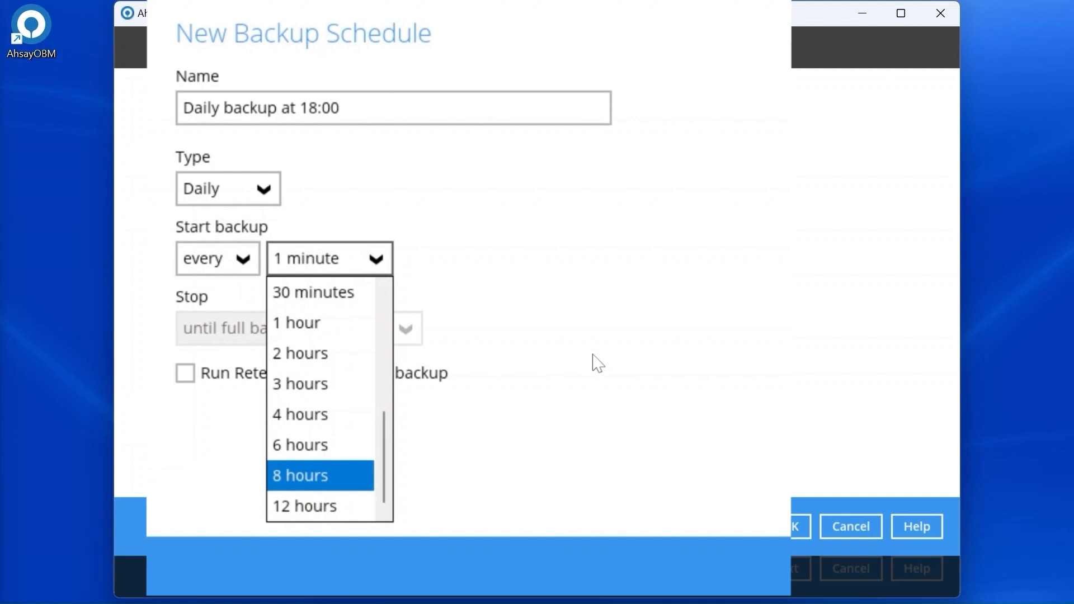
left_click(217, 258)
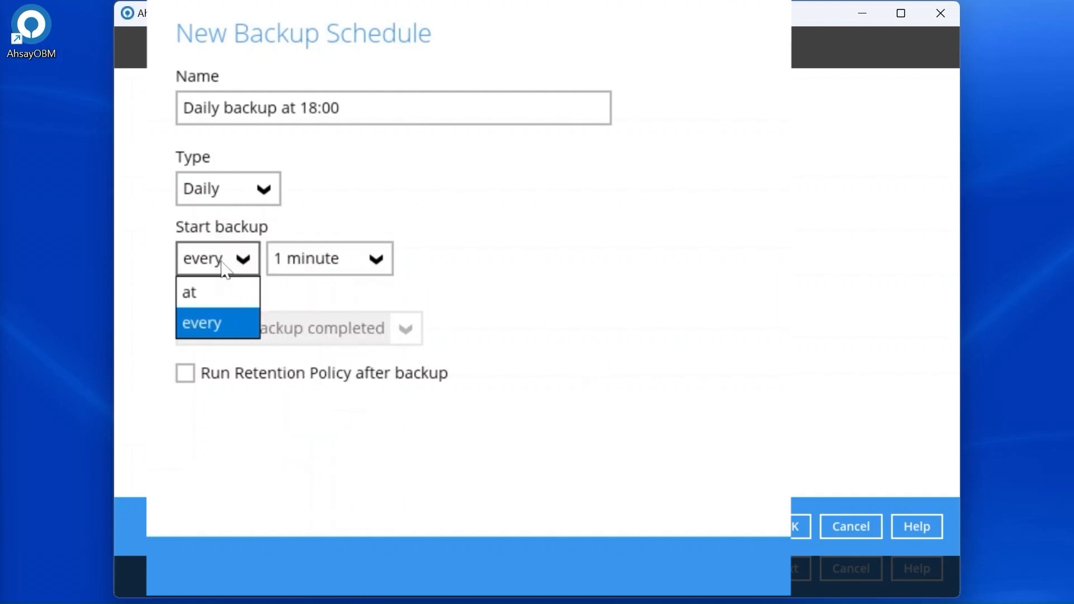
left_click(189, 292)
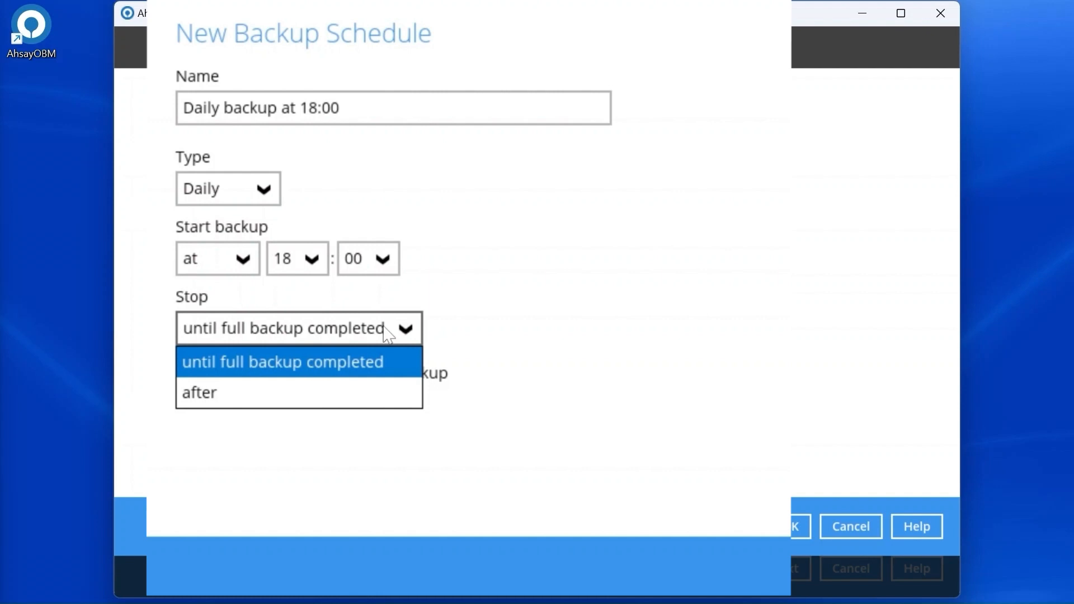
Step: Set Stop to 'until full backup completed', enable Run Retention Policy after backup, and save the schedule
left_click(199, 393)
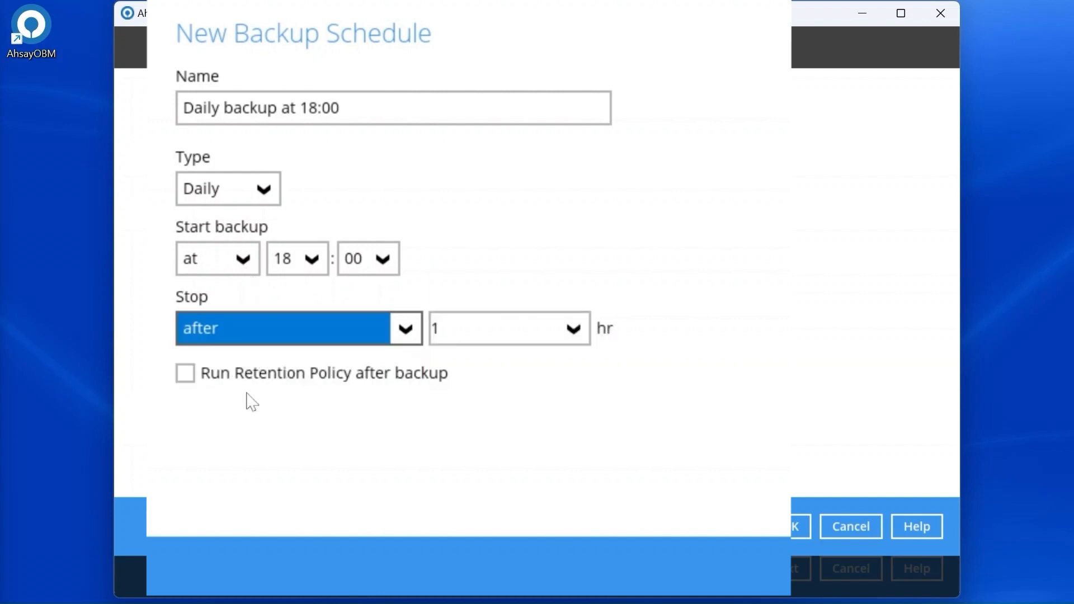
left_click(573, 329)
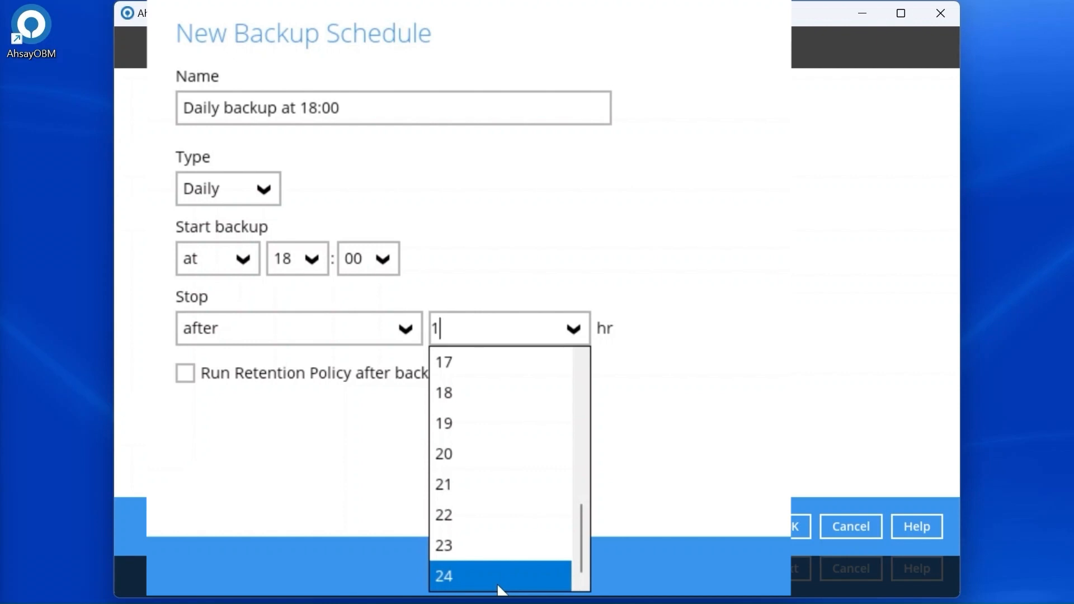
left_click(300, 329)
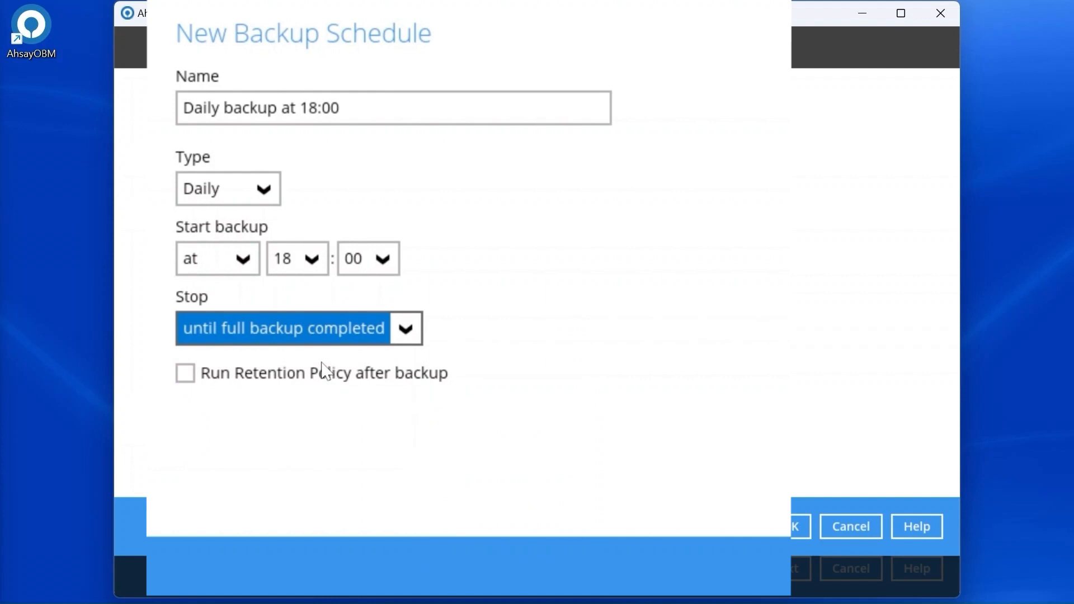
mouse_move(307, 393)
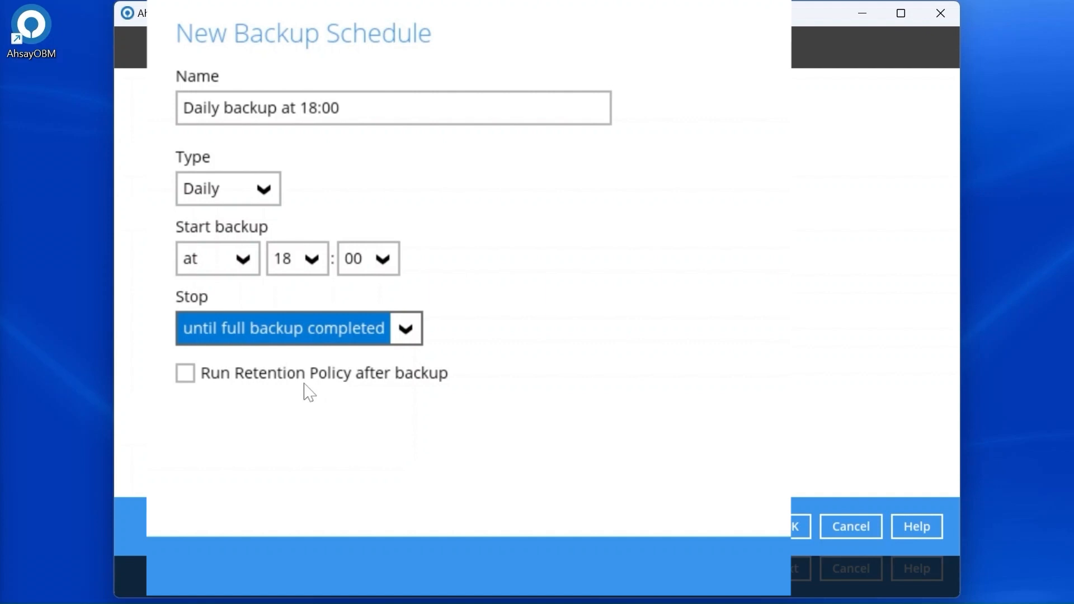
left_click(186, 374)
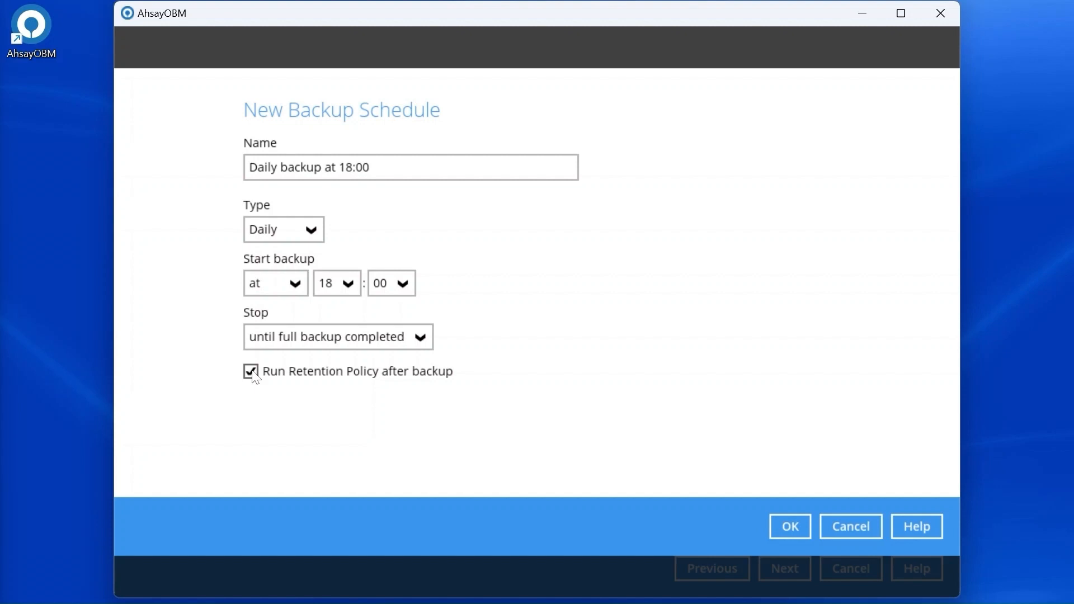
left_click(790, 526)
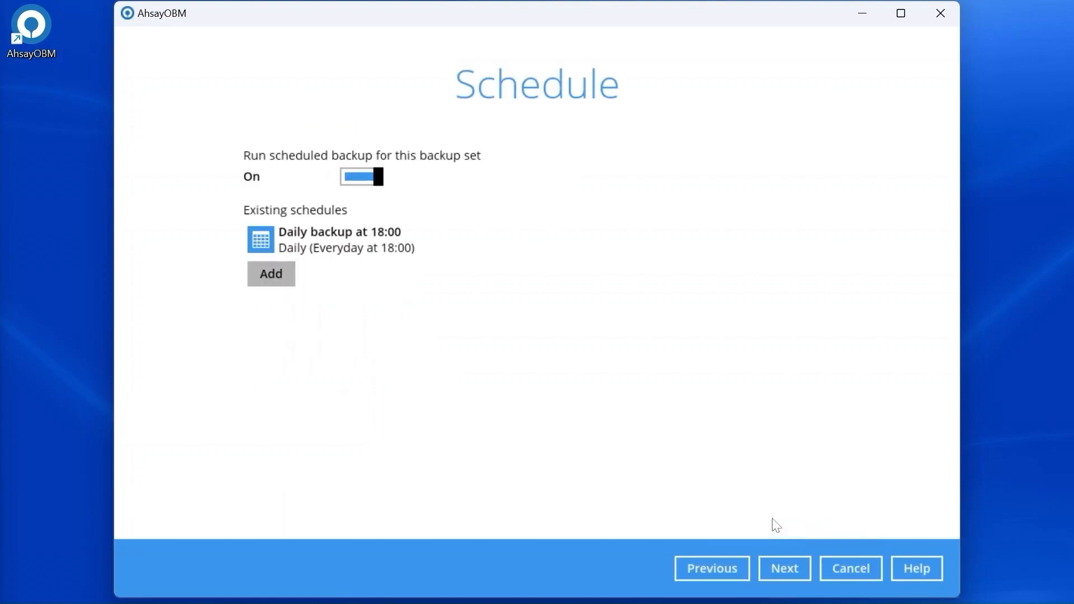
Step: Set Backup mode to Concurrent with Unlimited destinations and begin adding a storage destination
left_click(784, 569)
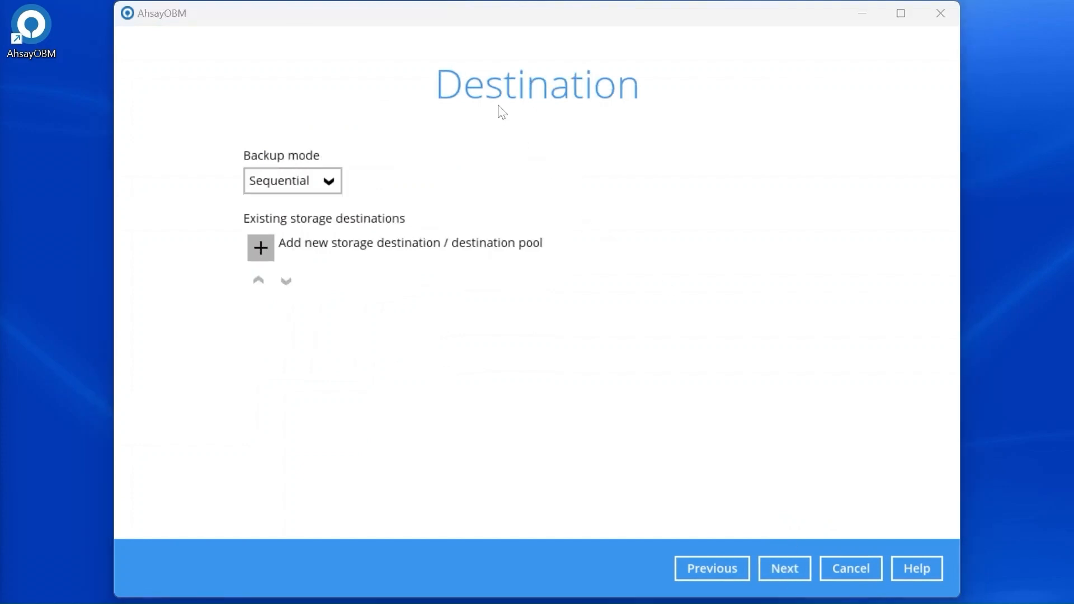
mouse_move(475, 173)
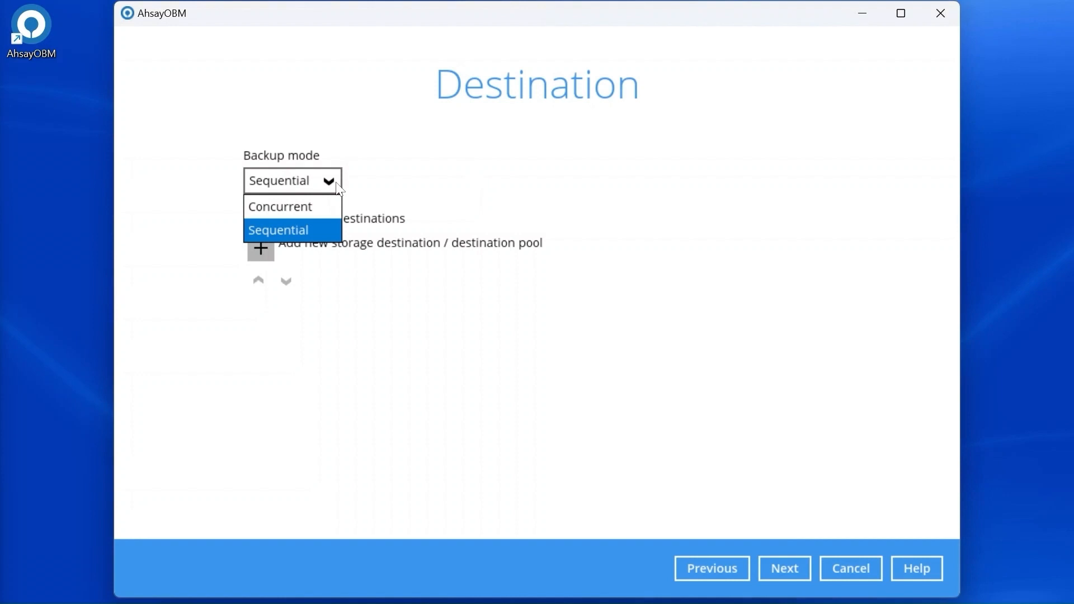
left_click(279, 206)
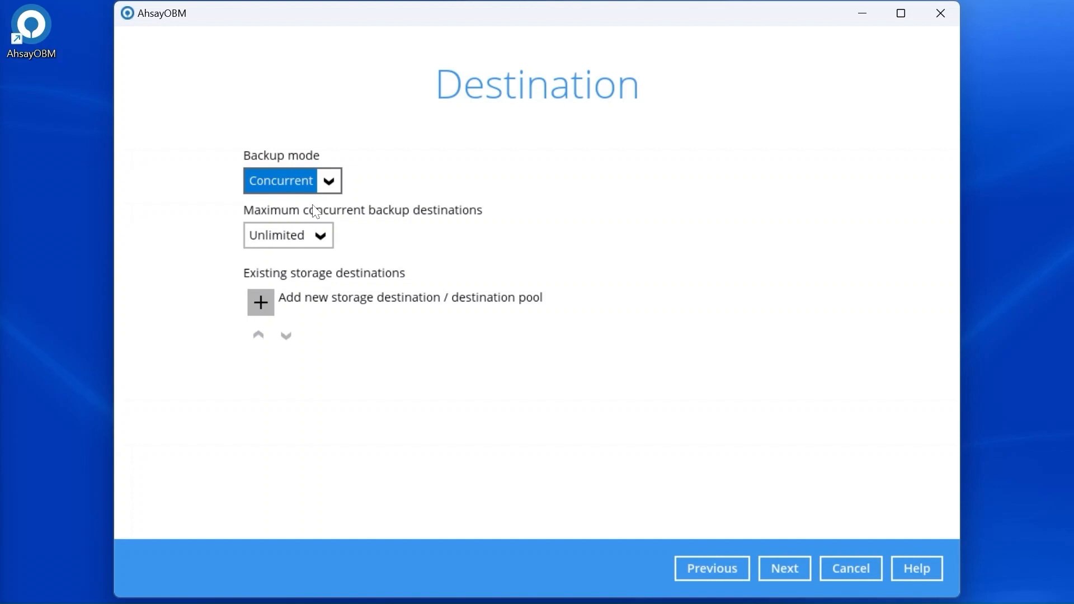
mouse_move(325, 248)
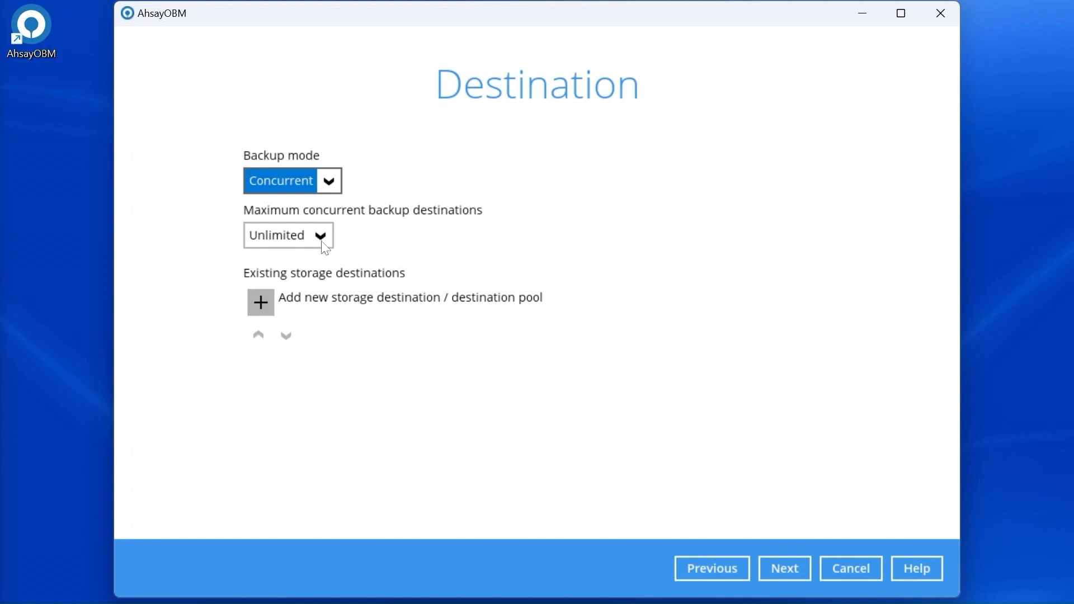
left_click(276, 235)
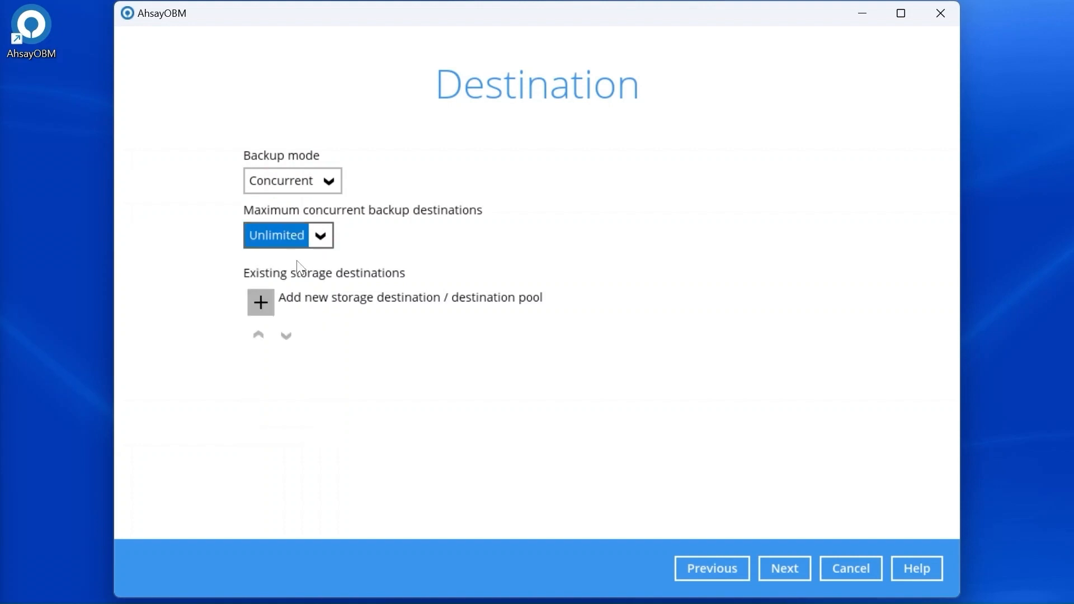
left_click(259, 302)
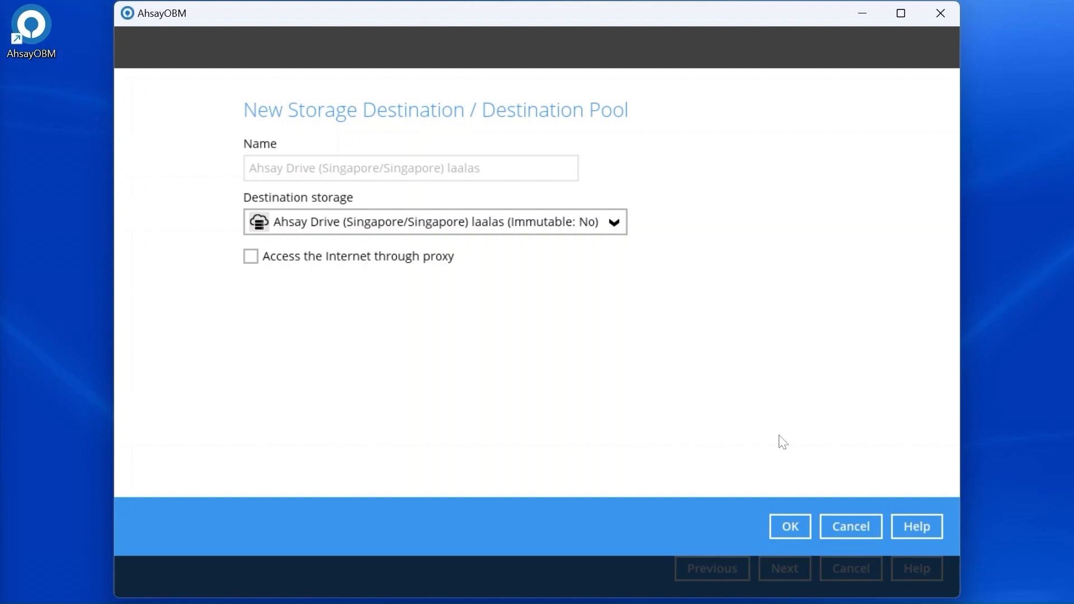
Step: Confirm Ahsay Drive, then start a Local / Mapped Drive destination and browse for its folder
left_click(790, 525)
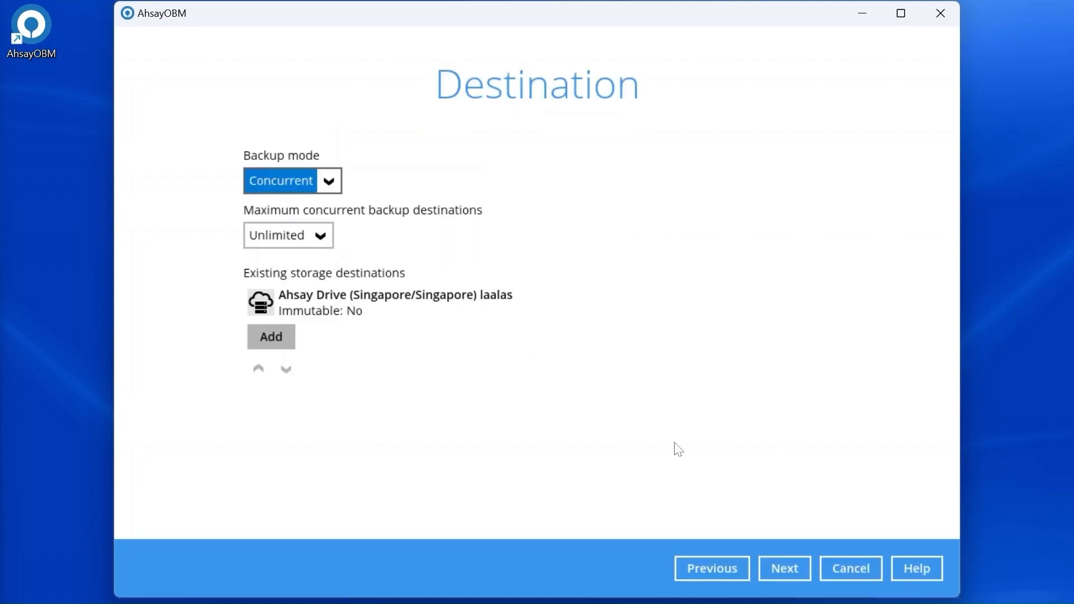
left_click(271, 336)
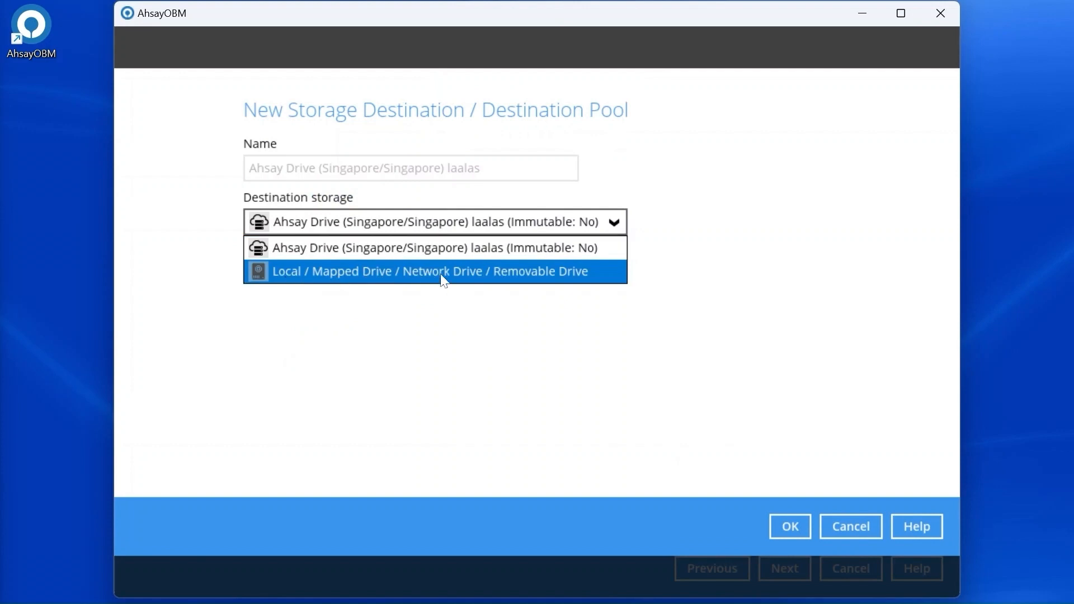
mouse_move(522, 285)
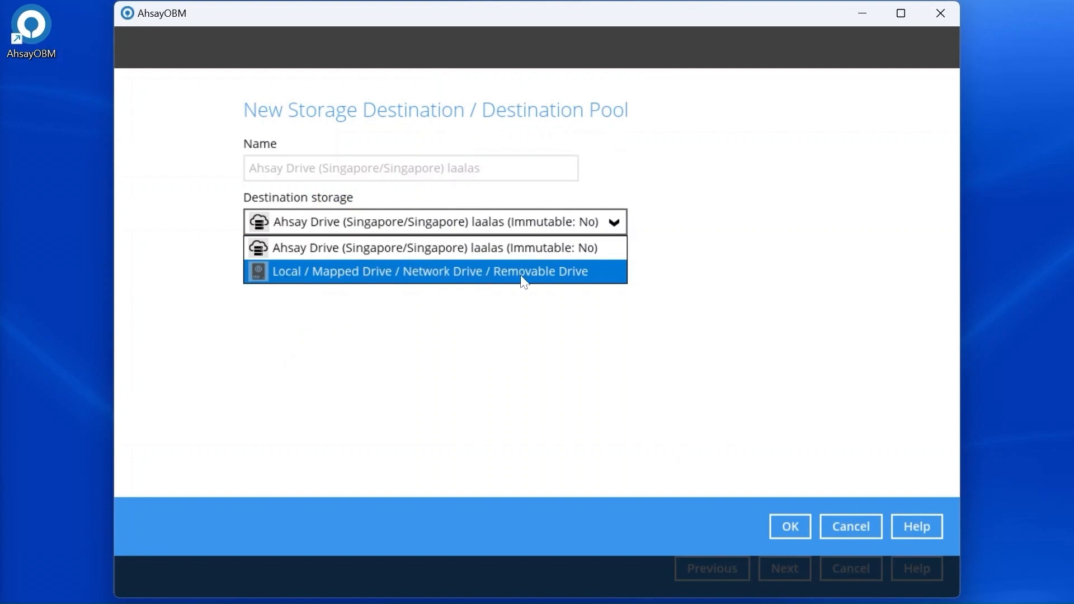
left_click(431, 270)
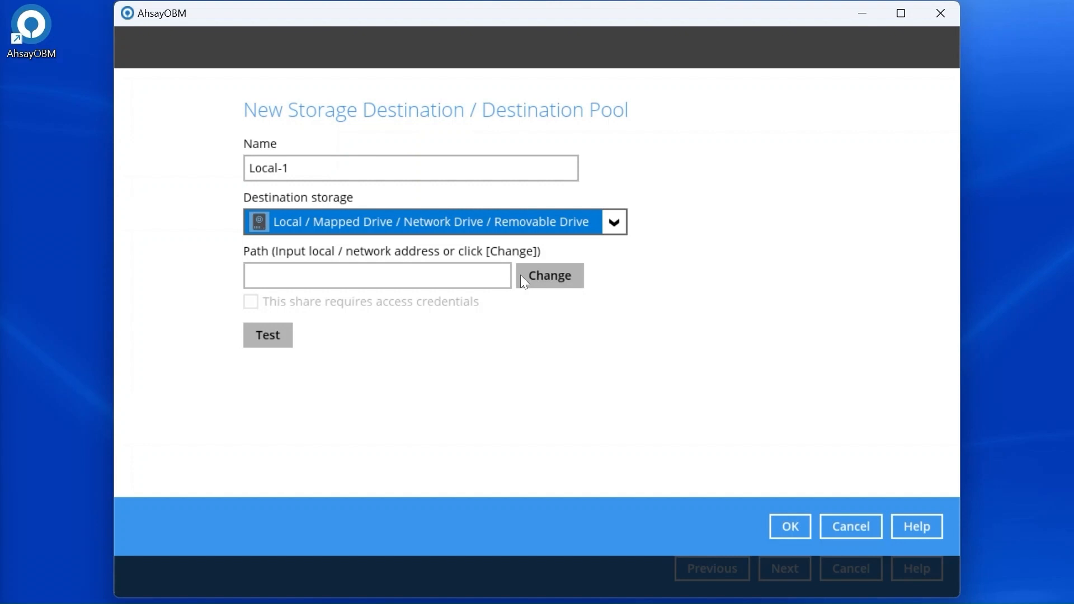
left_click(551, 275)
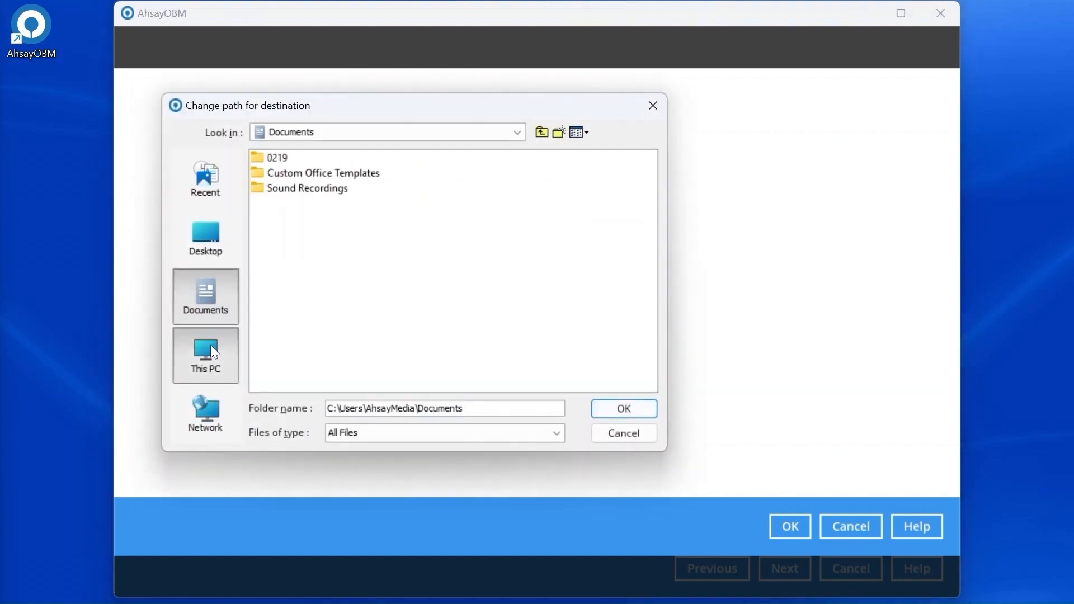
Step: Point Local-1 to E:\backup, save it, and continue to the Encryption step
left_click(205, 356)
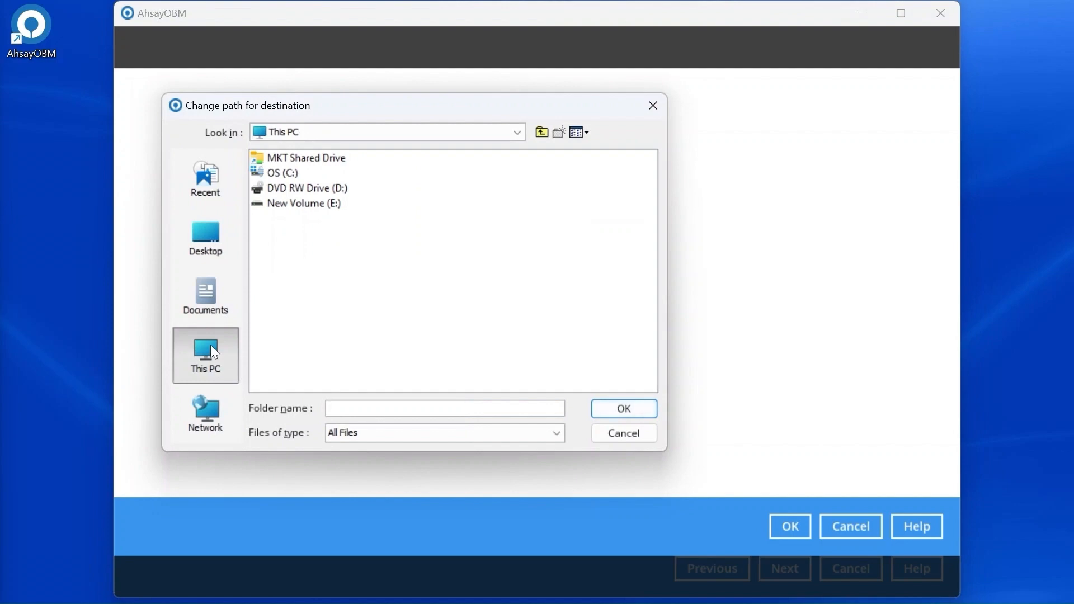
mouse_move(331, 210)
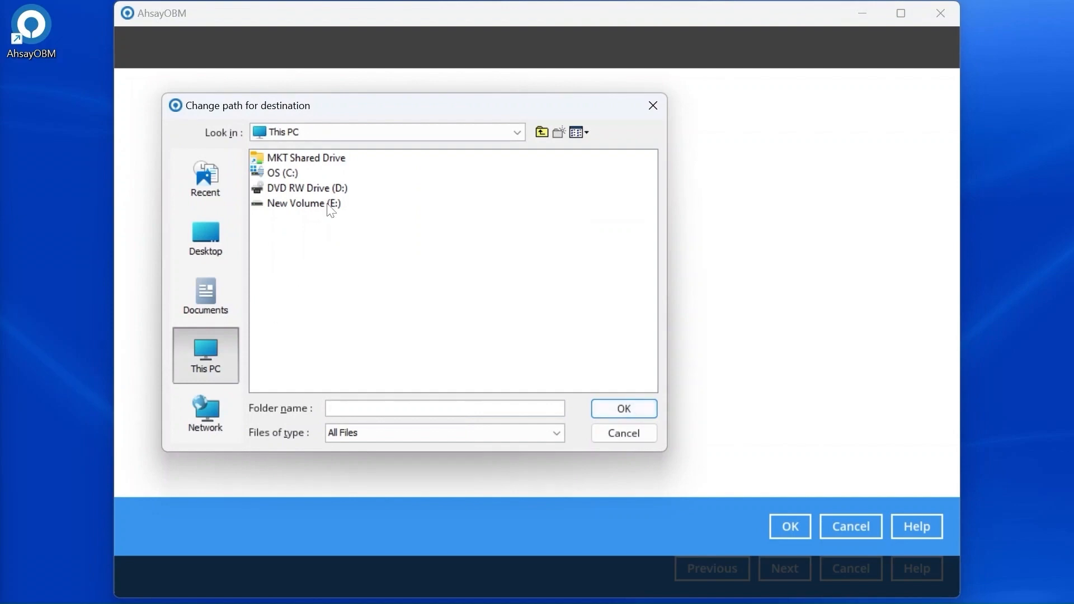
double_click(302, 203)
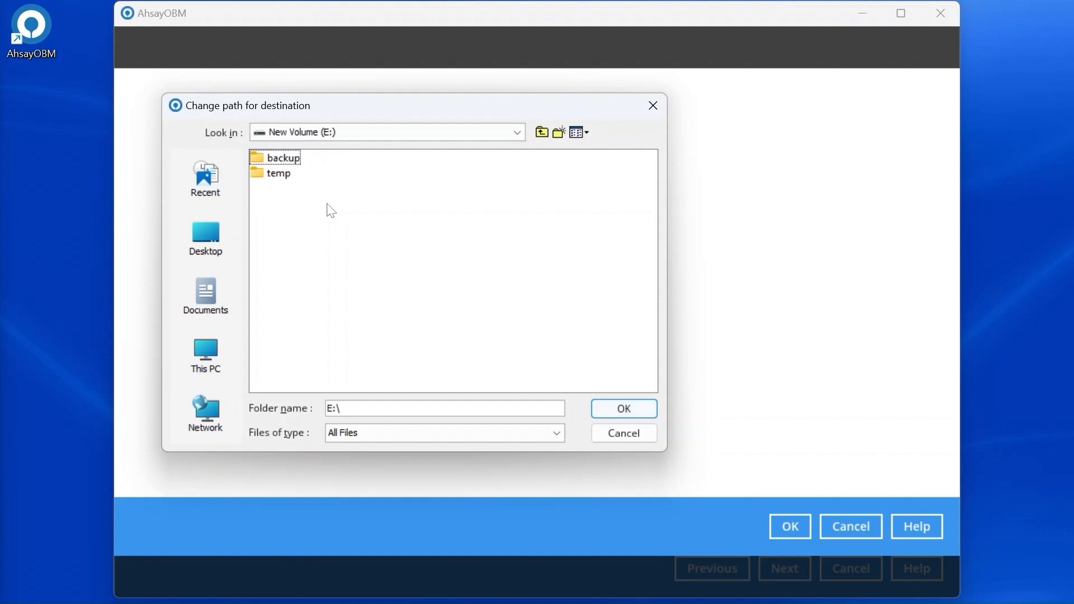
left_click(285, 157)
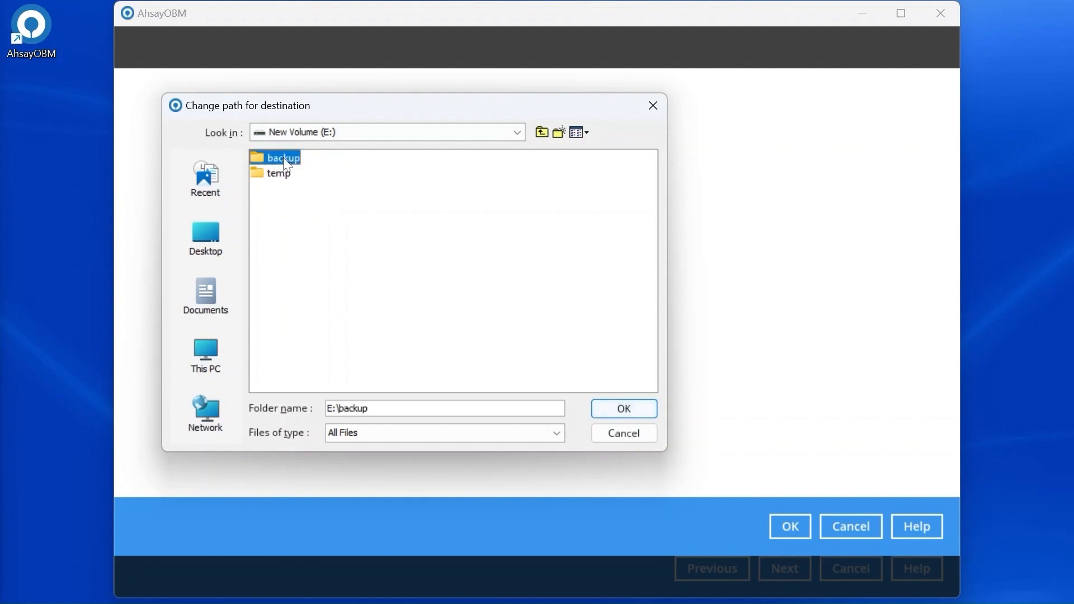
left_click(624, 408)
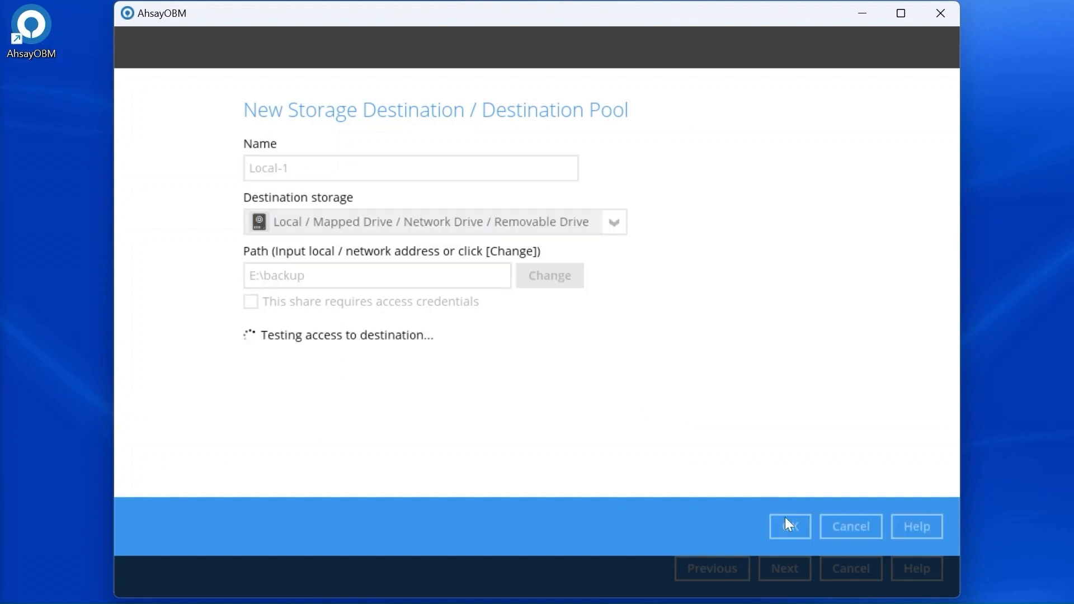
left_click(790, 526)
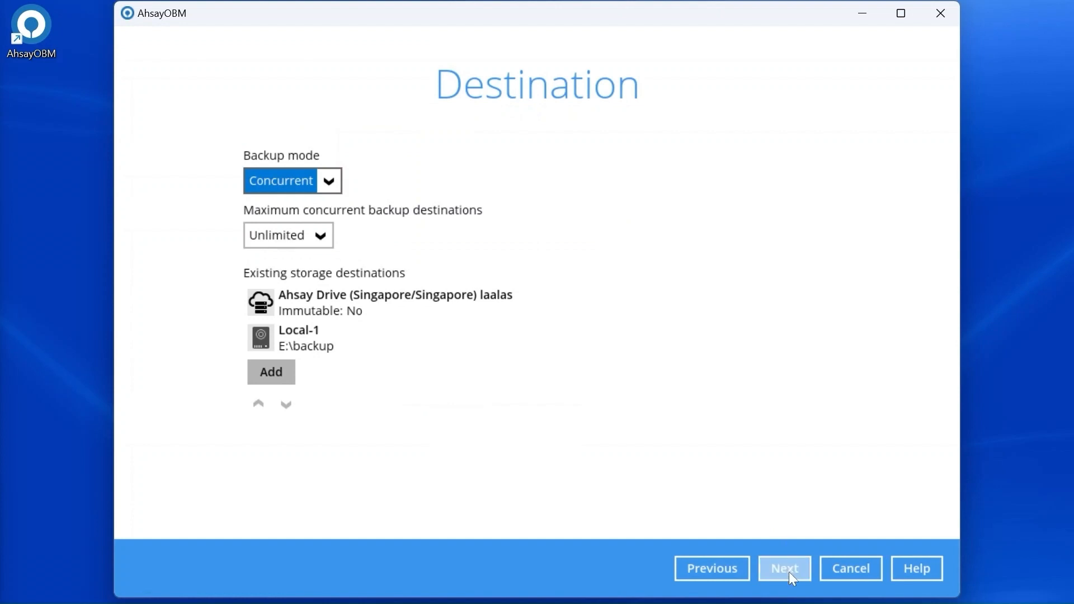
left_click(784, 568)
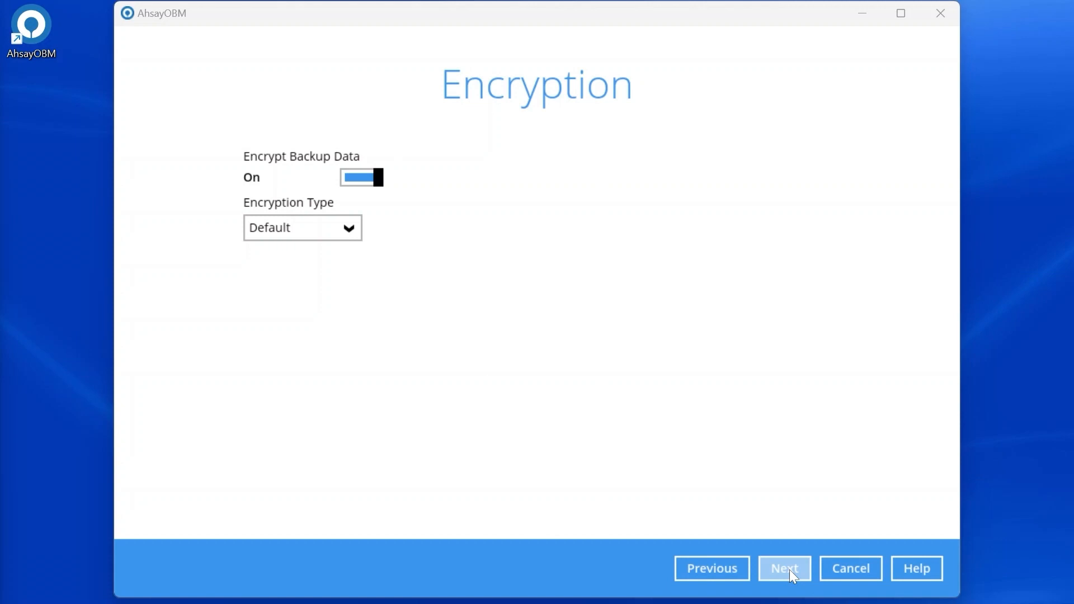
Step: Accept the default encryption, confirm the key prompt, and finish the backup set wizard
left_click(784, 568)
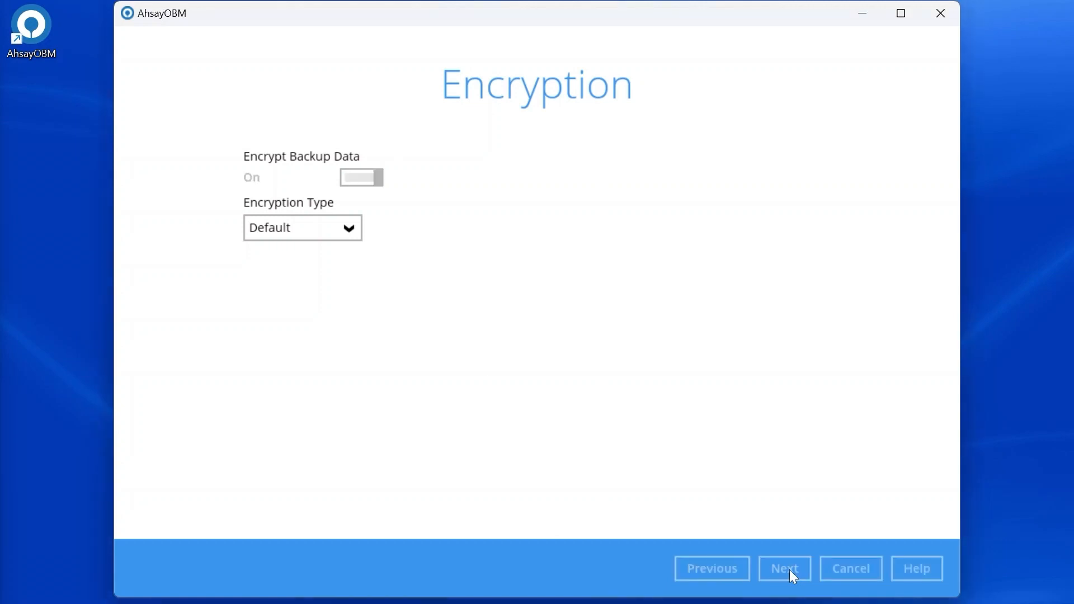
left_click(784, 568)
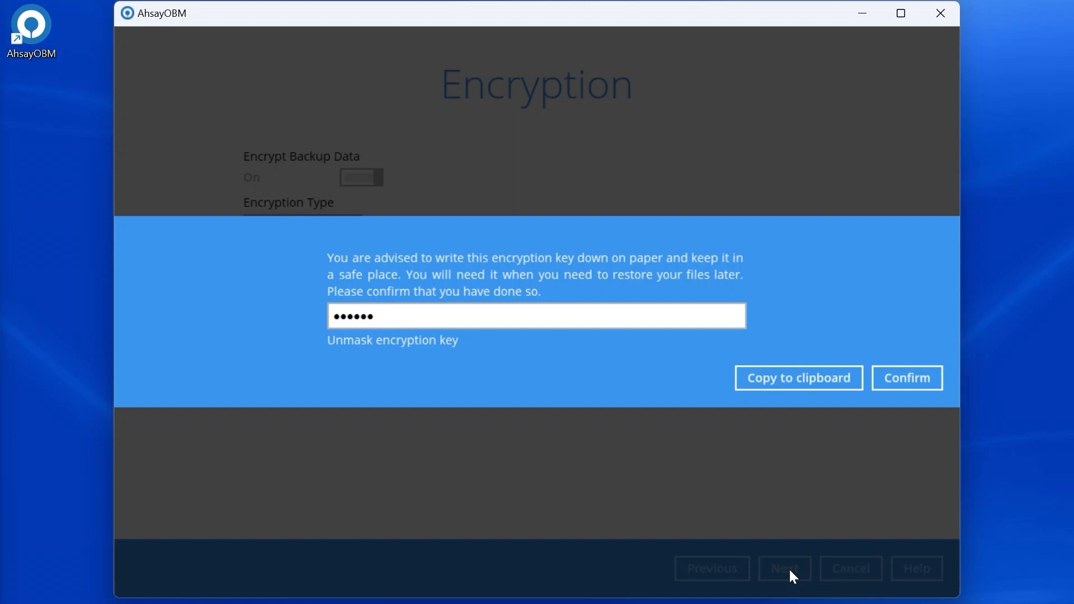
left_click(906, 379)
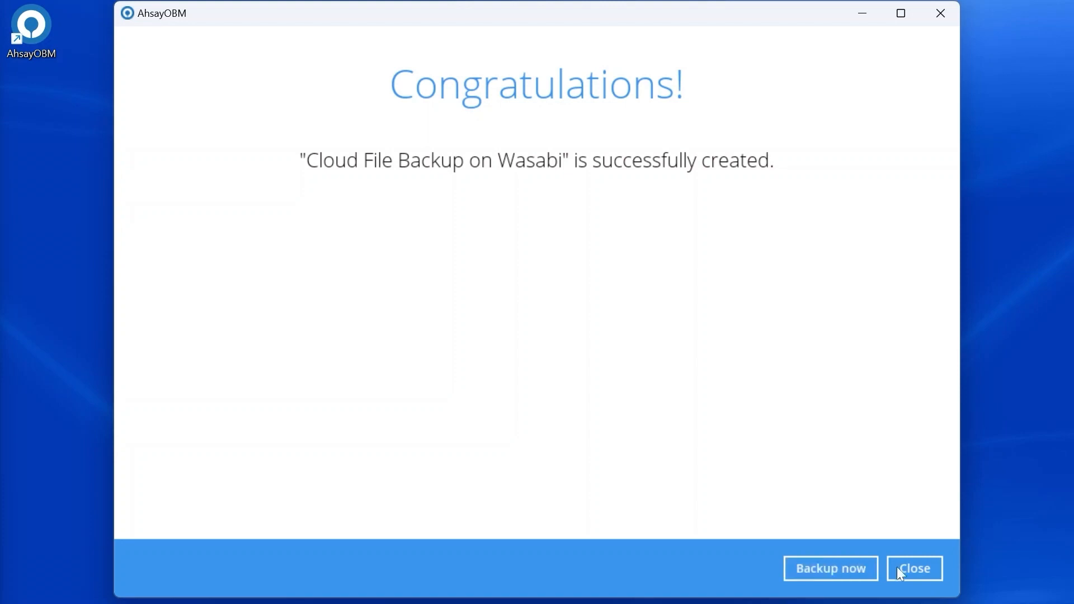
left_click(915, 568)
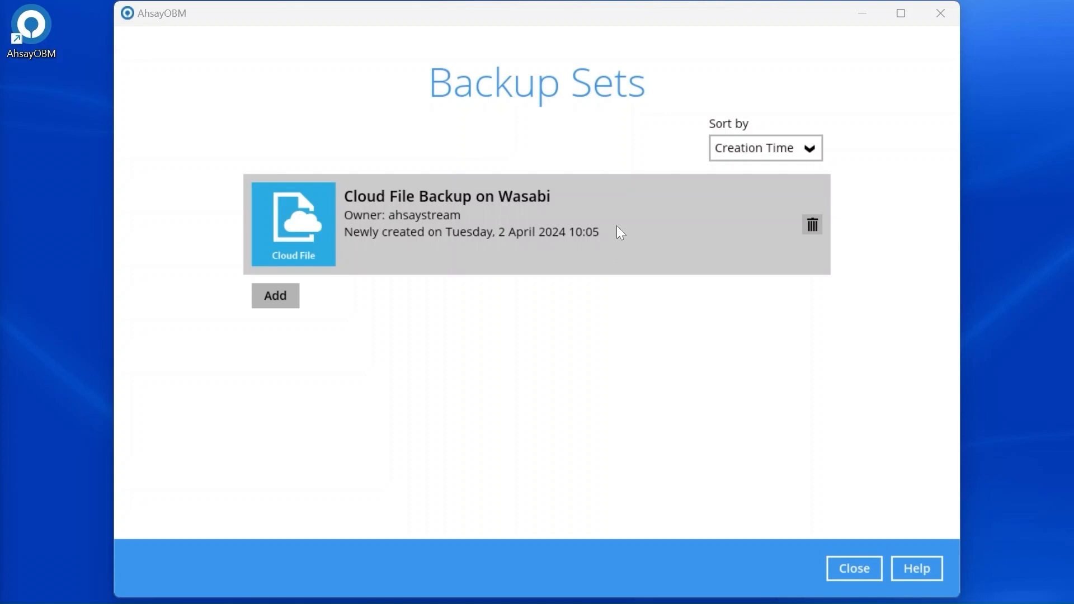
Step: In the Wasabi set's settings, enter the Windows user authentication password
left_click(467, 223)
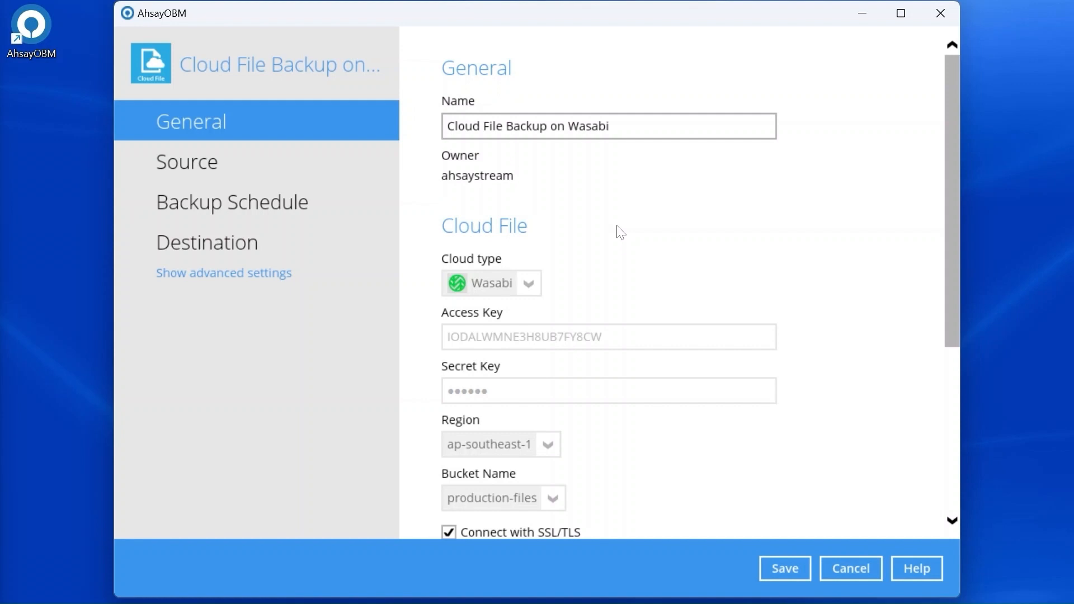
scroll("down", 3)
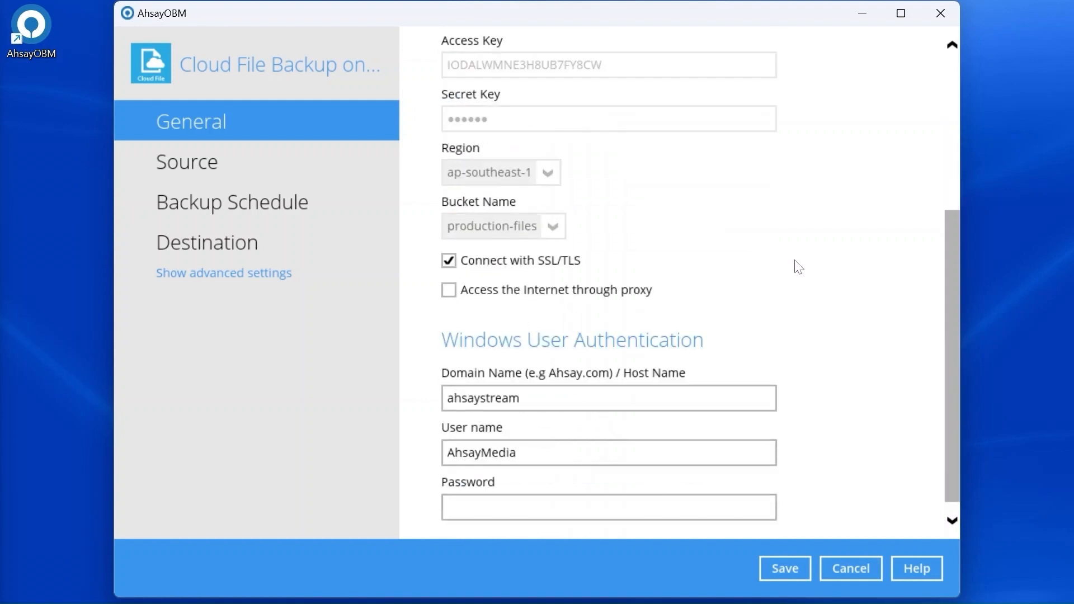
scroll("down", 3)
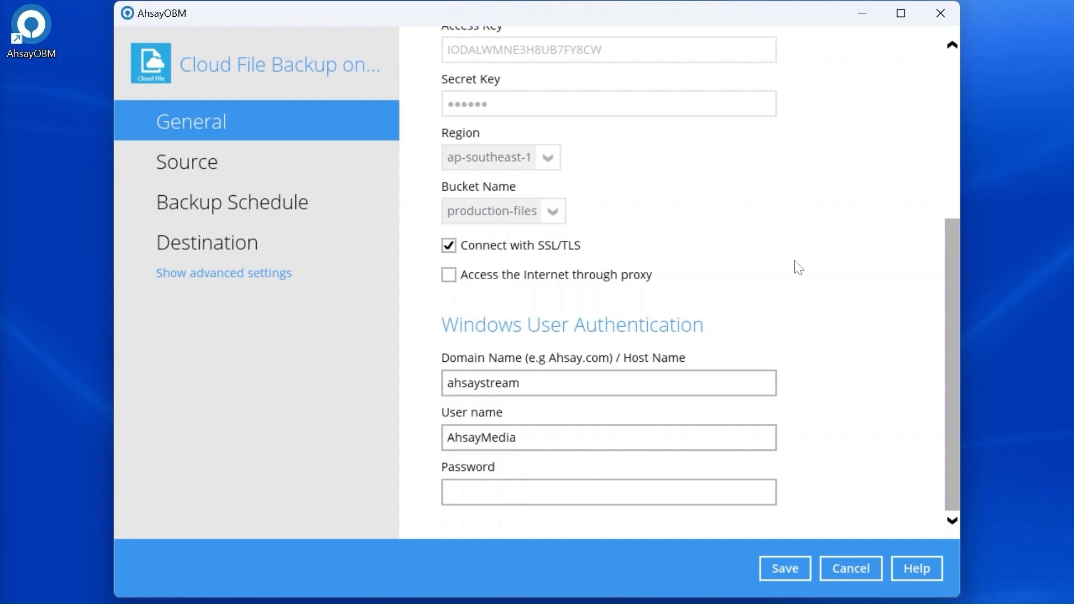
left_click(610, 492)
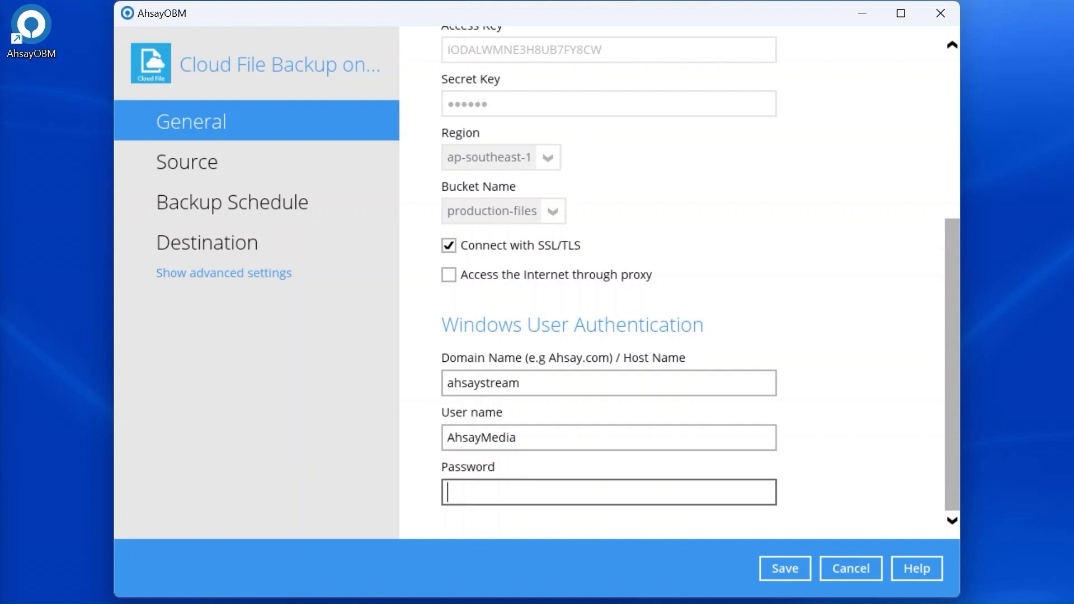
type("password")
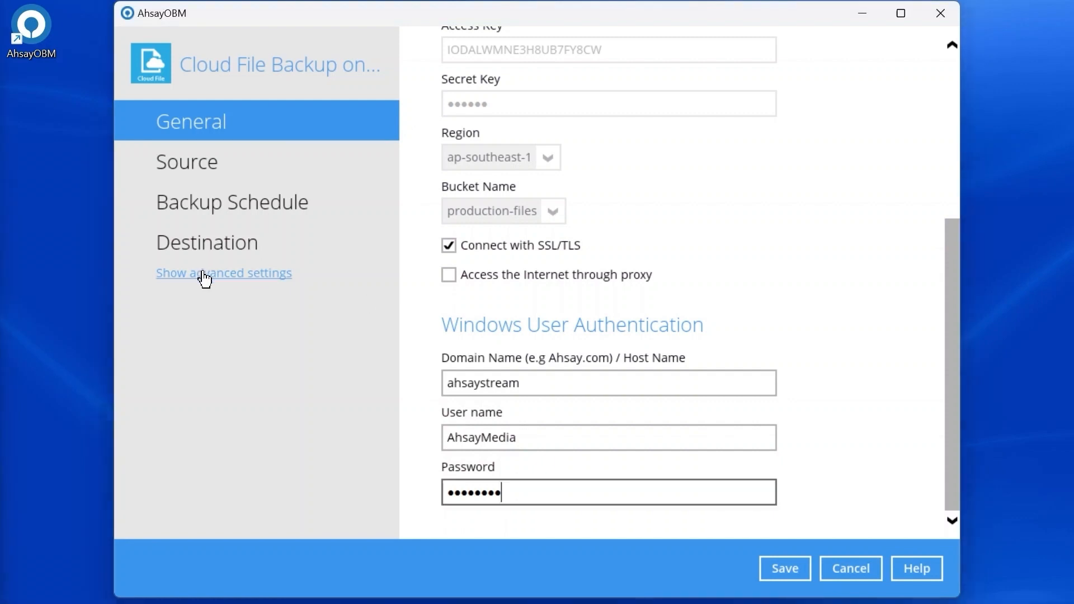
Step: Reveal the advanced settings, landing on the Deduplication page
left_click(223, 273)
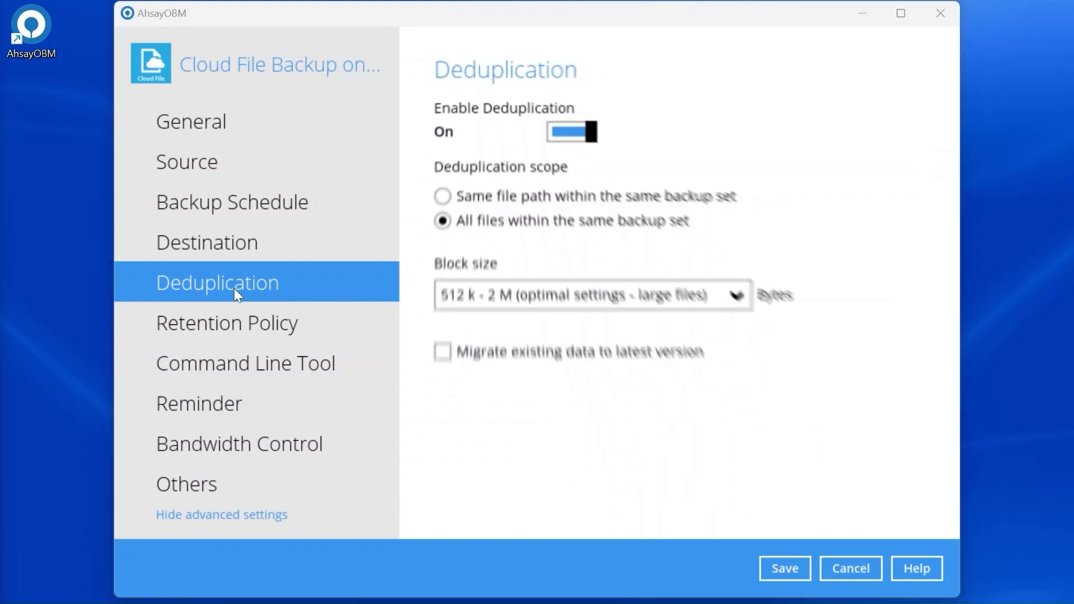
Step: In Retention Policy, review the Simple Day(s) options, then select Advanced mode
left_click(226, 322)
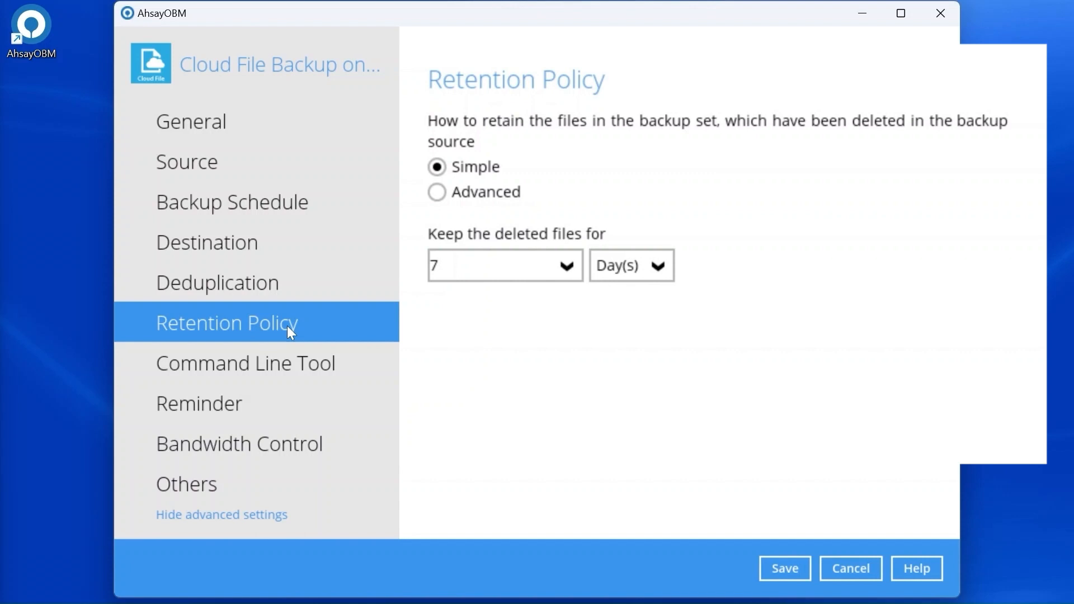
mouse_move(499, 172)
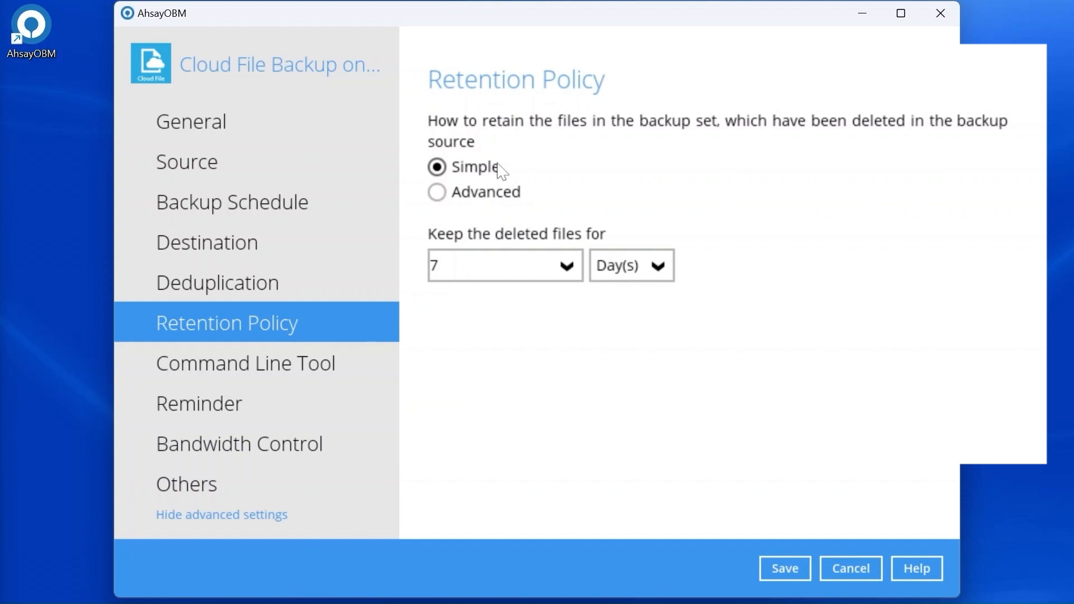
left_click(657, 266)
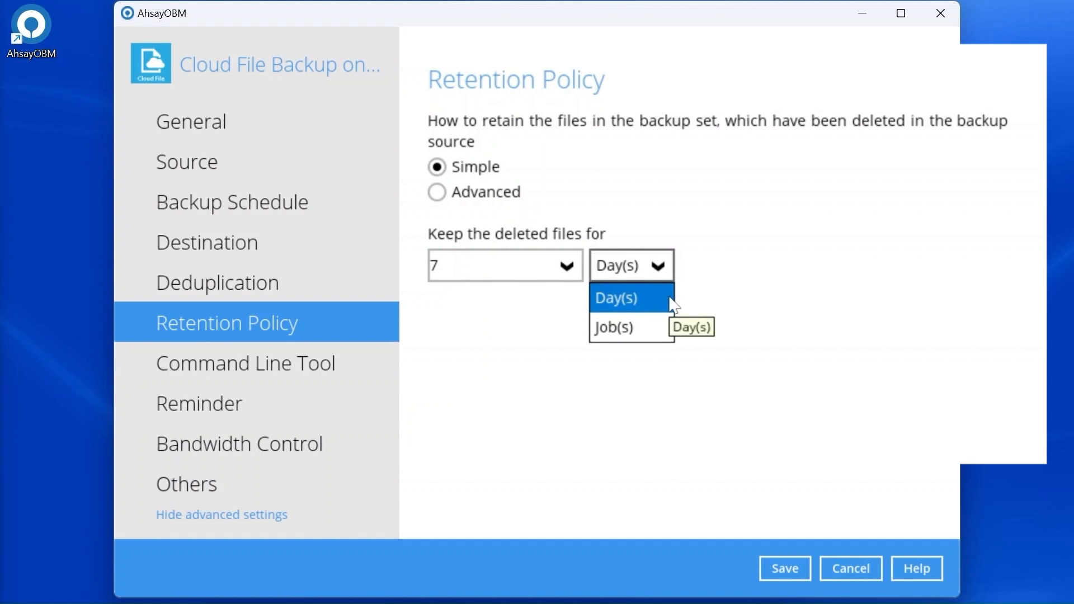
left_click(616, 298)
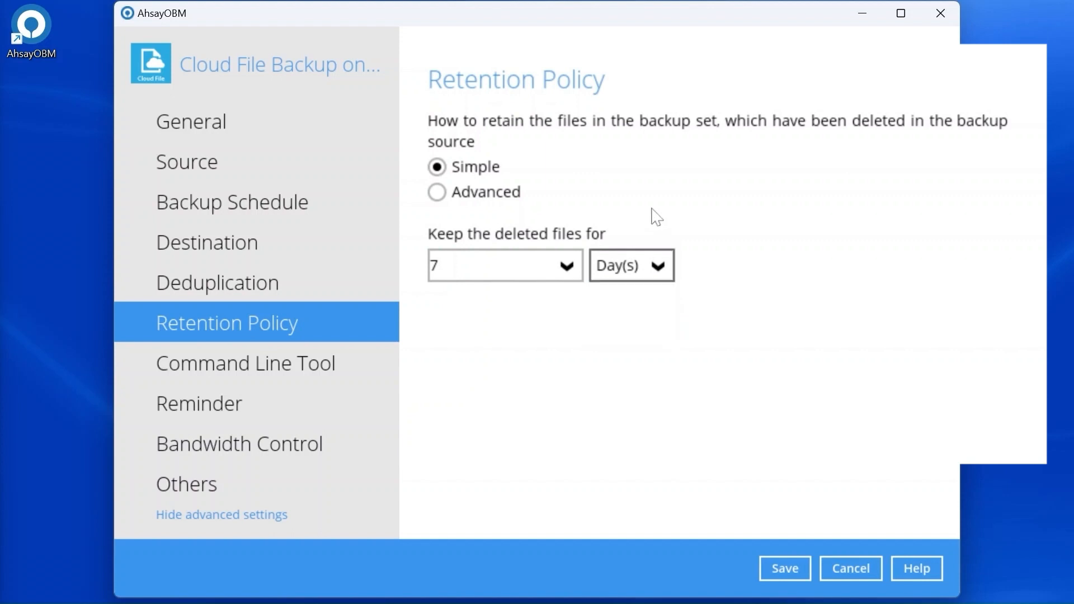
left_click(436, 193)
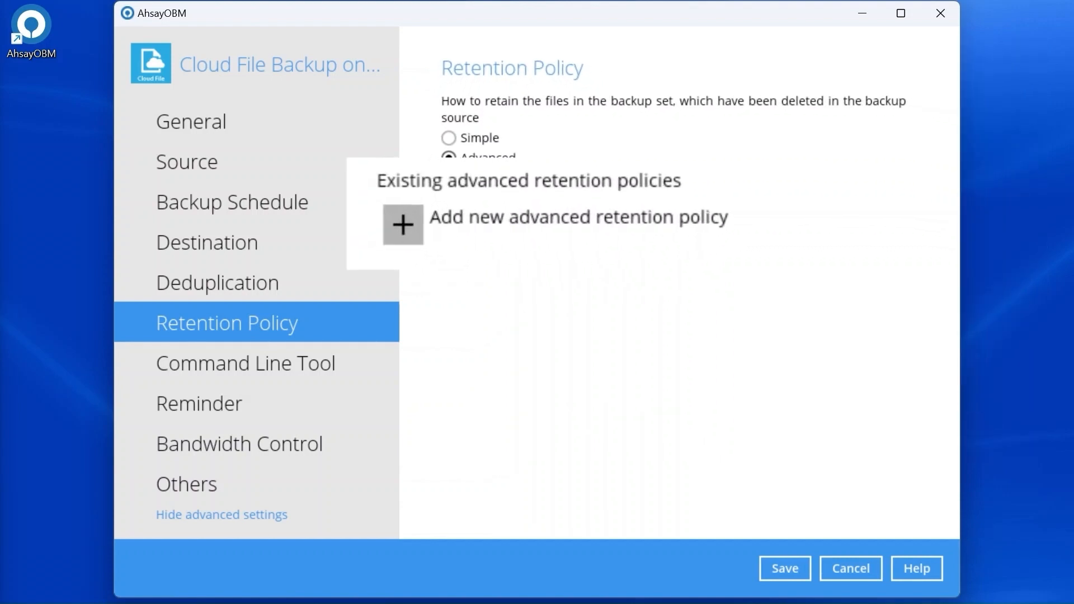
mouse_move(417, 221)
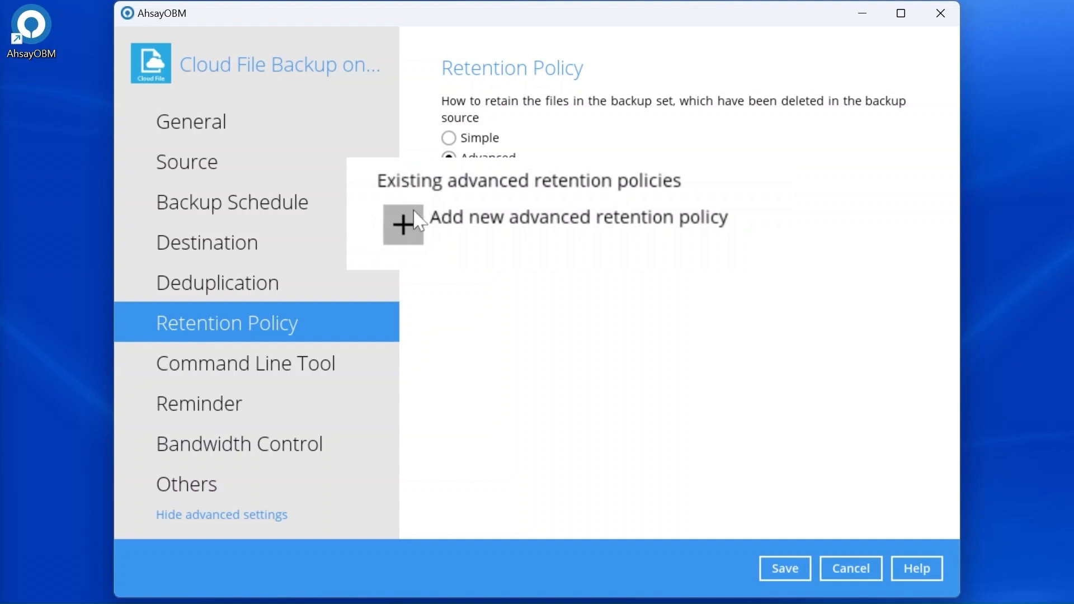
Step: Add a new advanced retention policy, showing the Daily-1 policy form
left_click(400, 224)
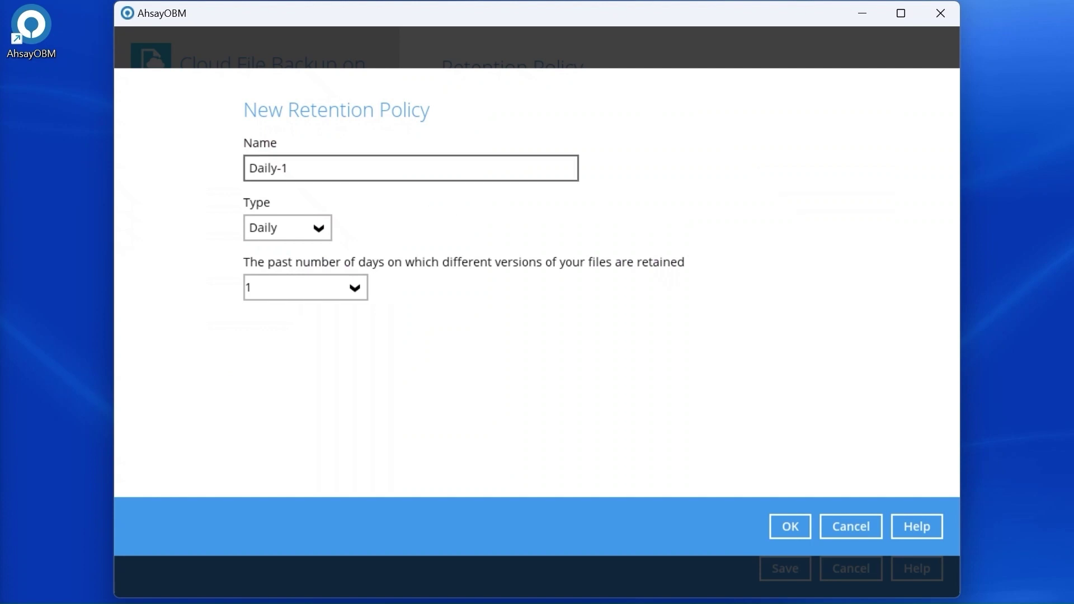
left_click(316, 228)
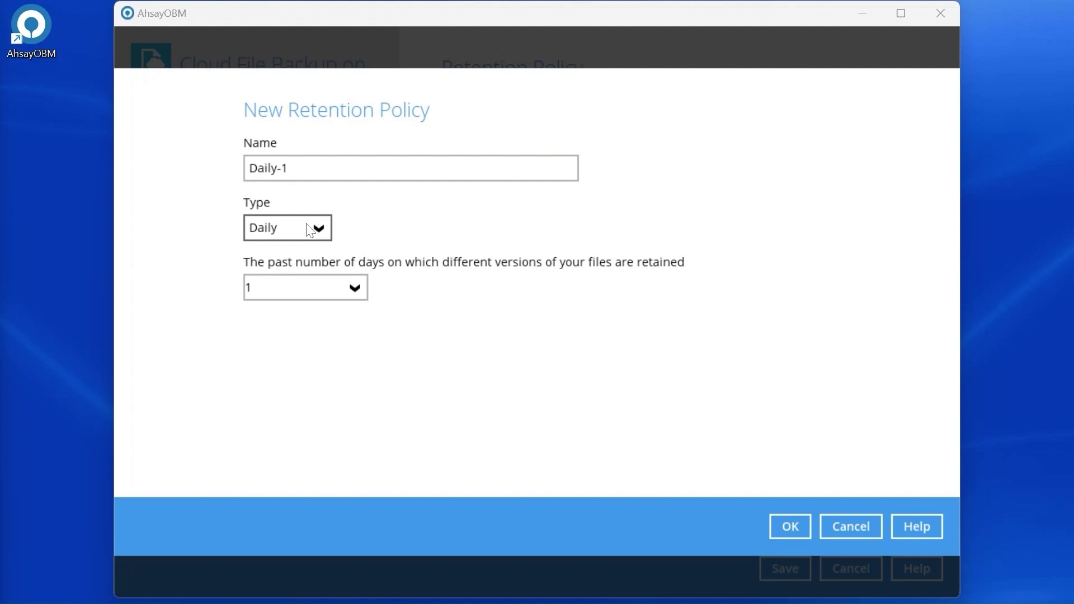
Step: Cancel the new policy, set Simple retention to 365 days, and move to Others settings
left_click(851, 526)
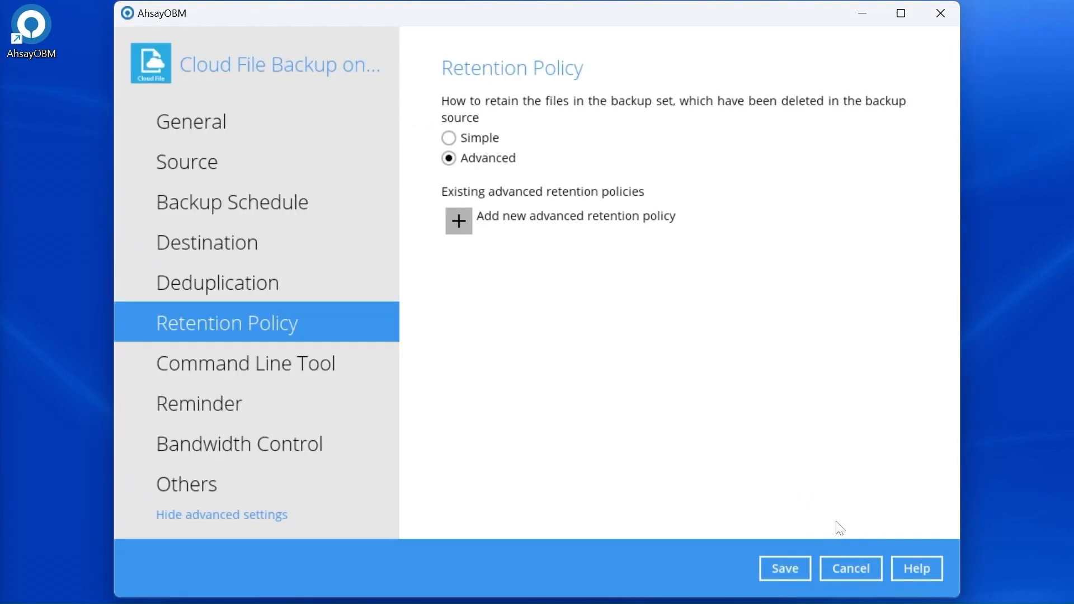
mouse_move(656, 298)
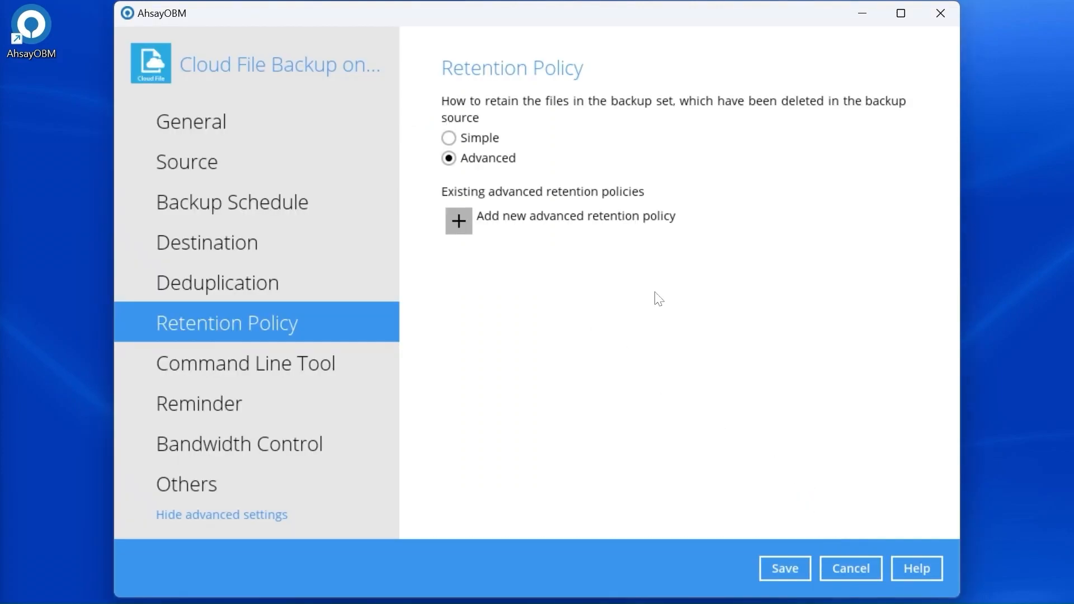
left_click(449, 139)
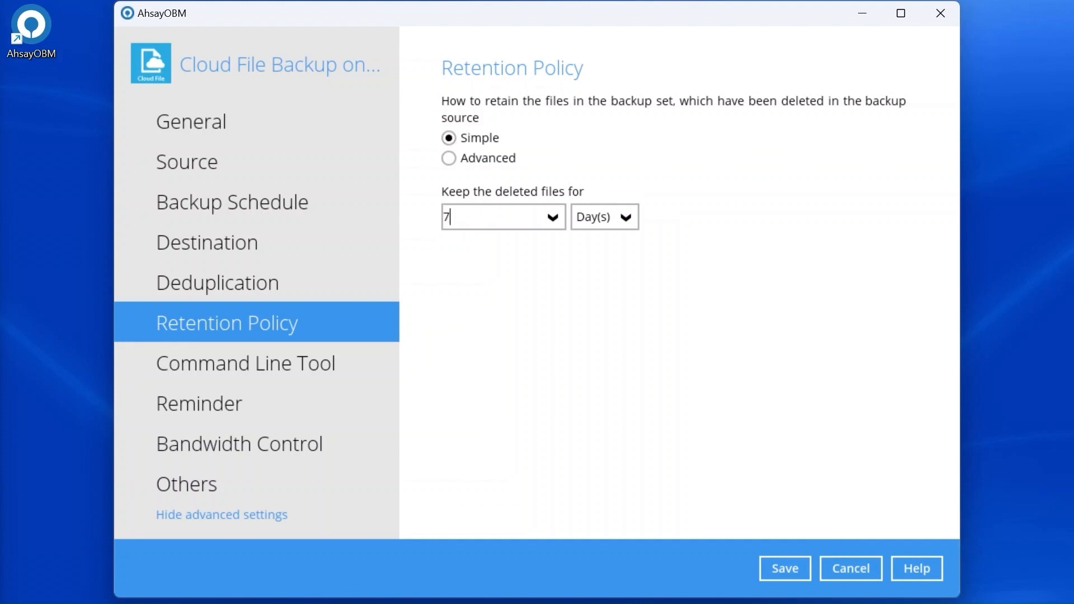
type("3")
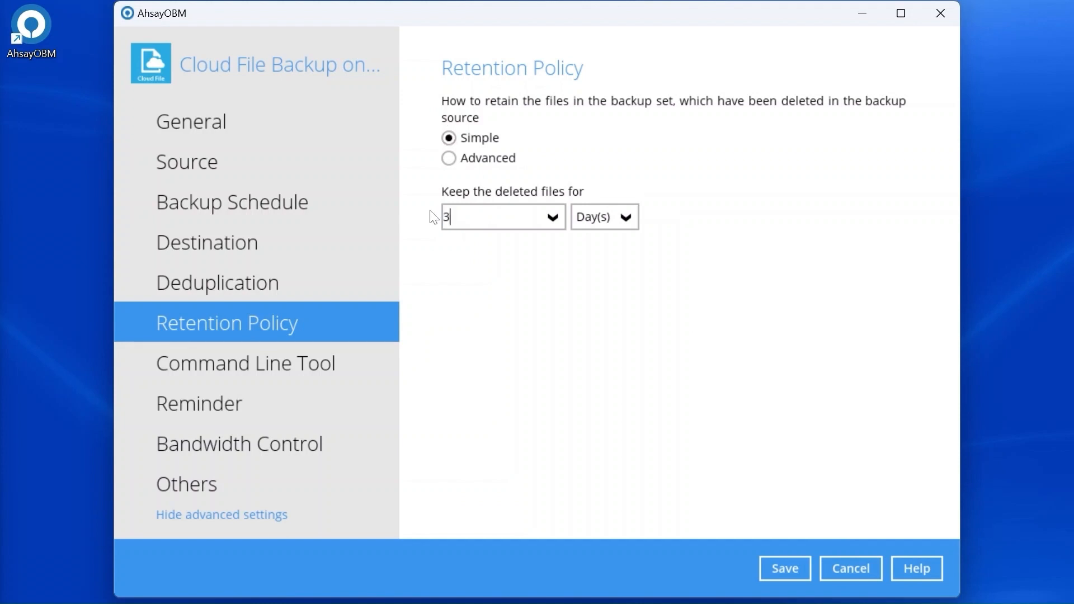
type("365")
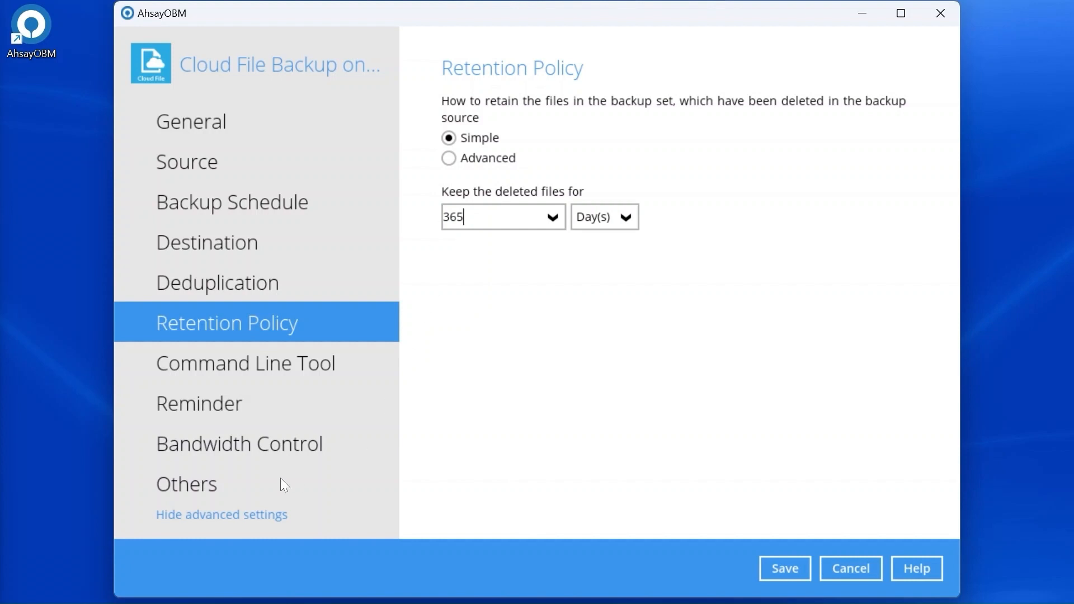
left_click(186, 483)
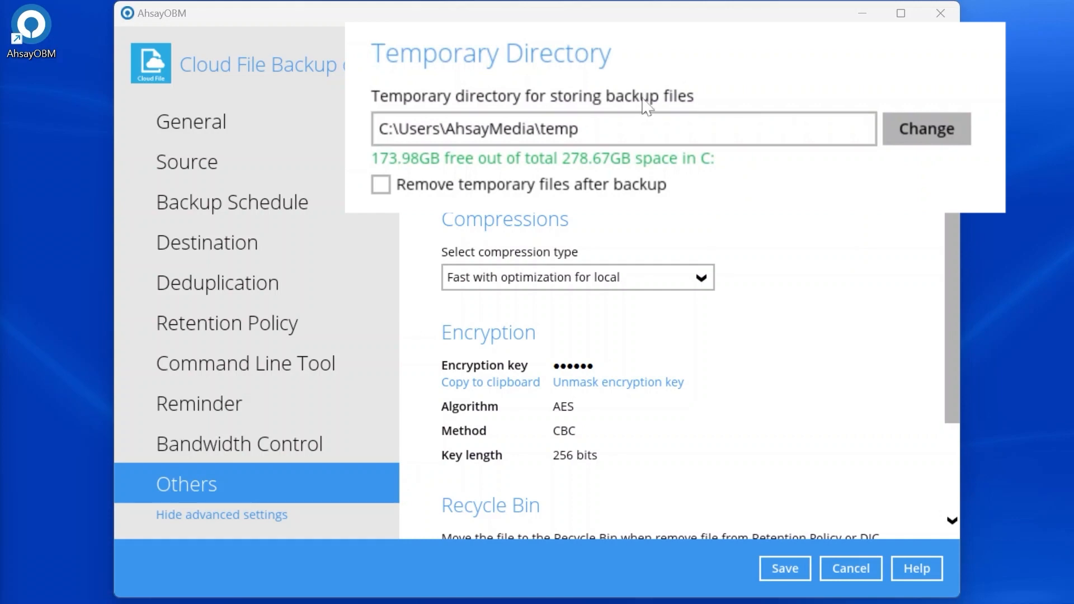
Step: Change the temporary directory for backup files to E:\temp
left_click(927, 129)
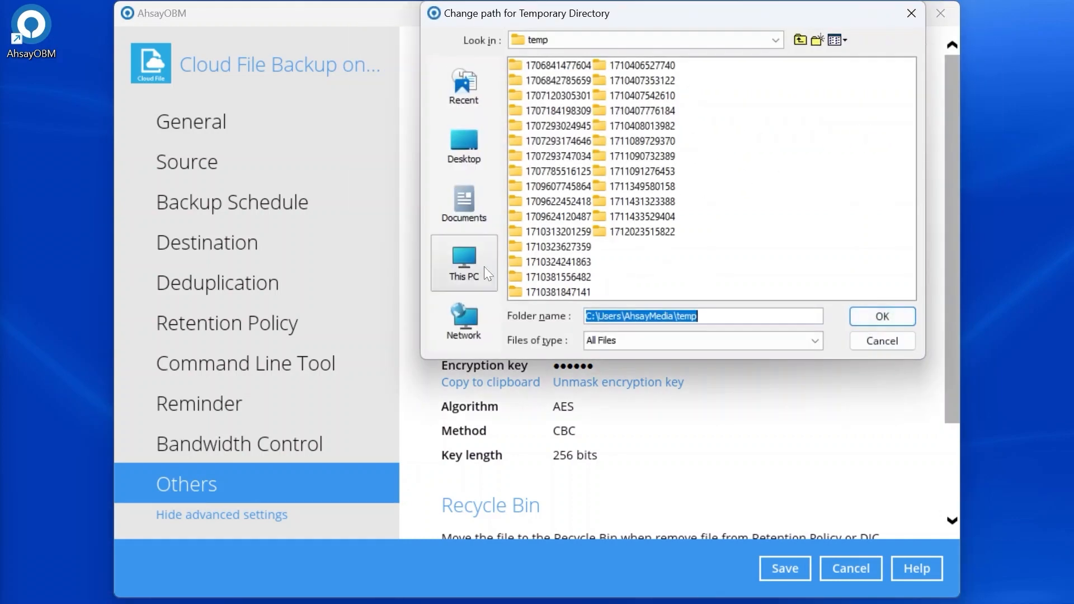
left_click(464, 263)
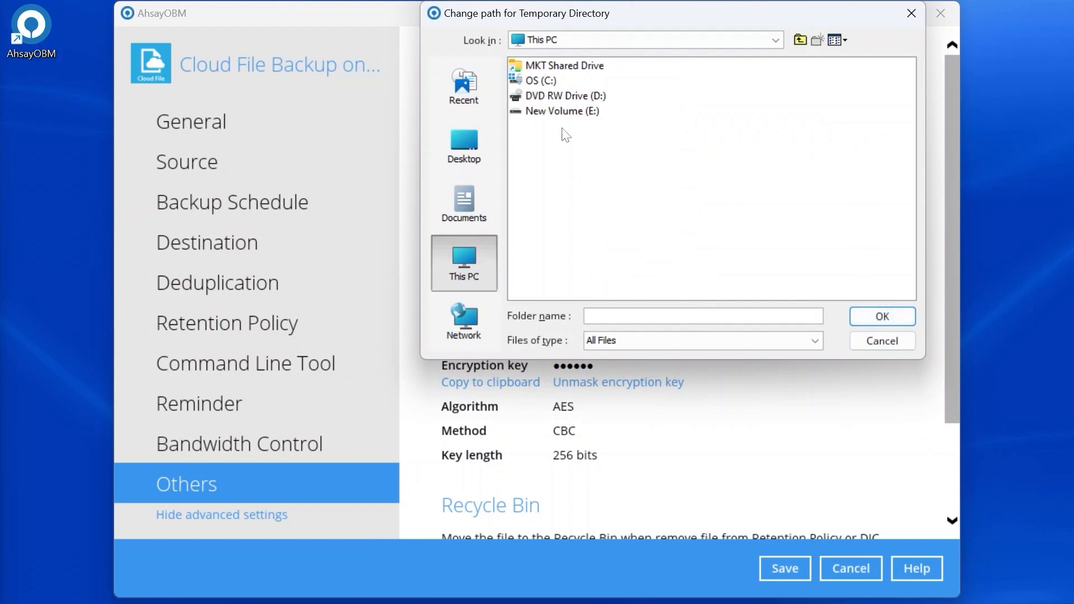
double_click(562, 110)
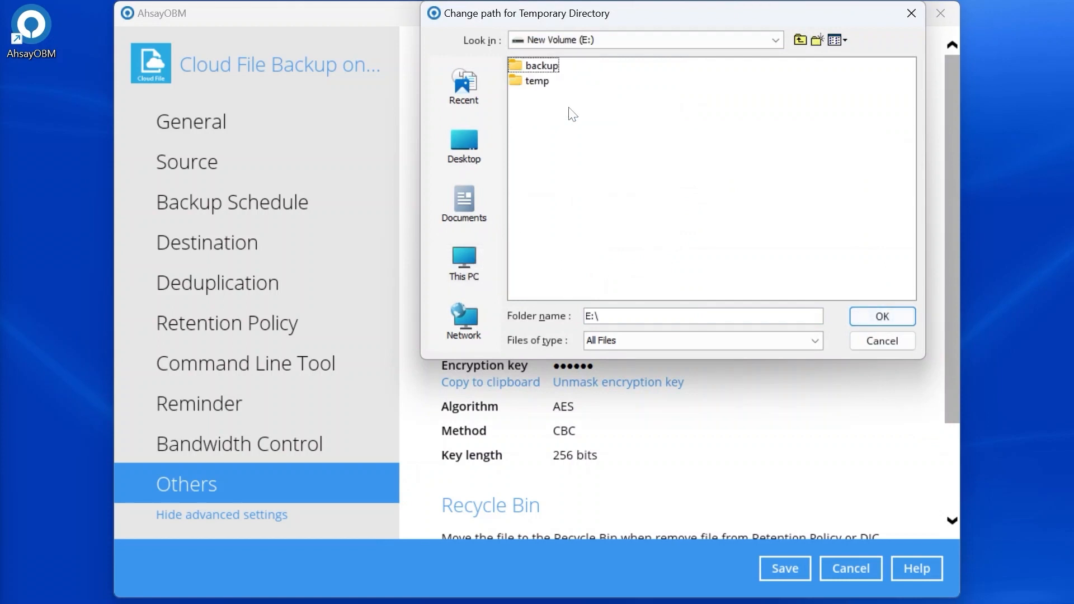
left_click(535, 81)
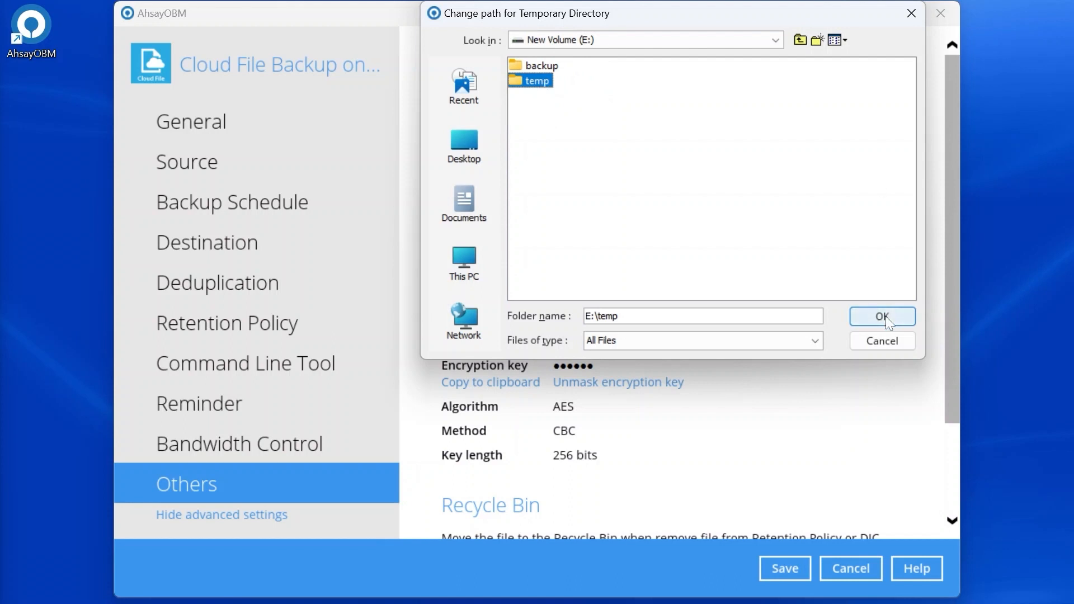
left_click(881, 316)
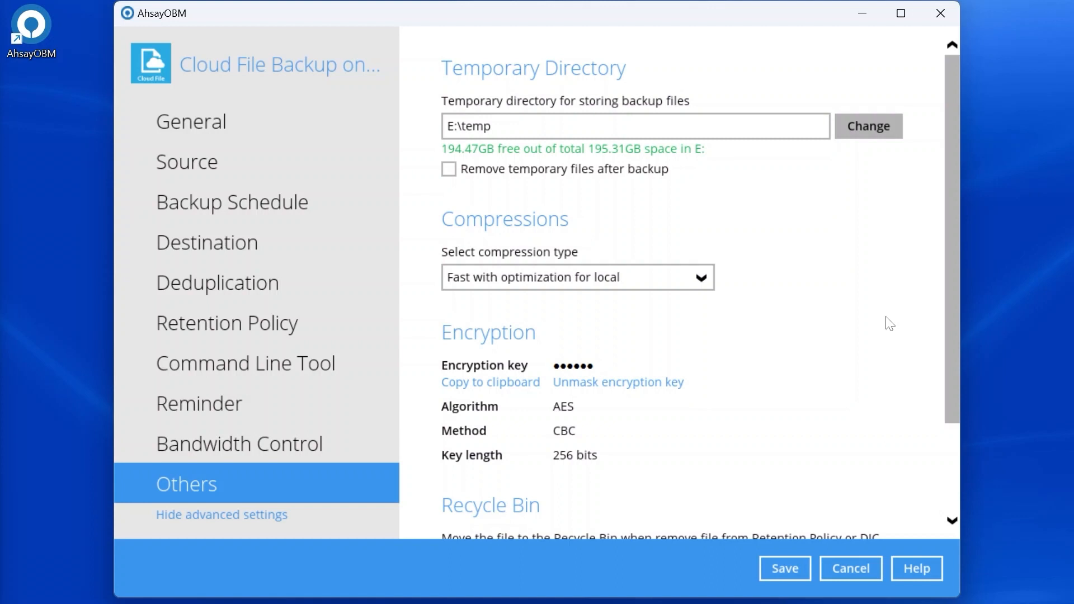
mouse_move(710, 196)
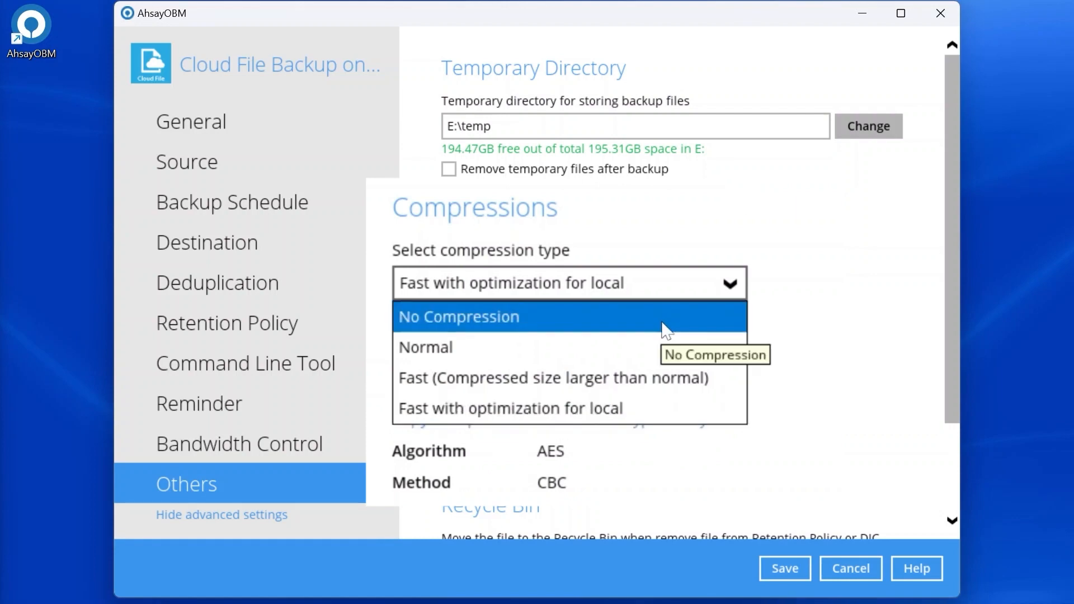
mouse_move(649, 402)
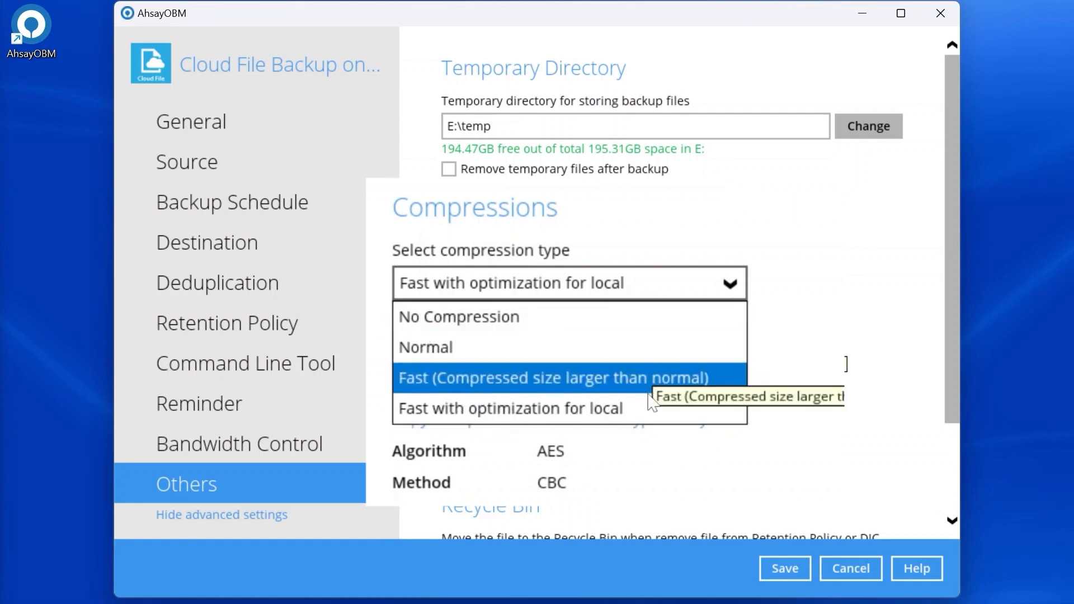
mouse_move(652, 408)
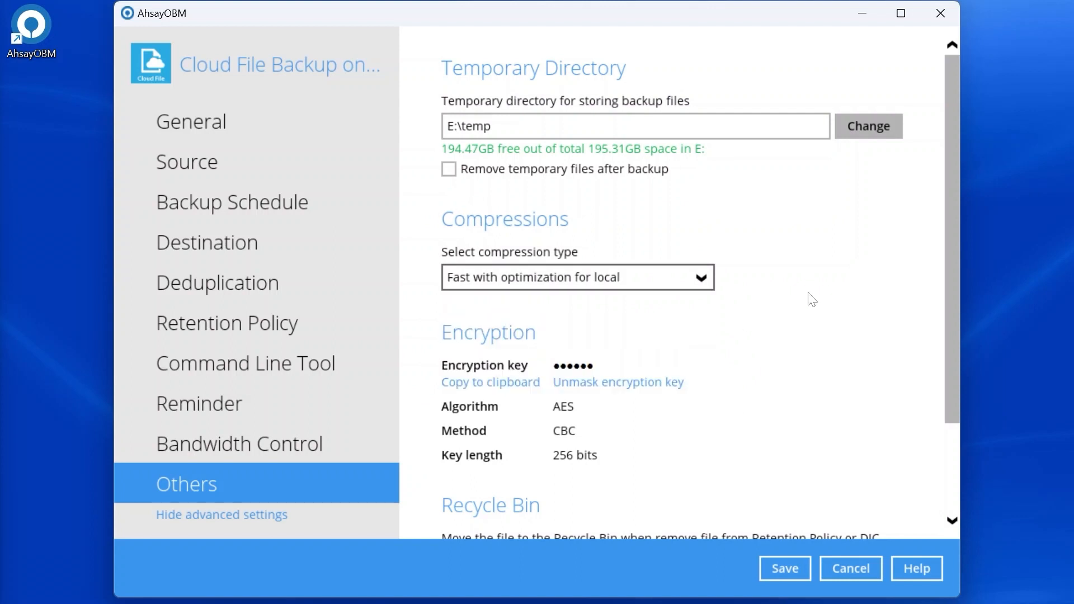
Step: Save the backup set settings, leaving compression as Fast with optimization for local
left_click(786, 568)
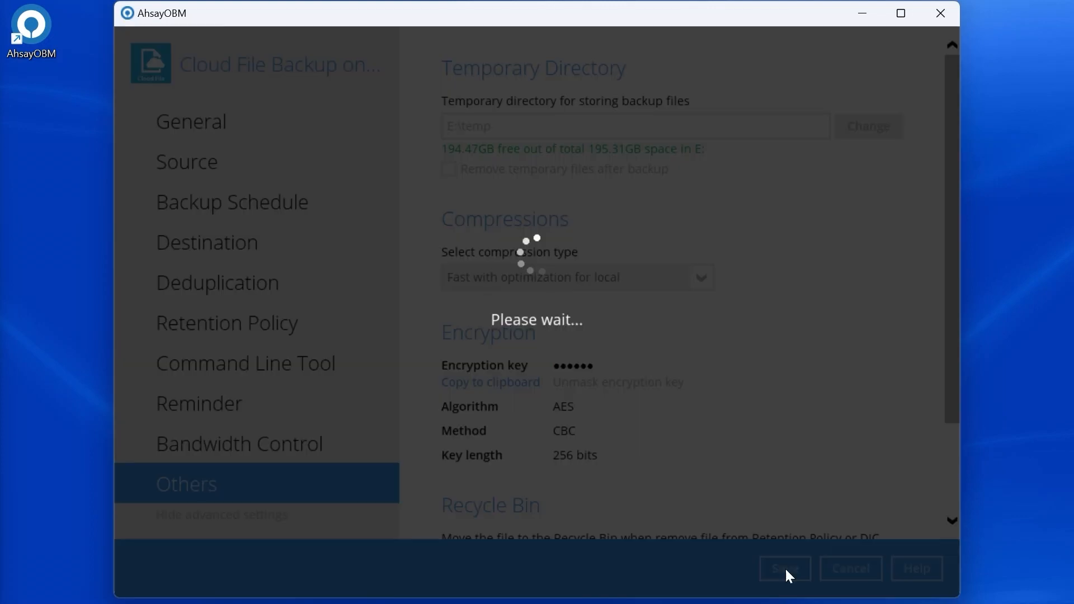
left_click(785, 569)
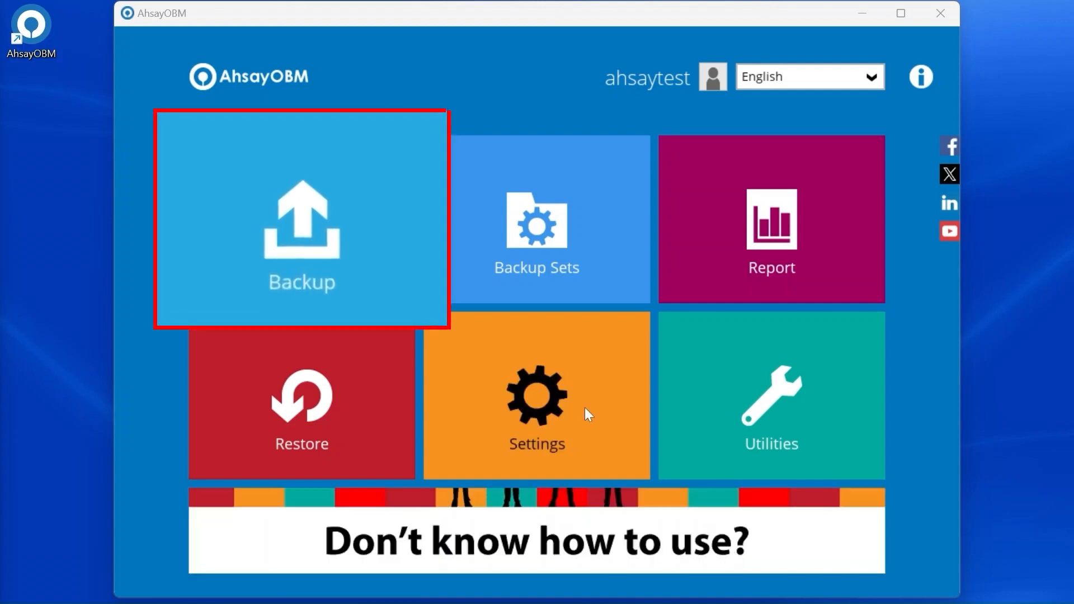
Step: Run a backup of the Wasabi set to both Ahsay Drive and Local-1 (E:\backup)
left_click(302, 223)
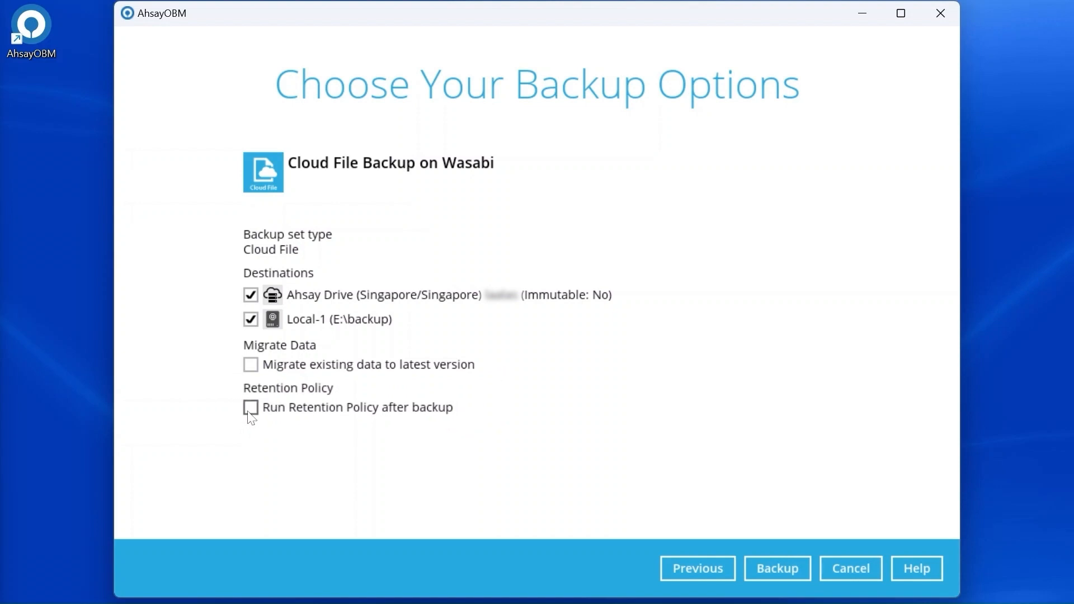
mouse_move(813, 506)
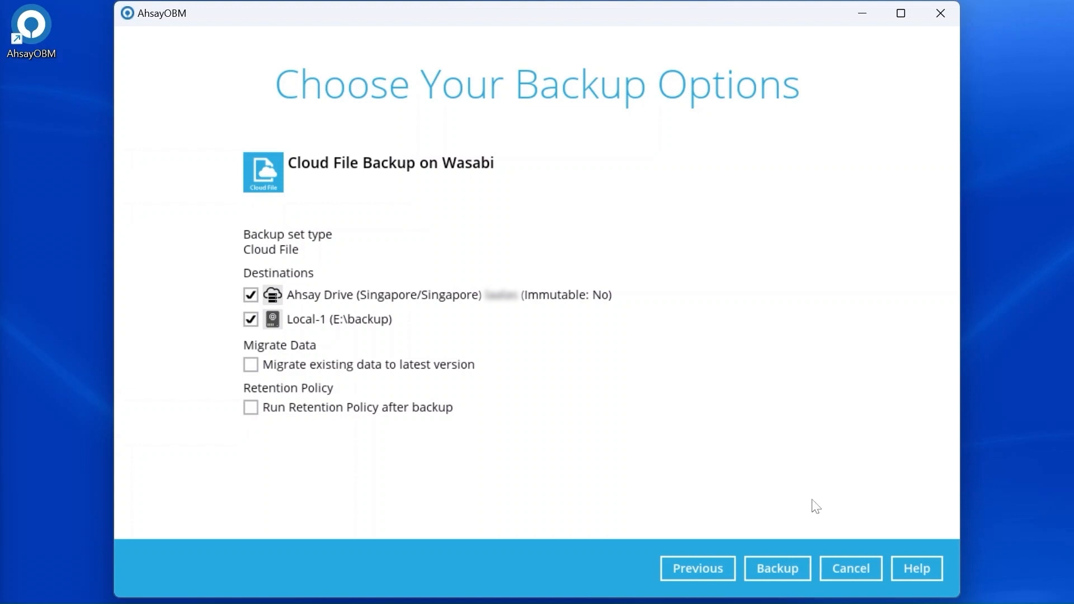
left_click(778, 568)
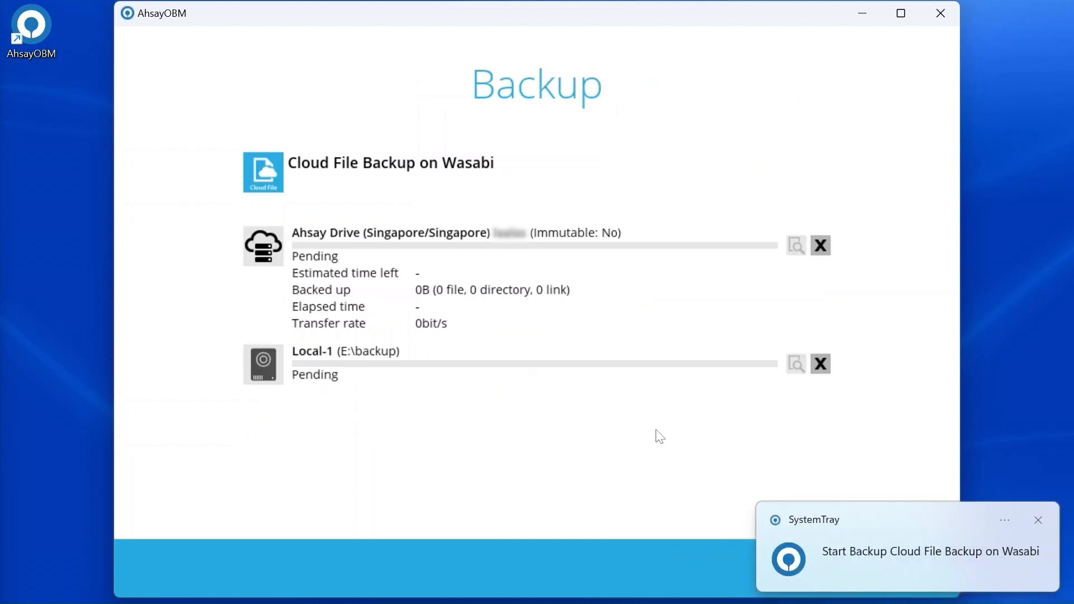